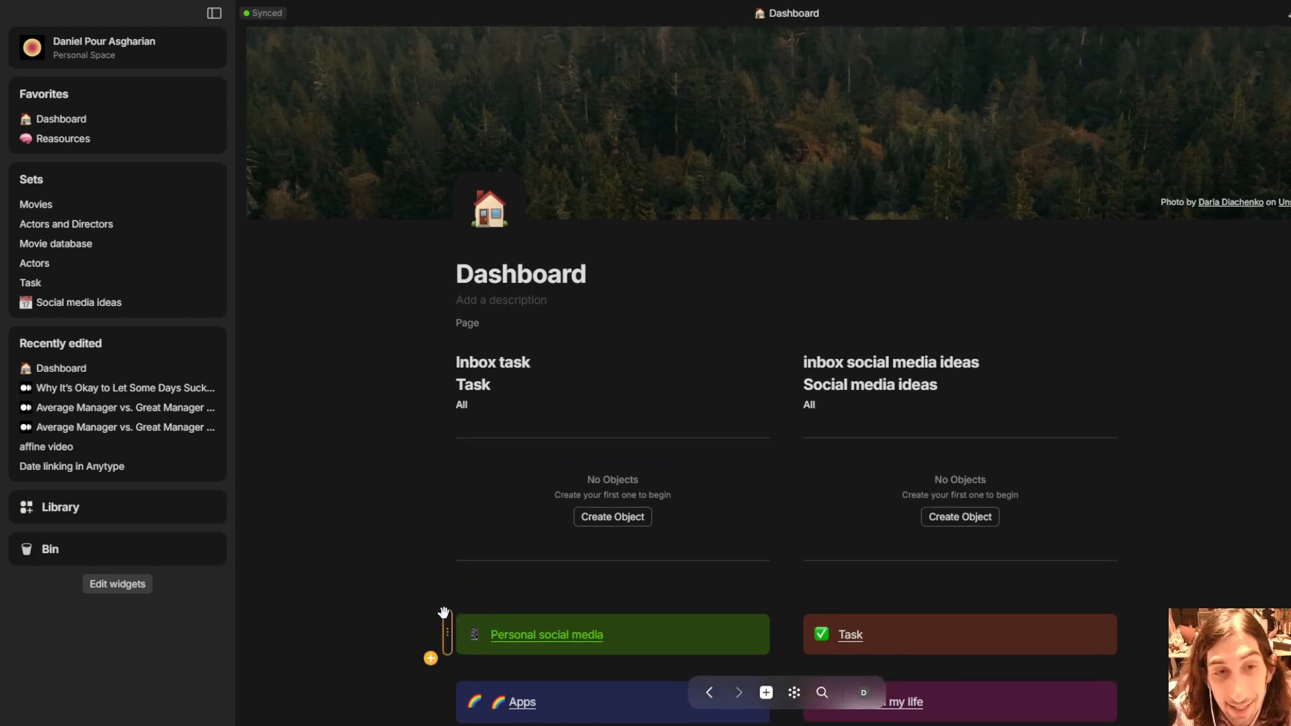
Scroll down the Dashboard past the empty Inbox views and linked page blocks.
scroll(down, 3)
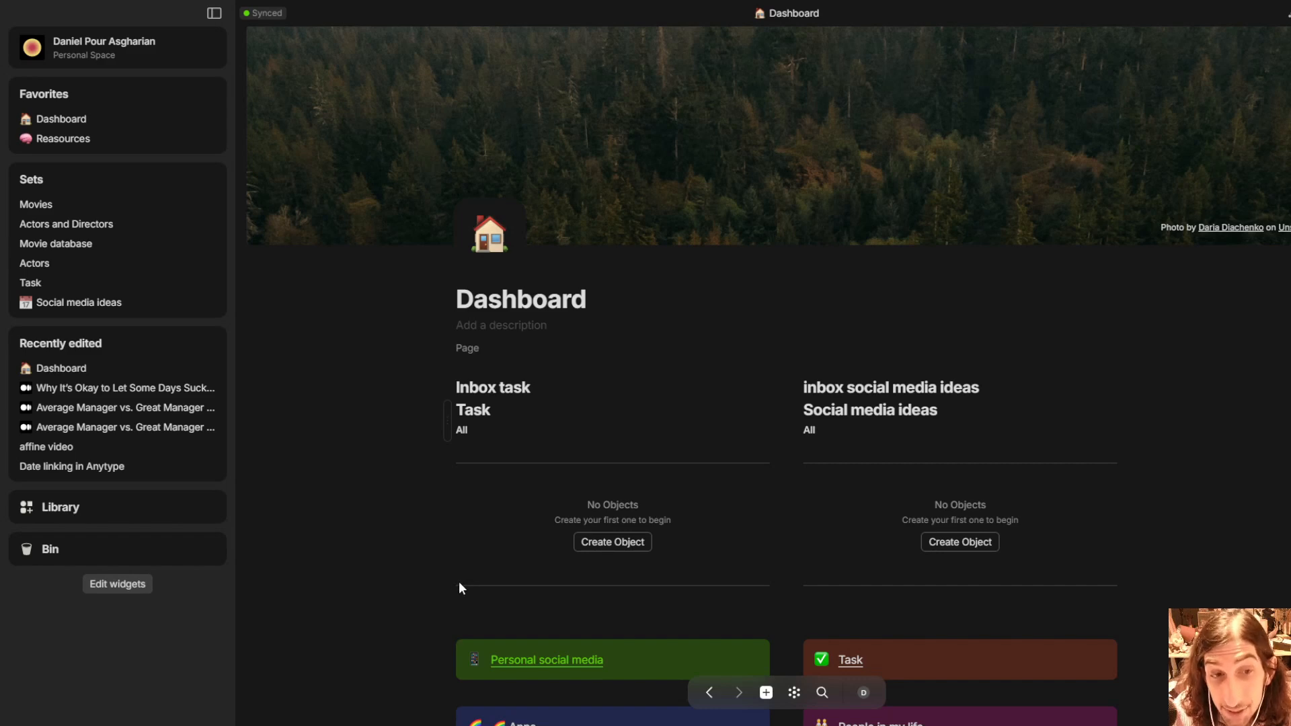
mouse_move(676, 630)
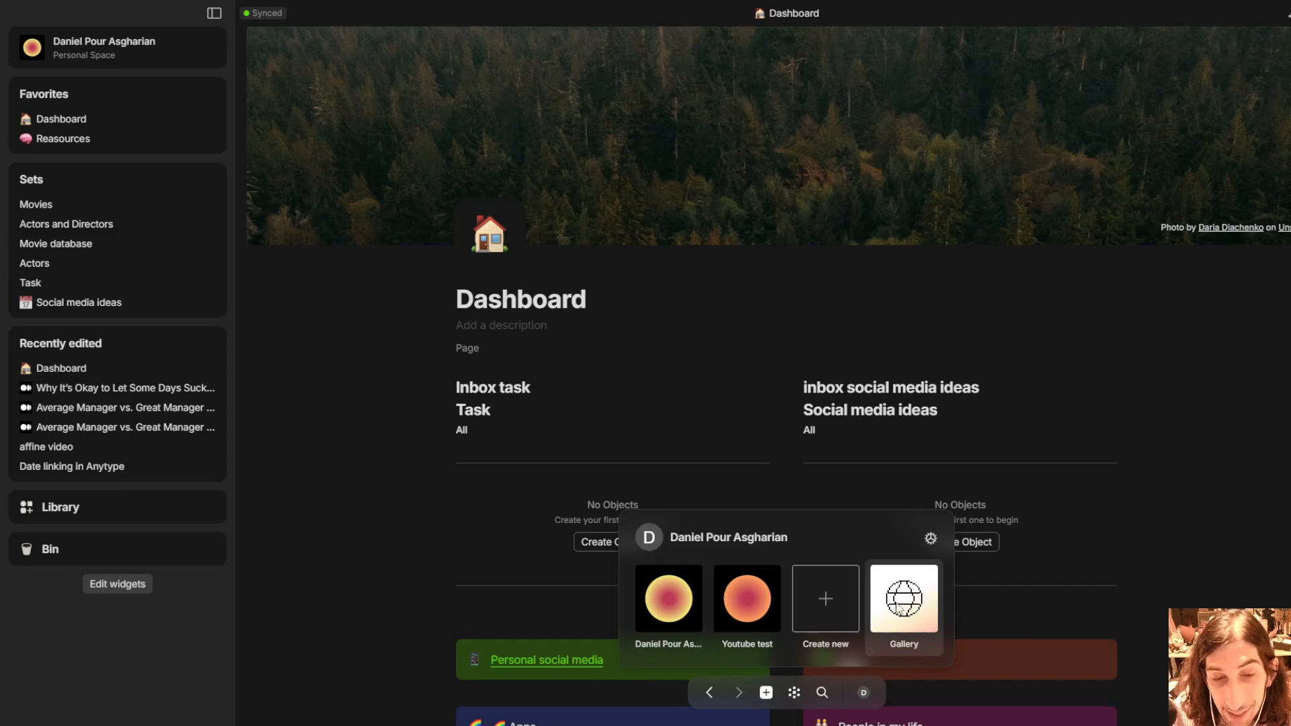
Browse the experience gallery's Featured templates from the space switcher.
click(903, 600)
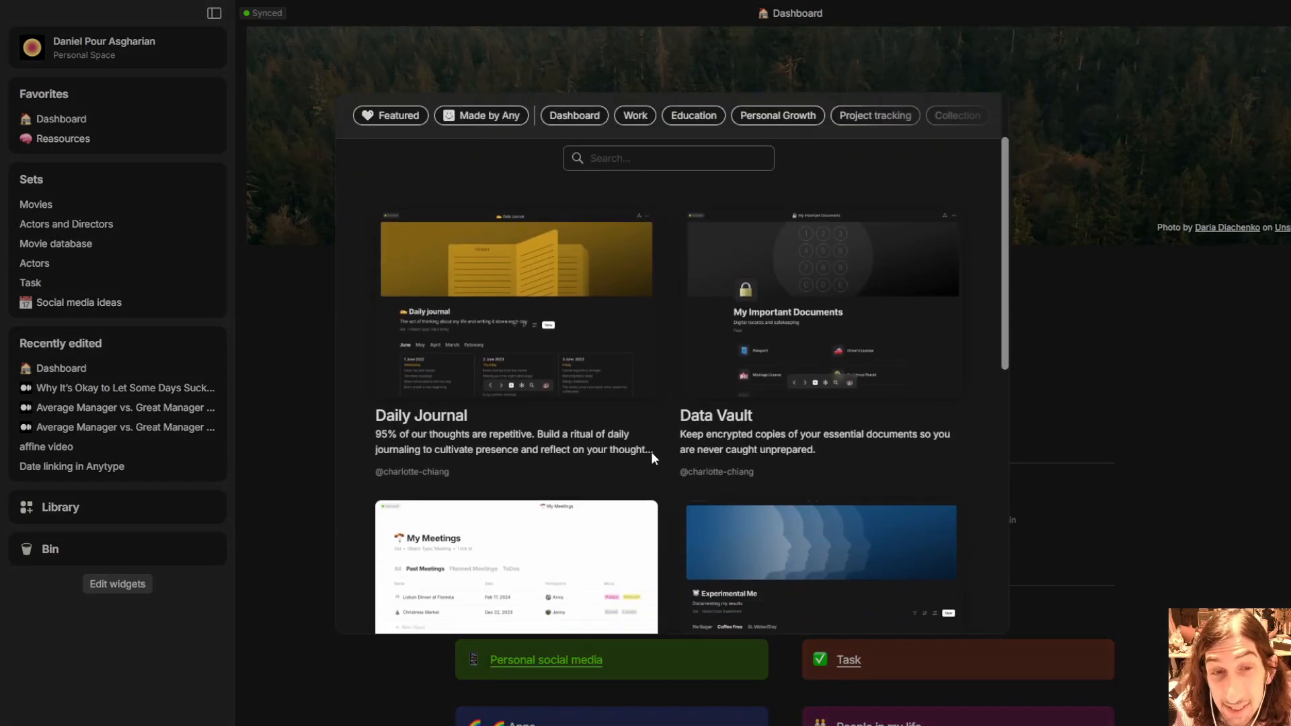
scroll(down, 3)
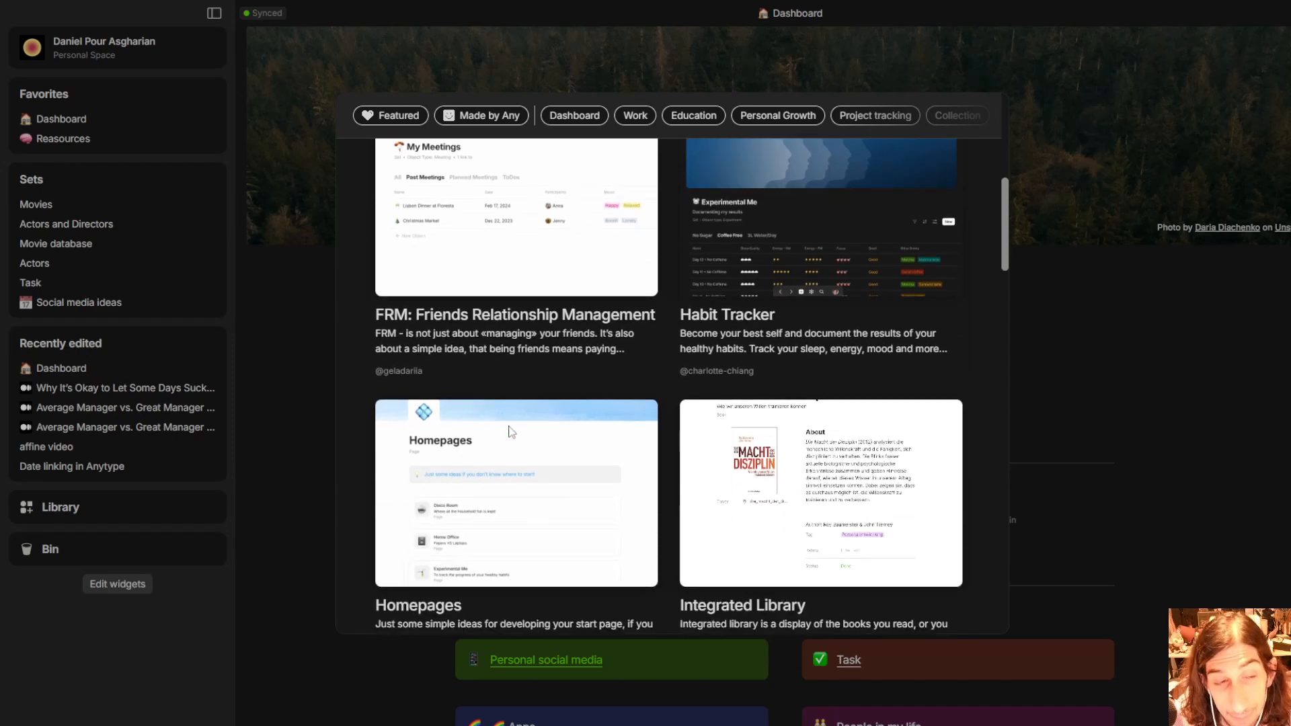
scroll(down, 3)
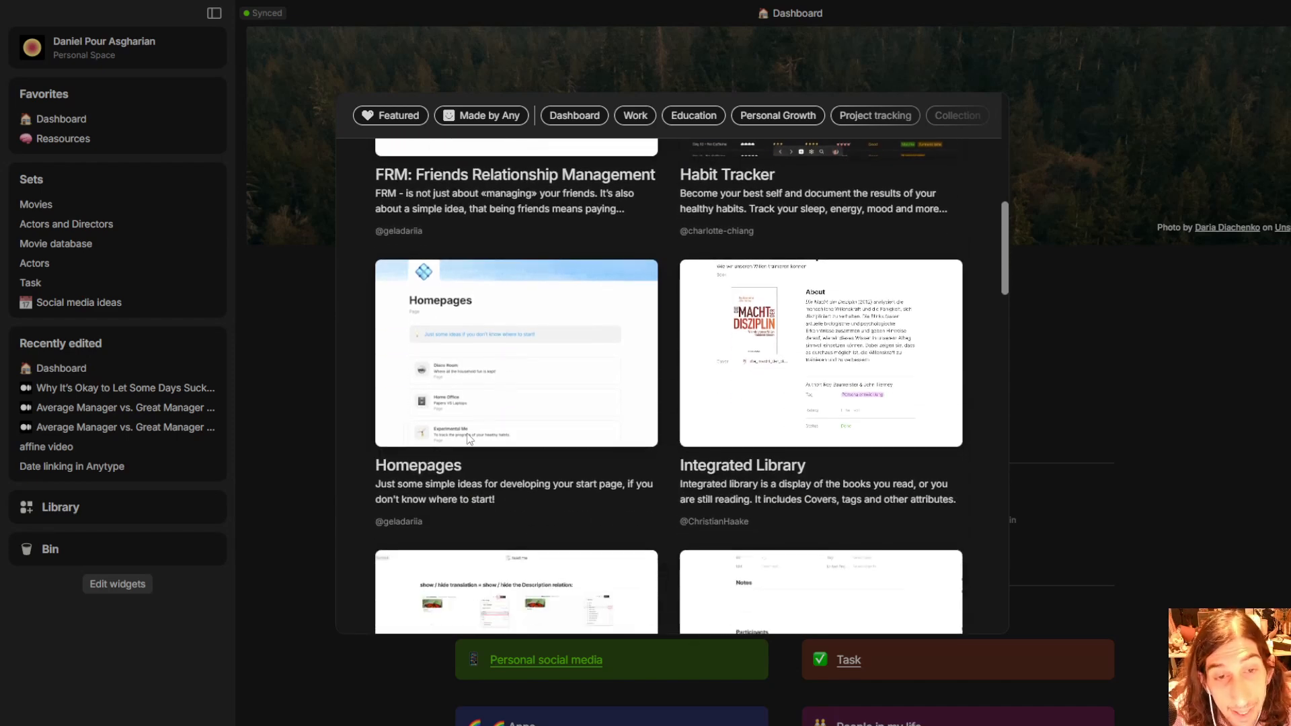
scroll(down, 3)
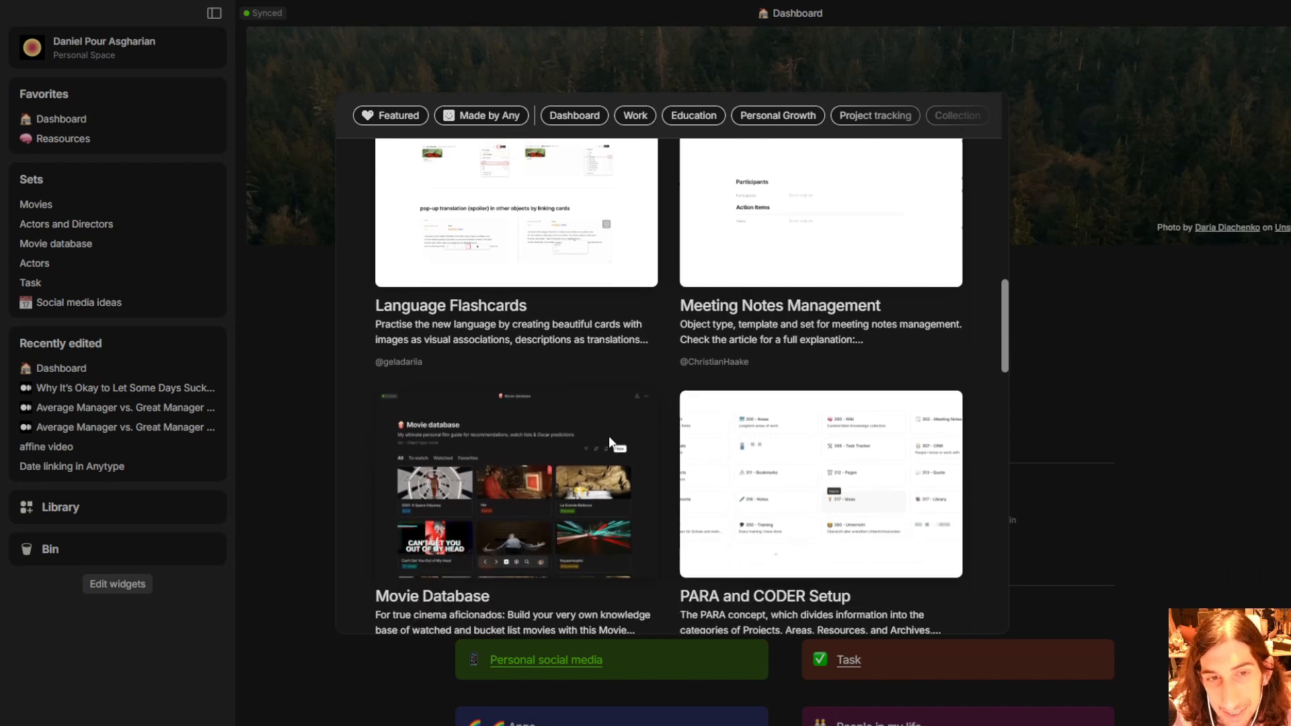
scroll(down, 3)
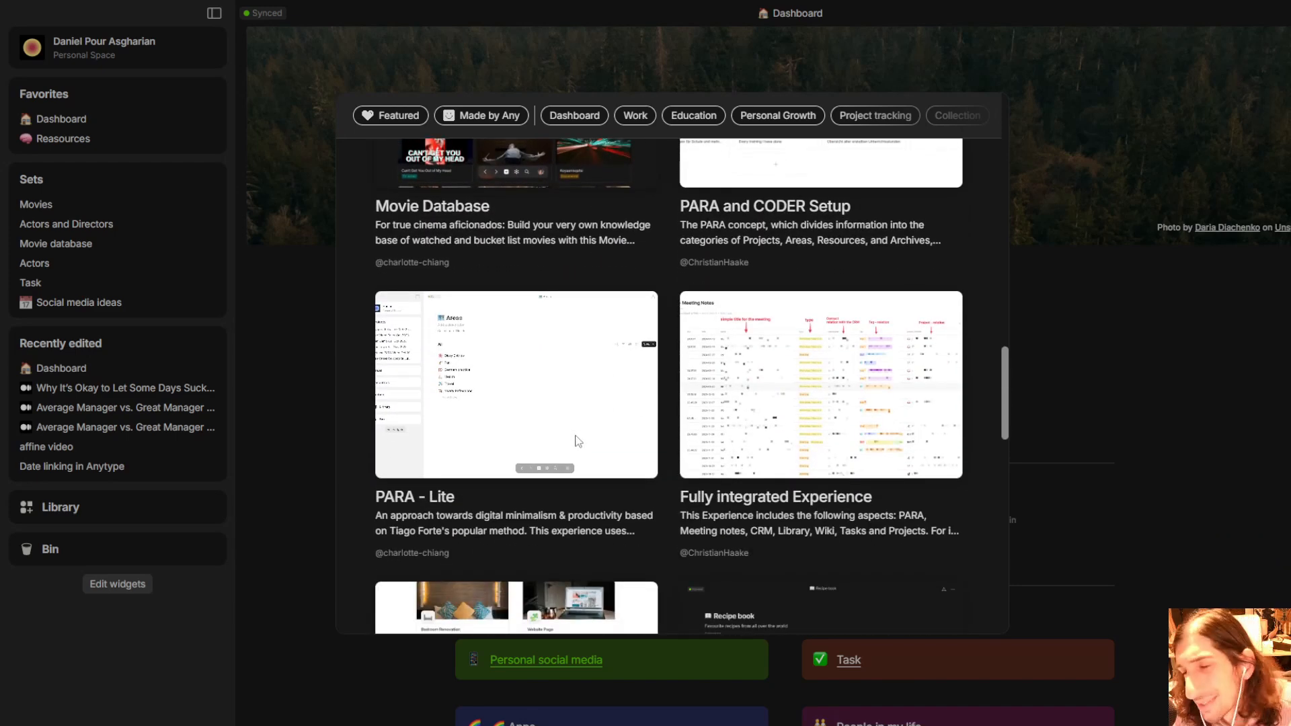
mouse_move(568, 416)
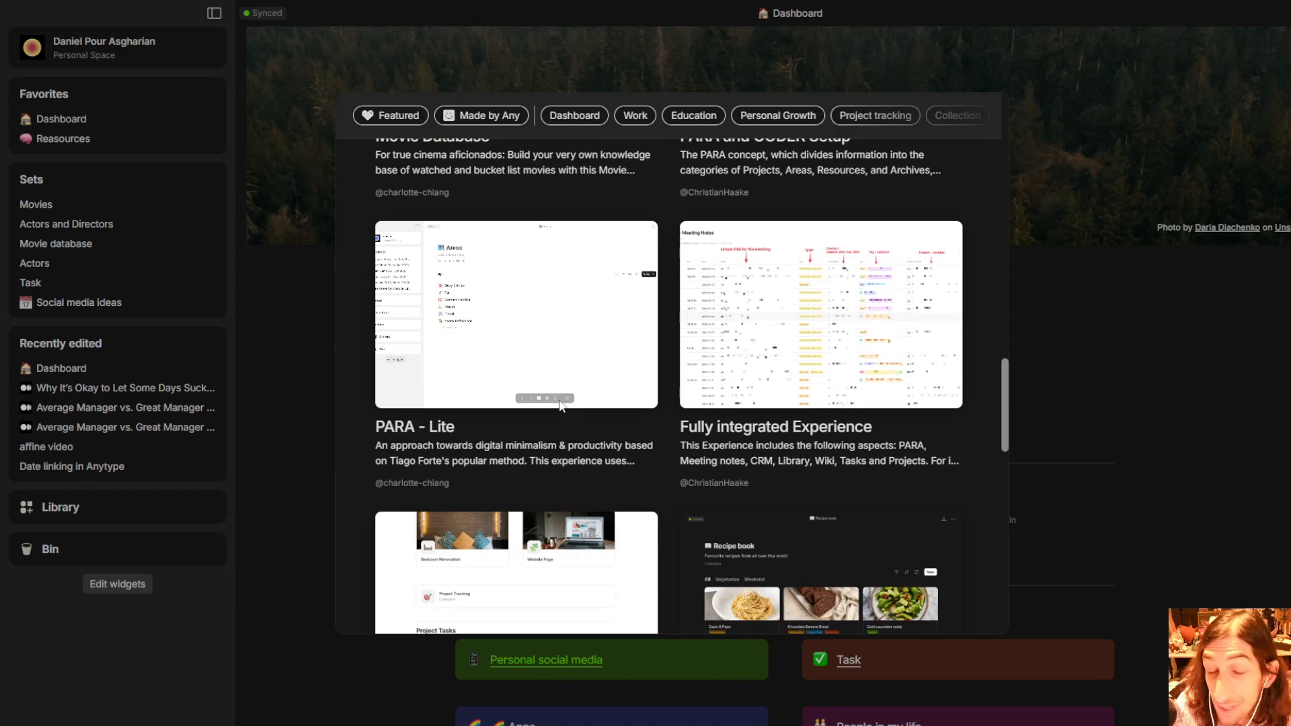
scroll(down, 3)
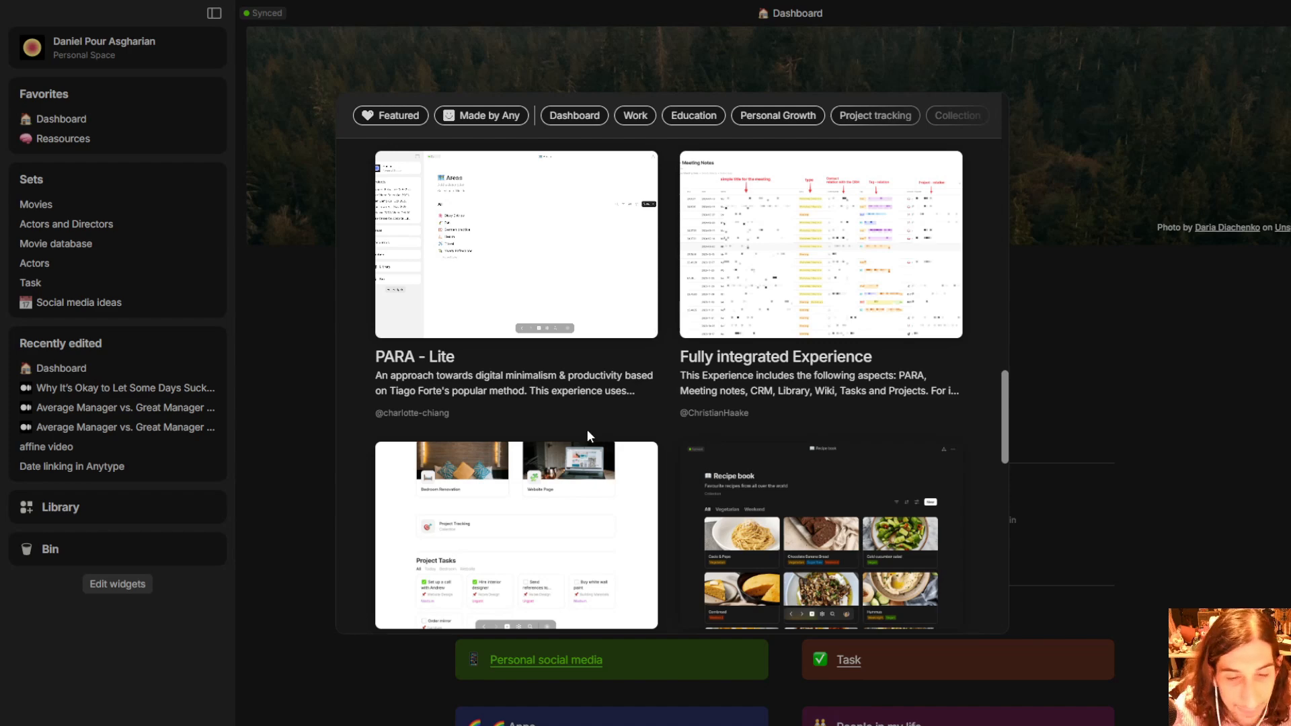
mouse_move(638, 495)
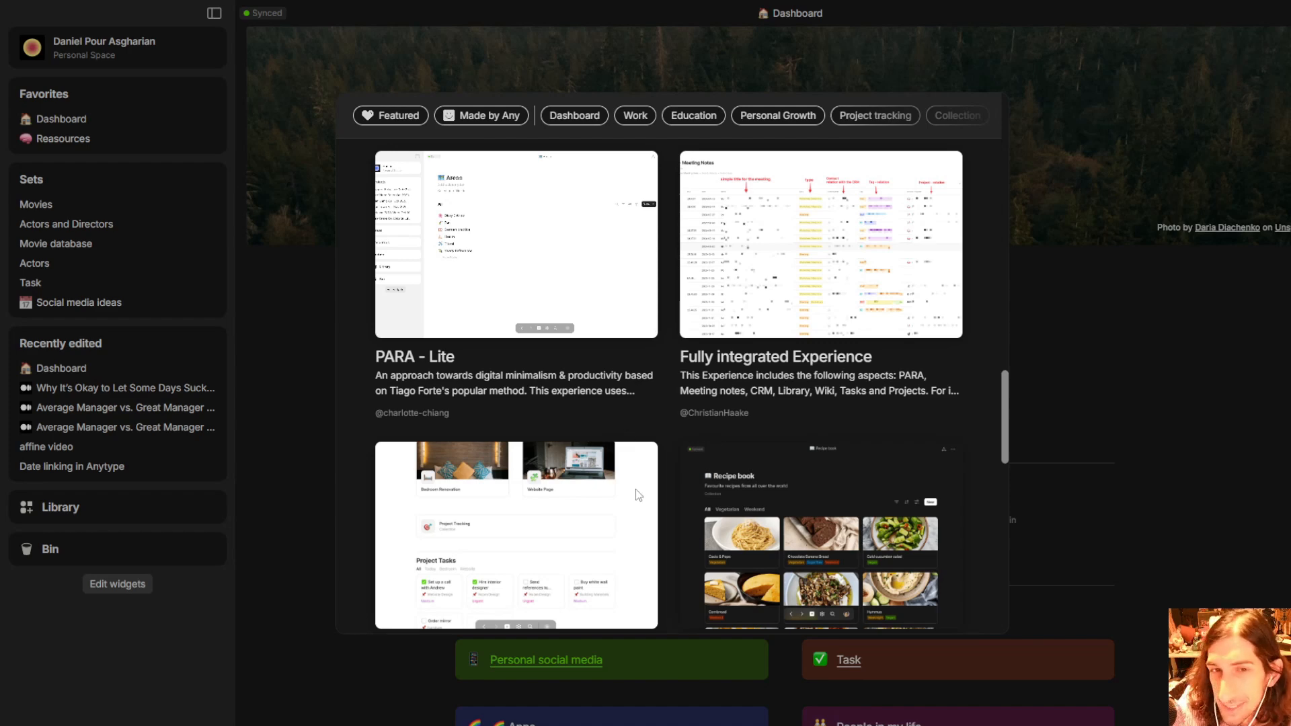
Continue down the gallery to its last templates, Zen System and Zettelkasten: Smart Notes.
scroll(down, 3)
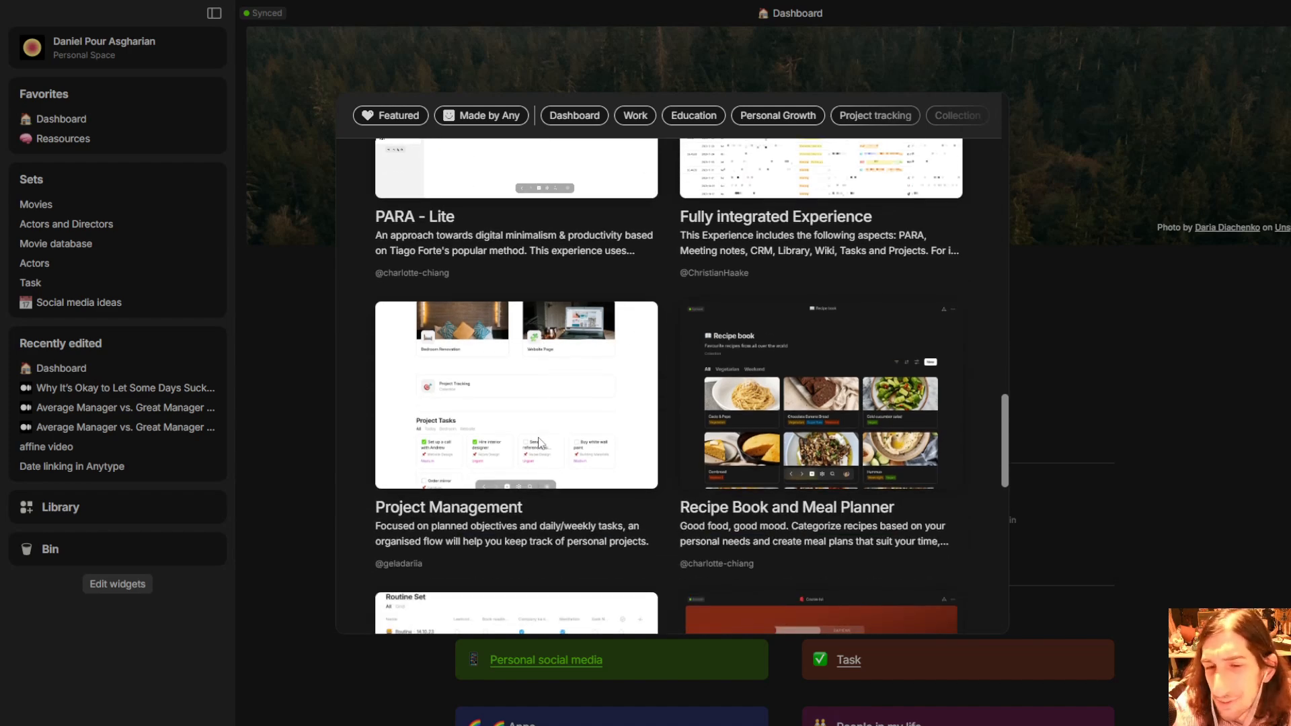
scroll(down, 3)
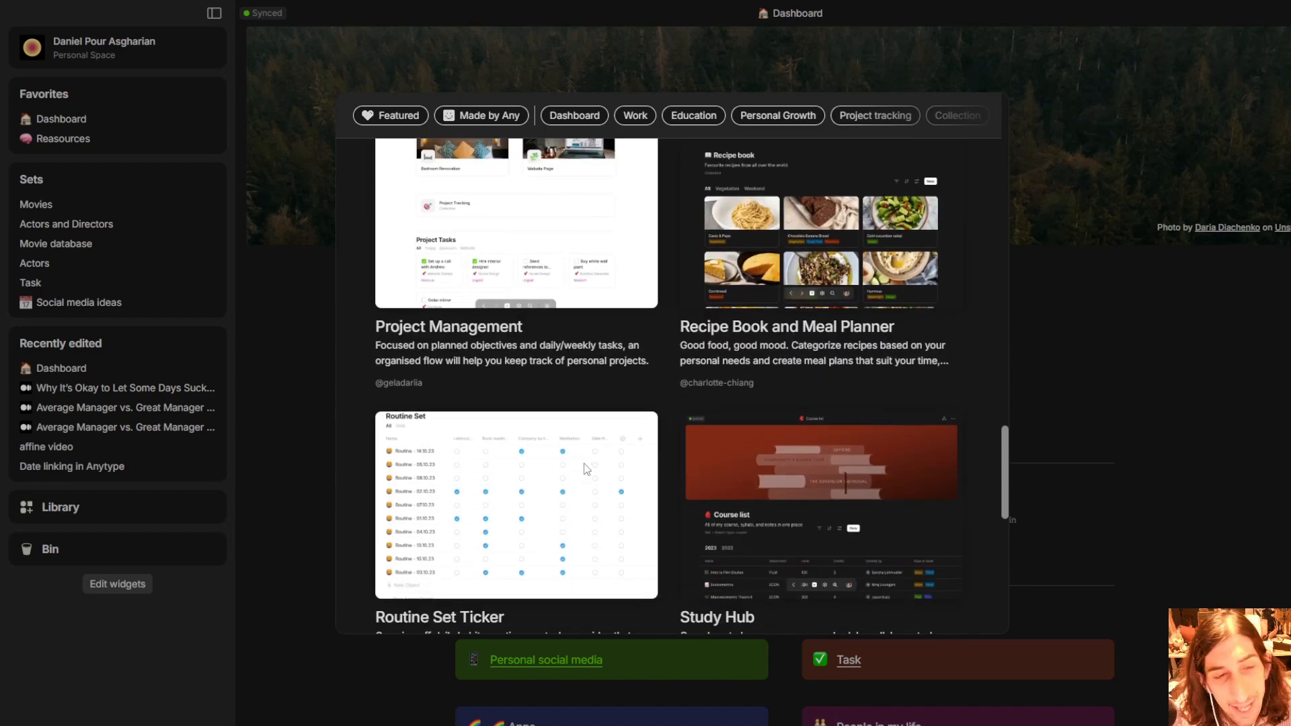
scroll(down, 3)
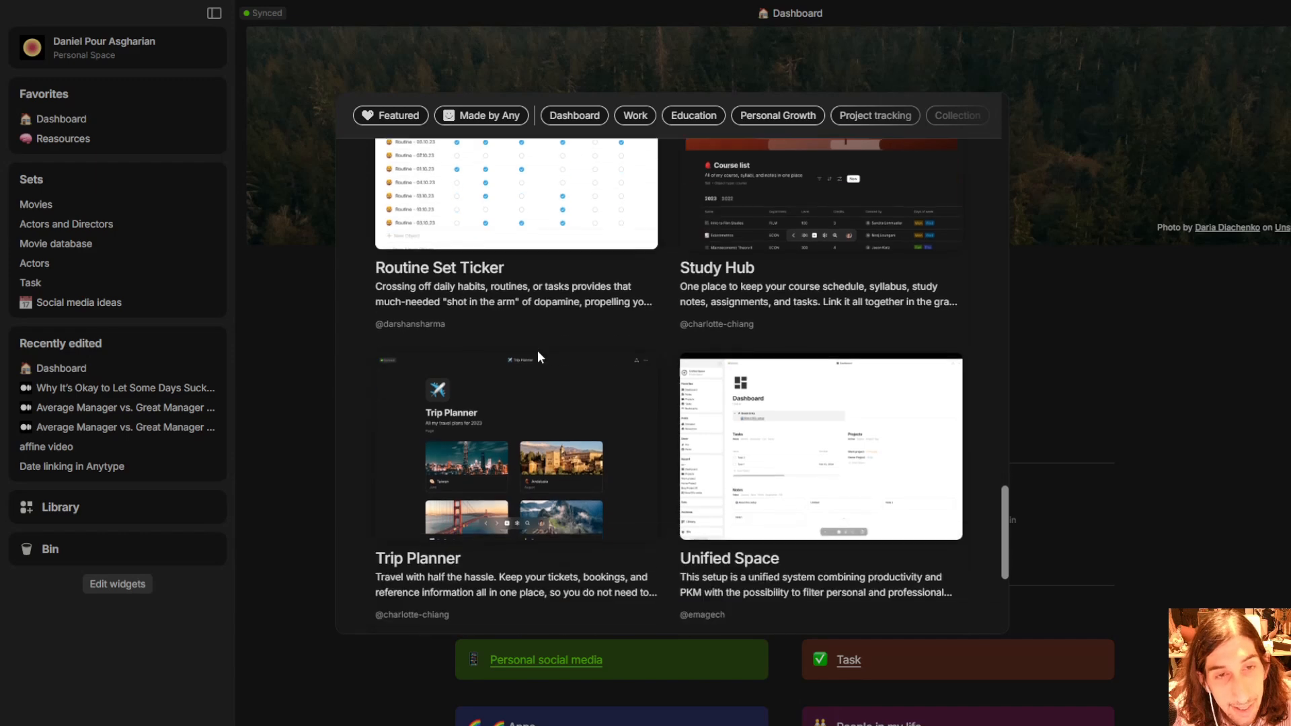
scroll(down, 3)
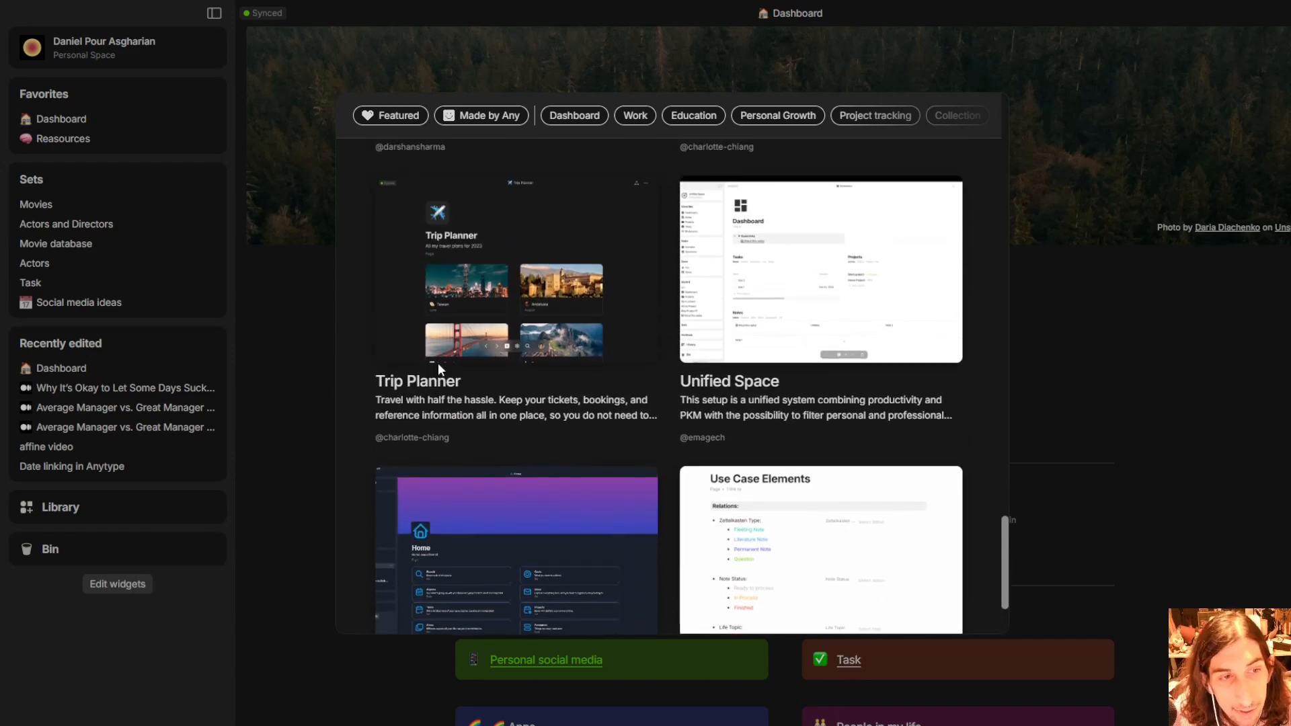
scroll(down, 3)
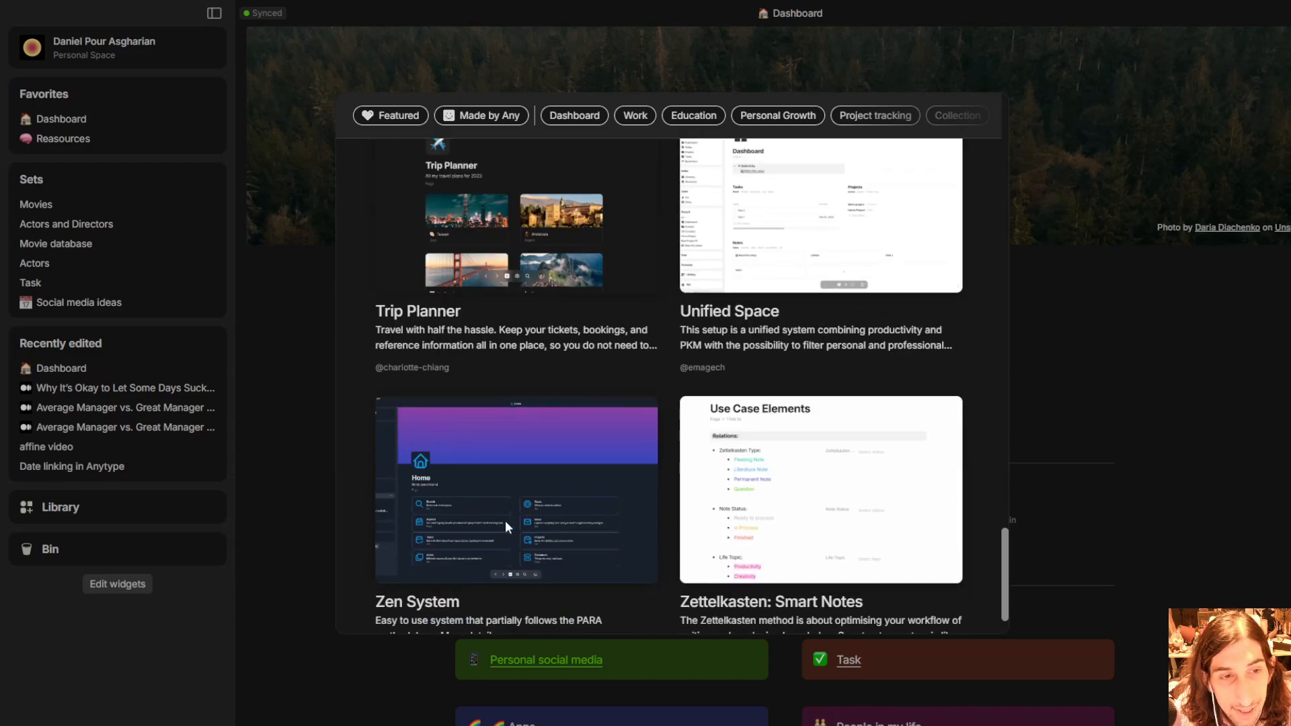
scroll(down, 3)
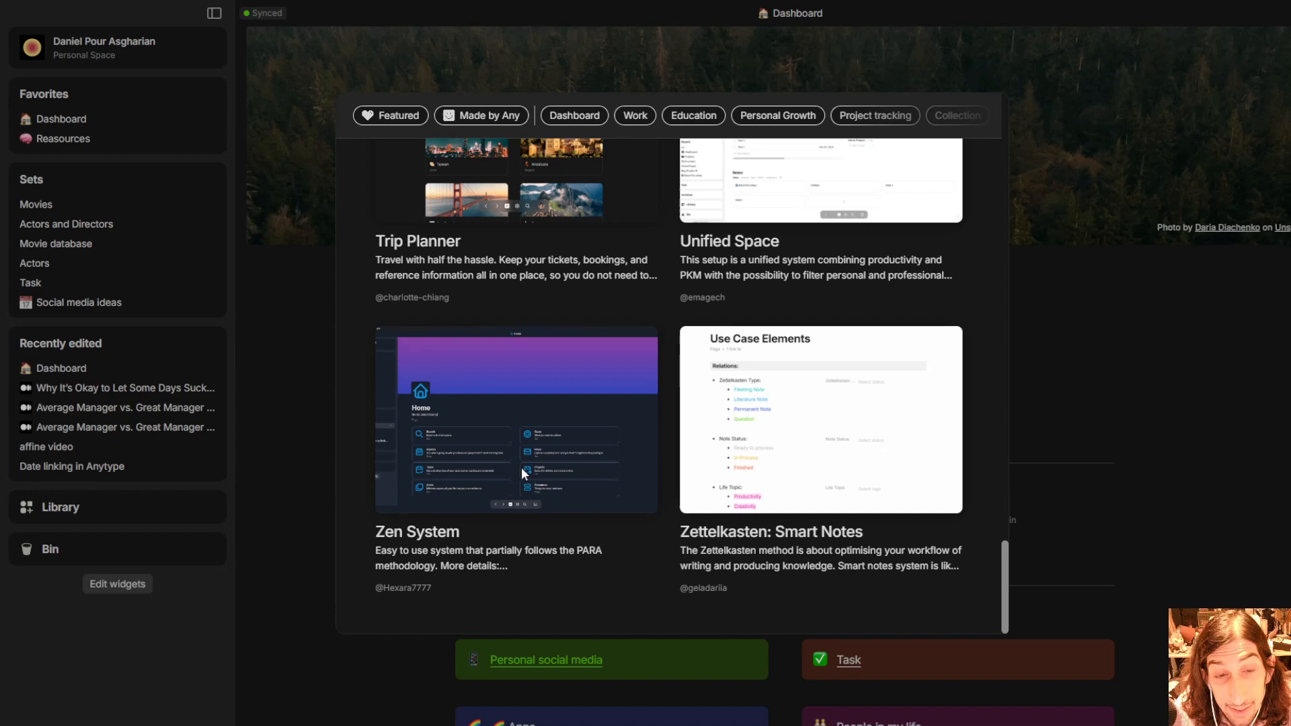
scroll(down, 3)
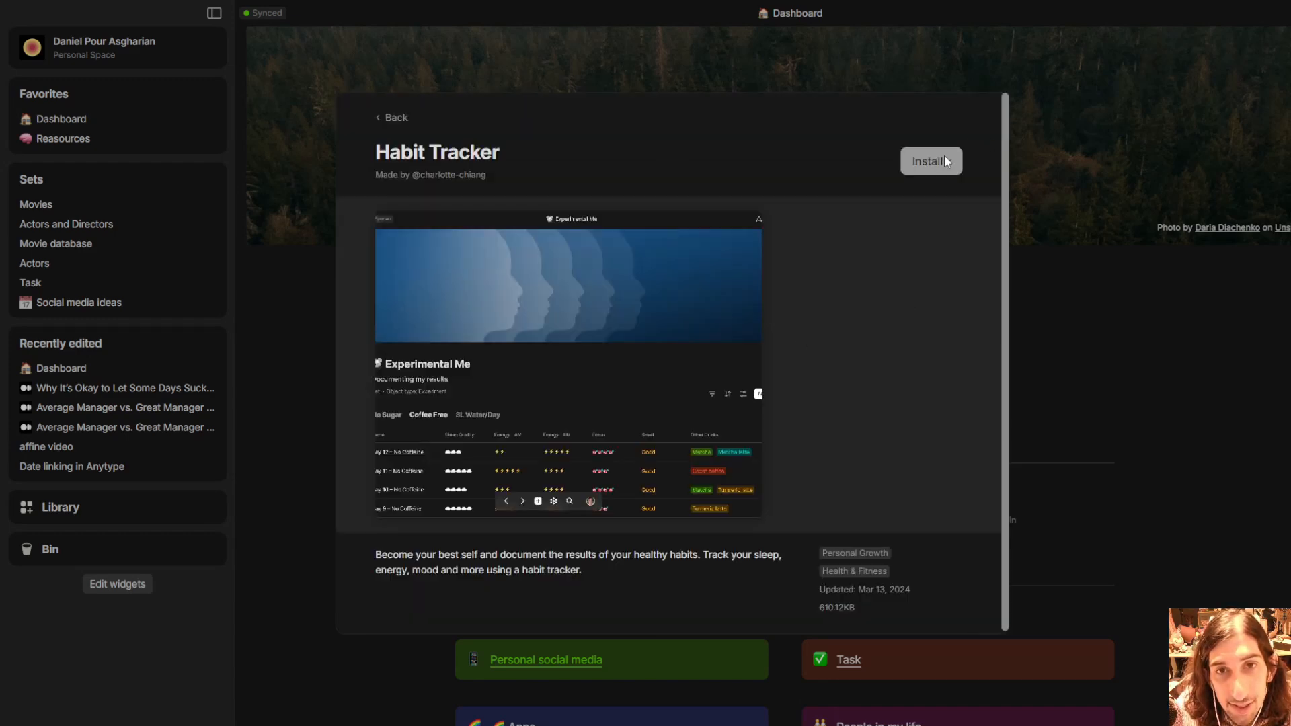
Leave the Habit Tracker page without installing and return to the Dashboard.
click(929, 161)
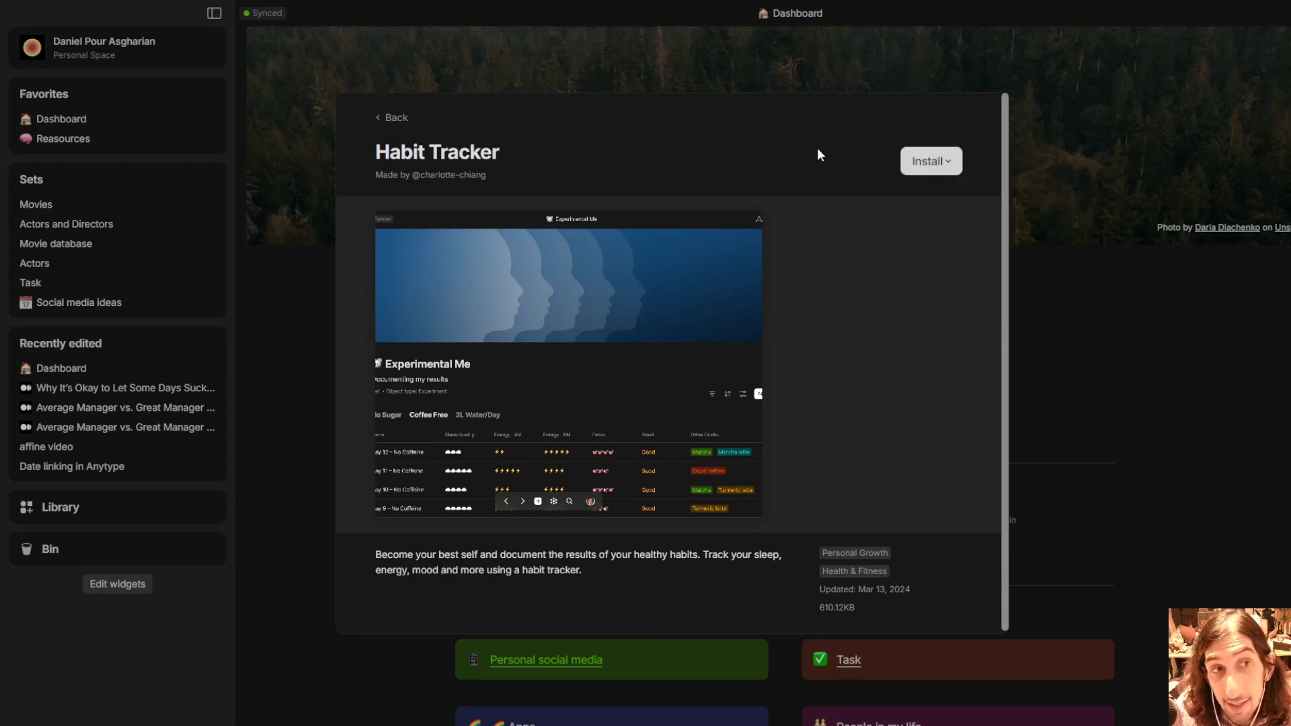
mouse_move(1051, 210)
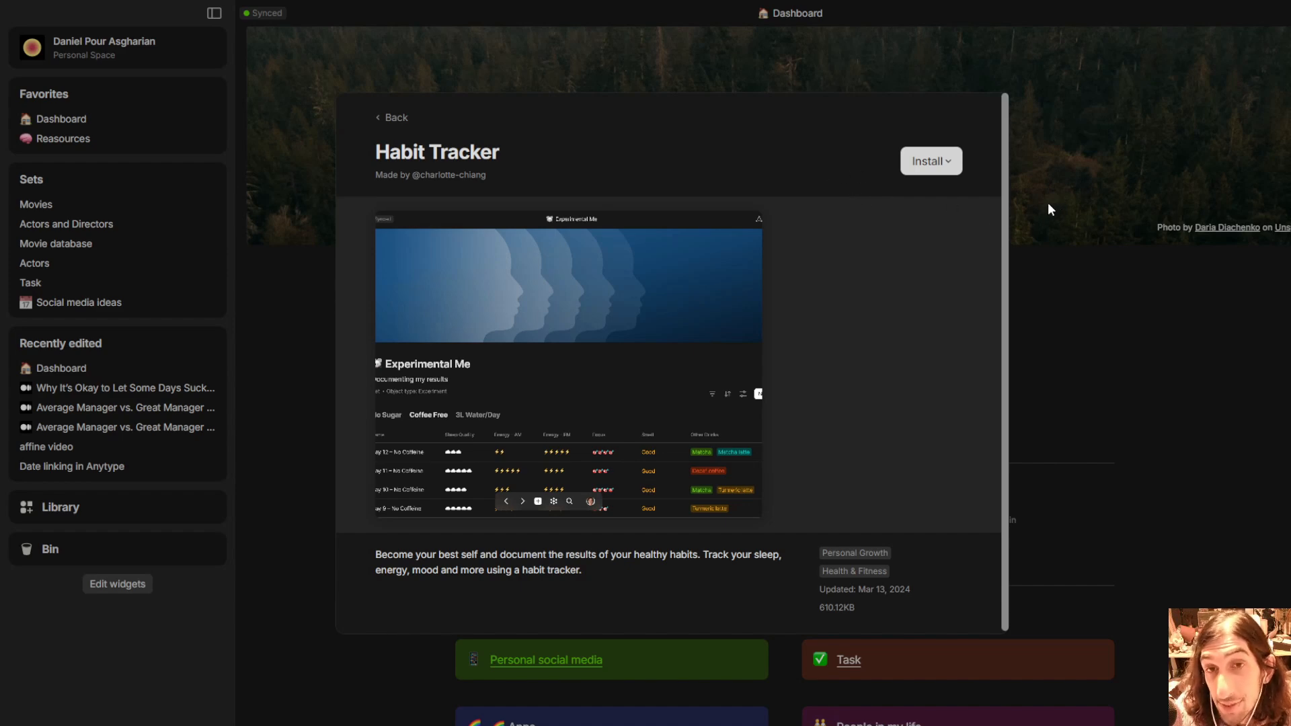
click(392, 117)
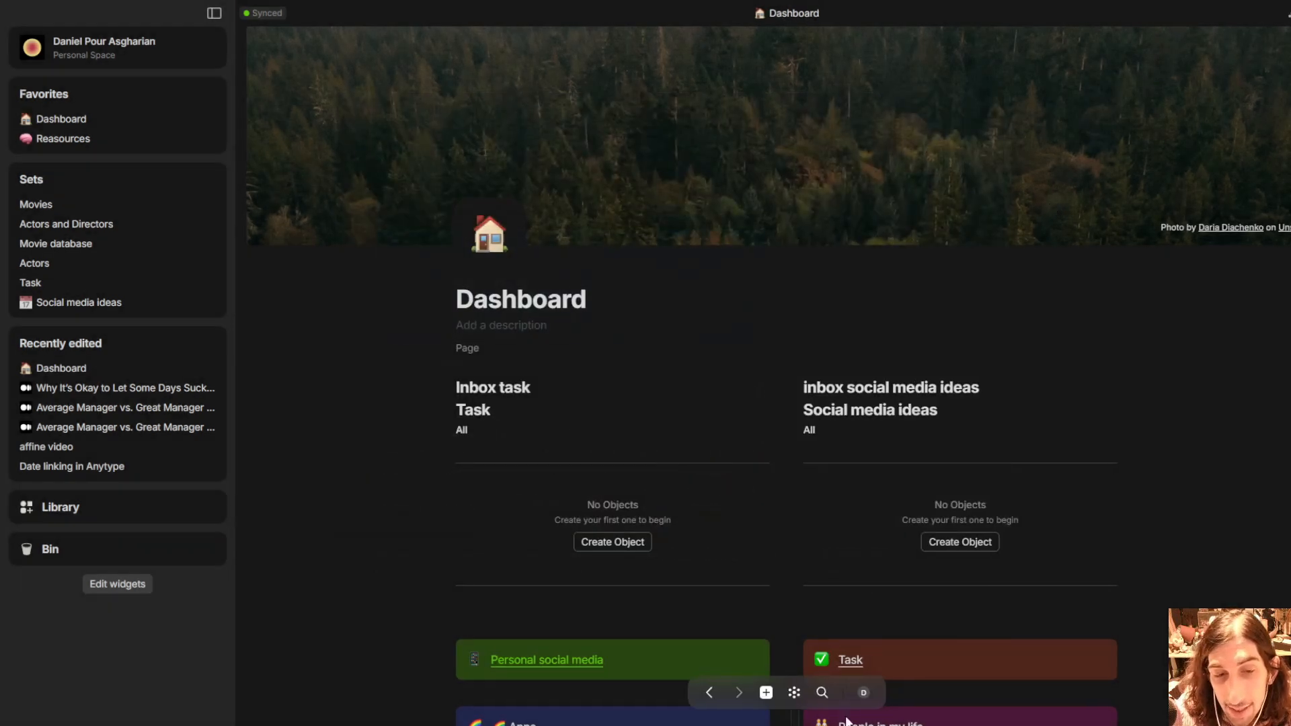
Switch to the Youtube test space showing the Zen System Homepage.
click(862, 691)
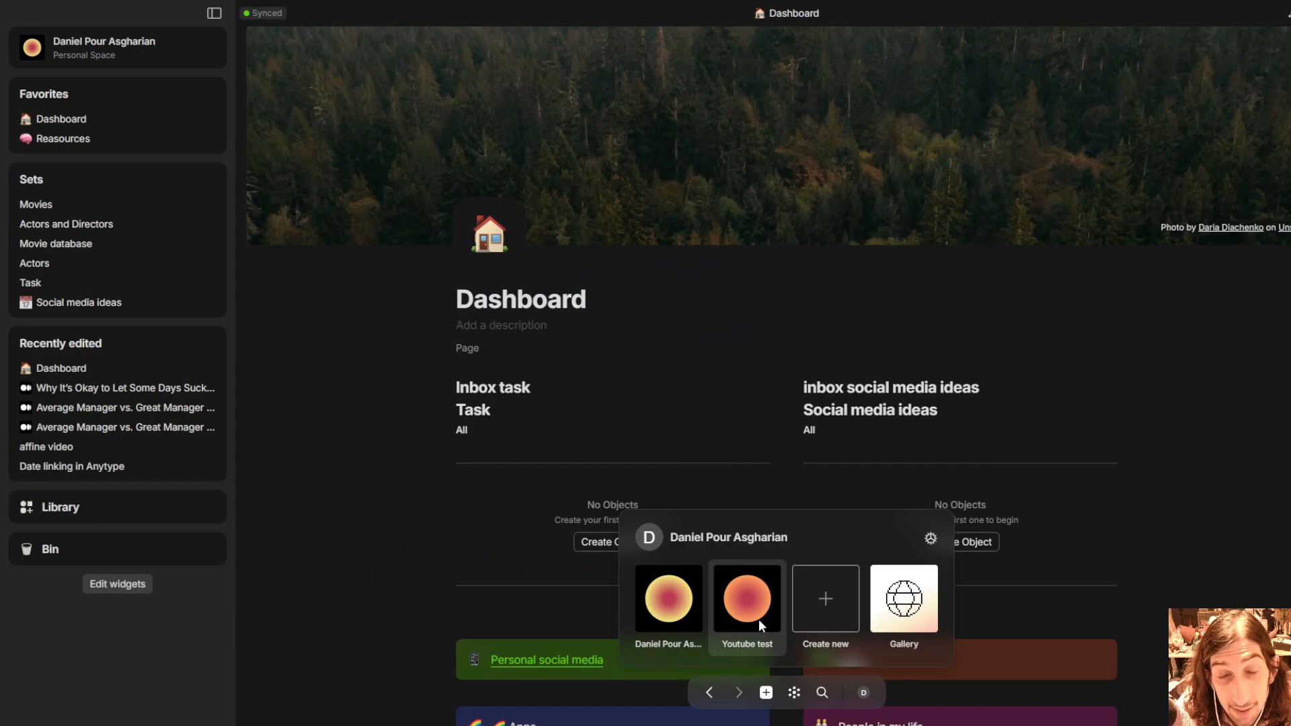
click(746, 598)
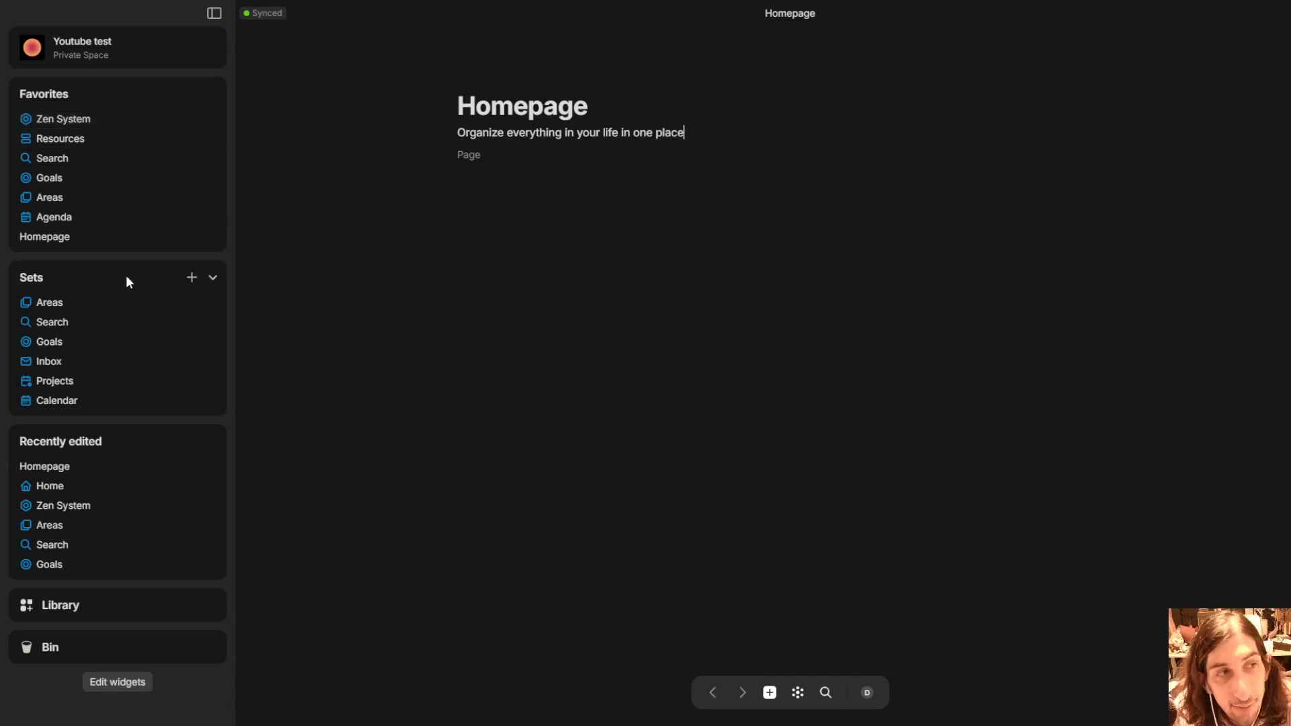
mouse_move(78, 493)
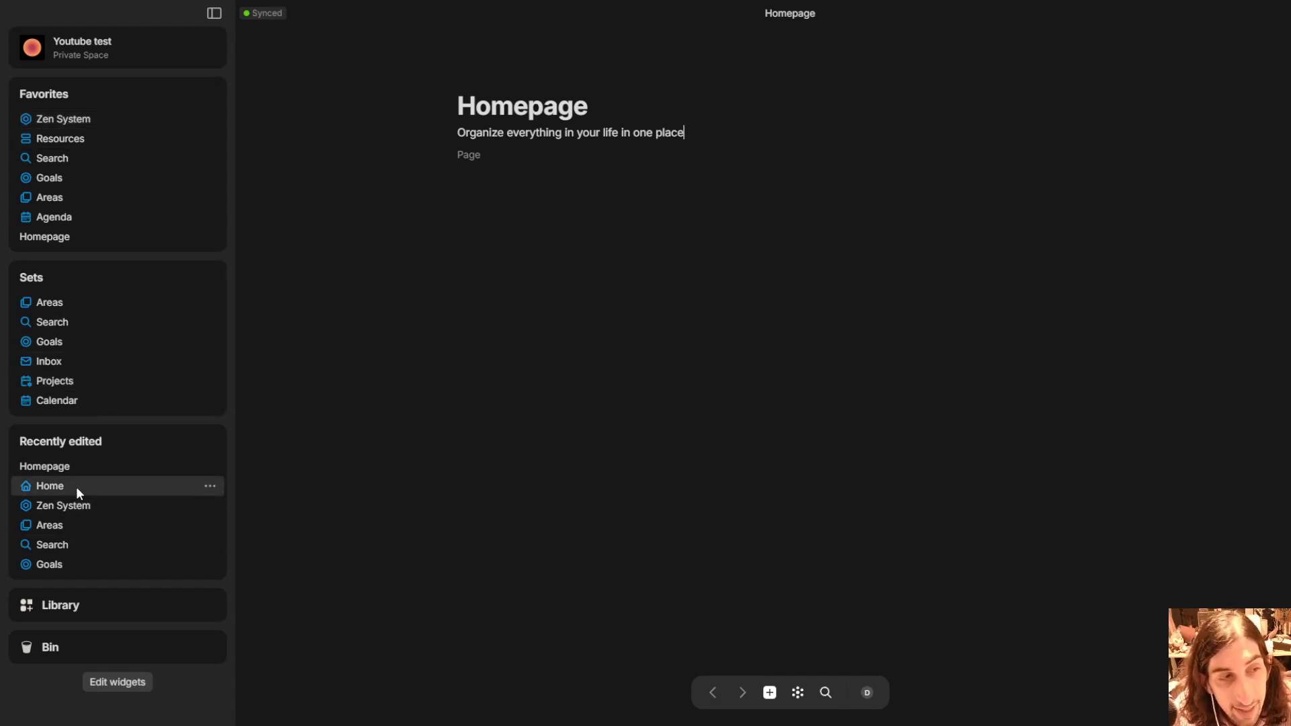
View the recently edited Home page down to its setup steps and set links.
click(50, 486)
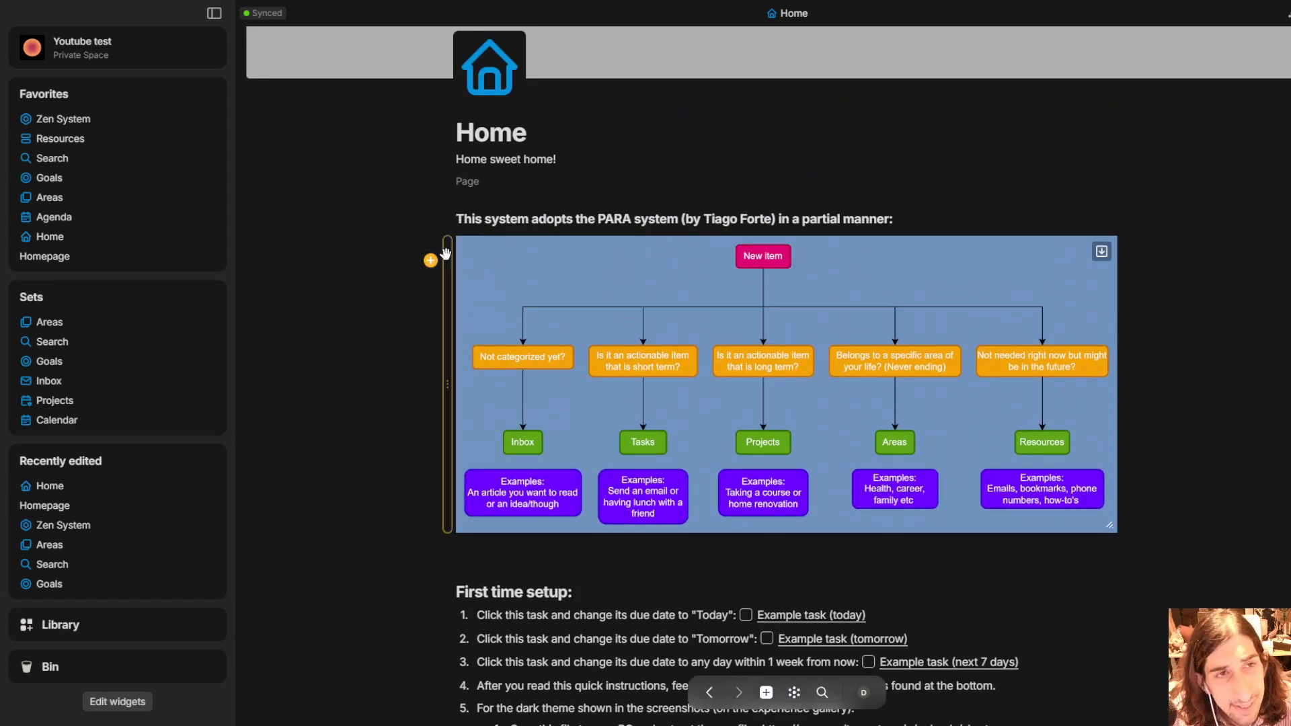
scroll(down, 3)
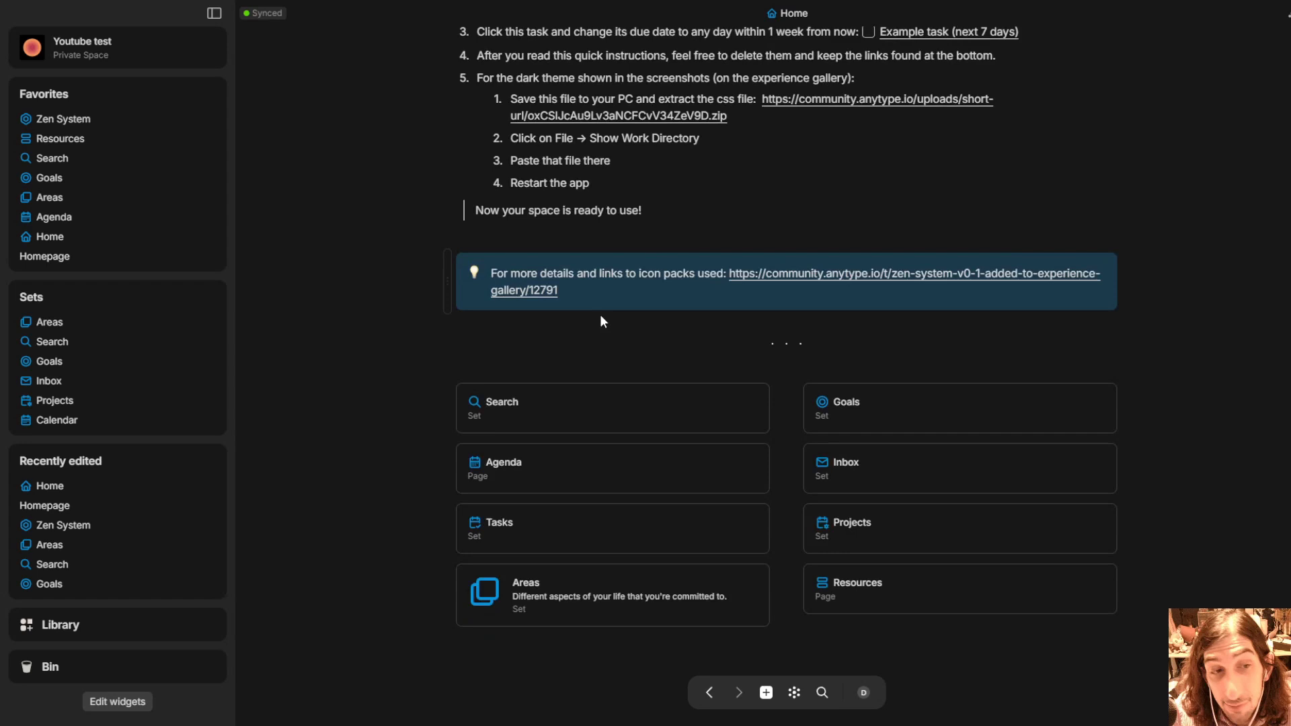
mouse_move(516, 560)
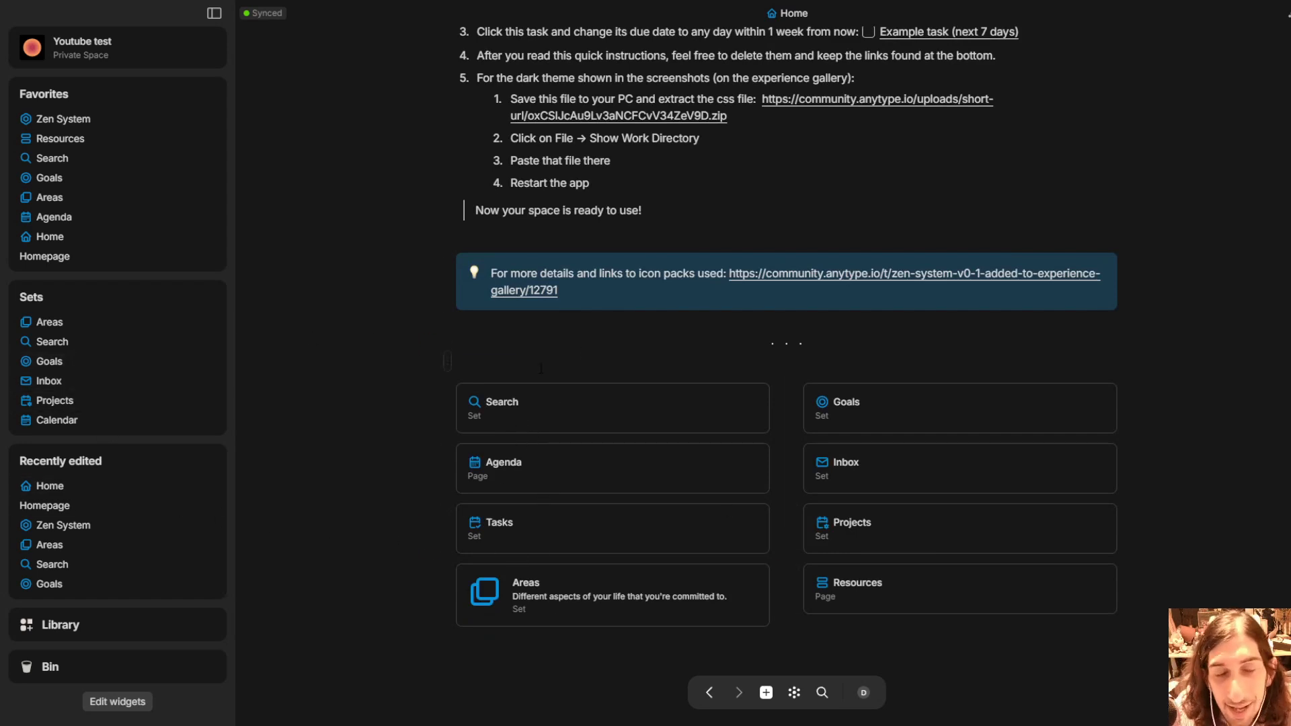
mouse_move(849, 417)
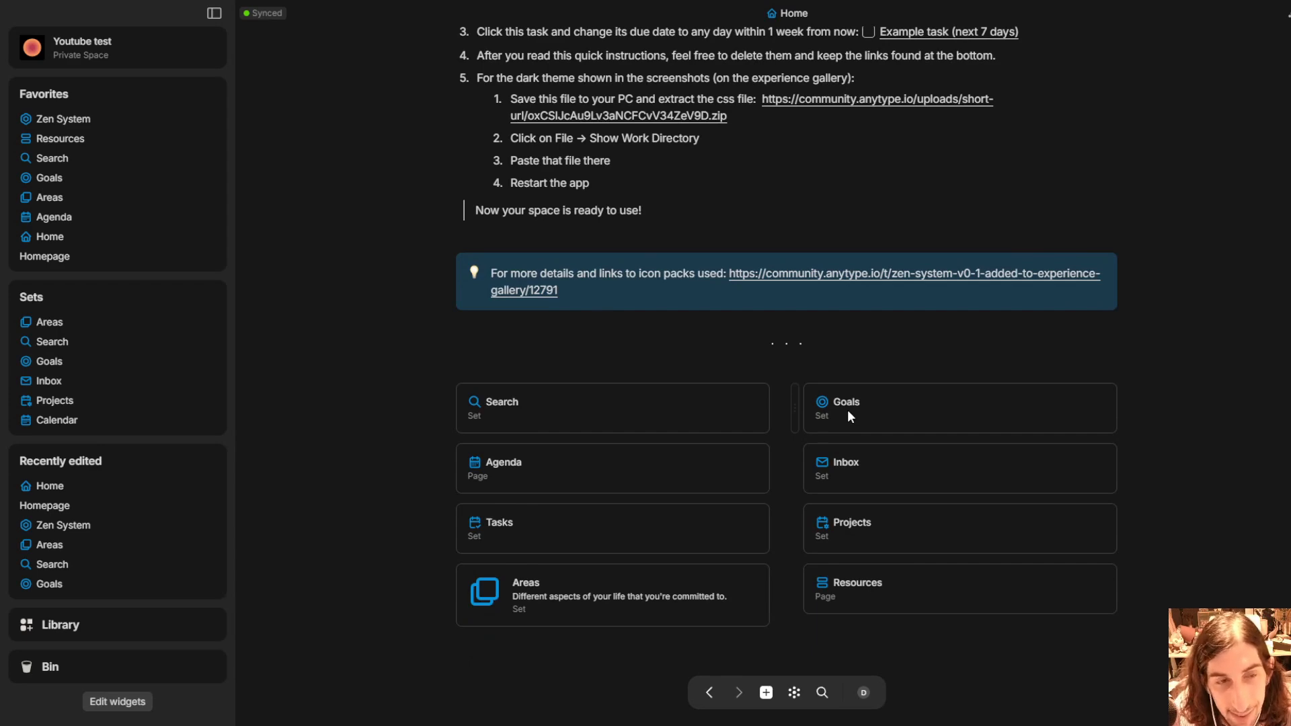
View the Goals set board with its 2024 quarterly columns and Example goal.
click(845, 406)
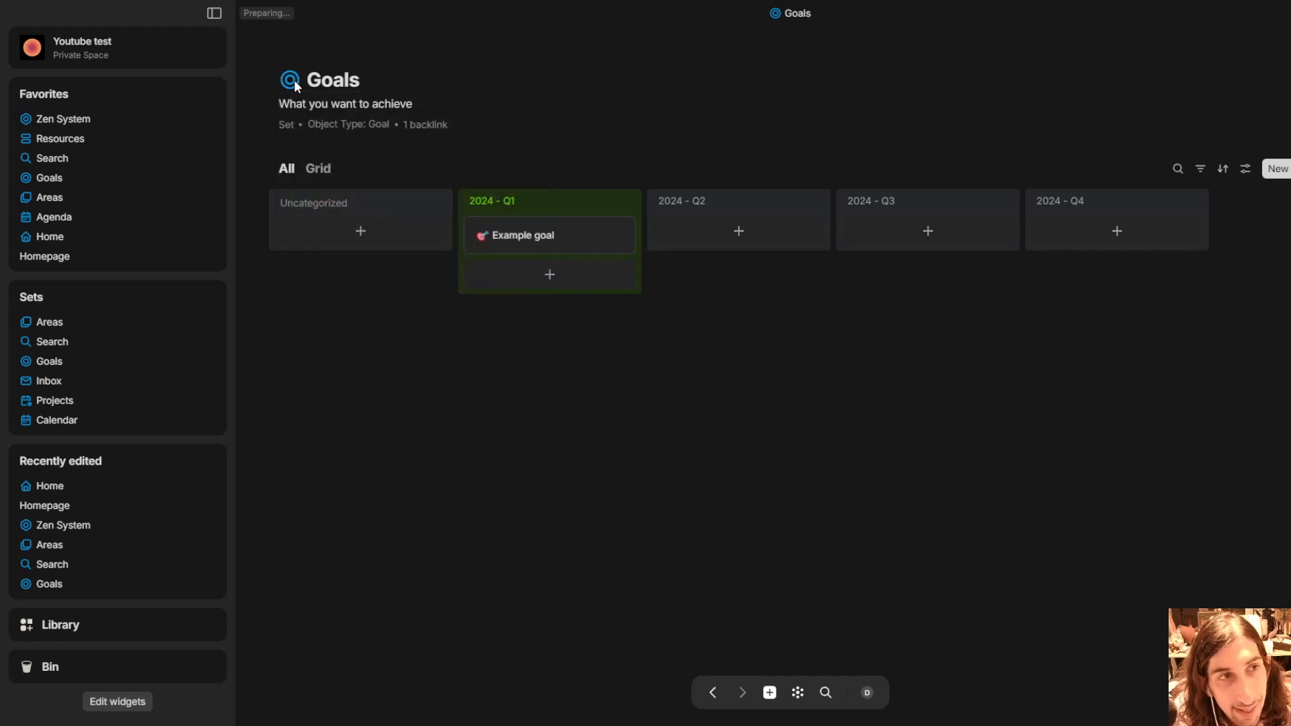
click(290, 79)
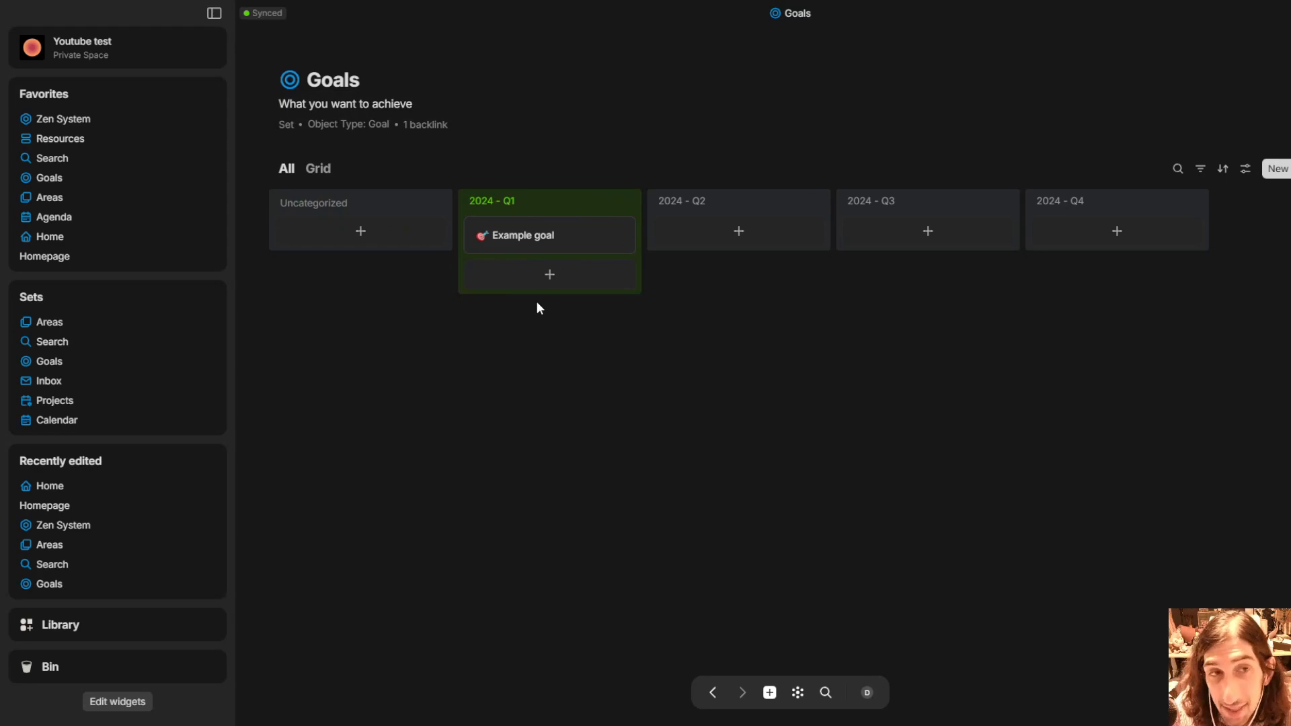
mouse_move(507, 350)
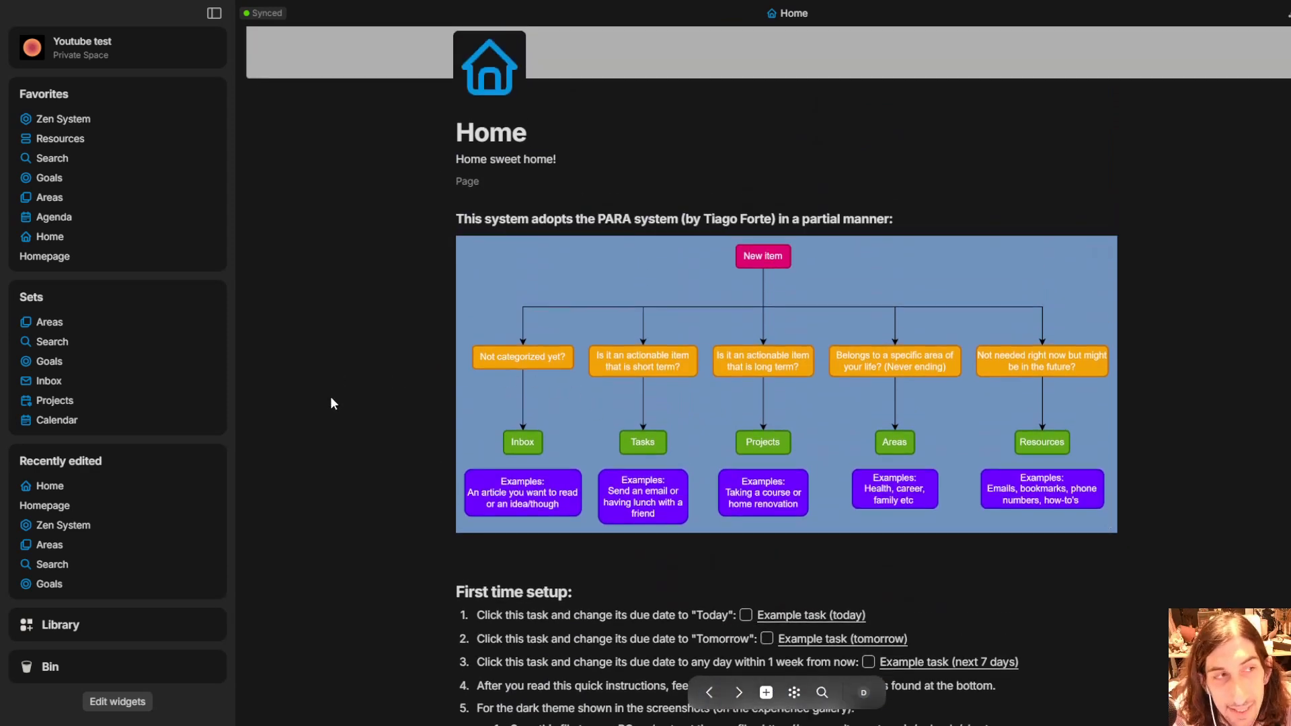
Go to the Homepage, then the Agenda page with its tasks, March 2024 calendar and projects.
click(45, 256)
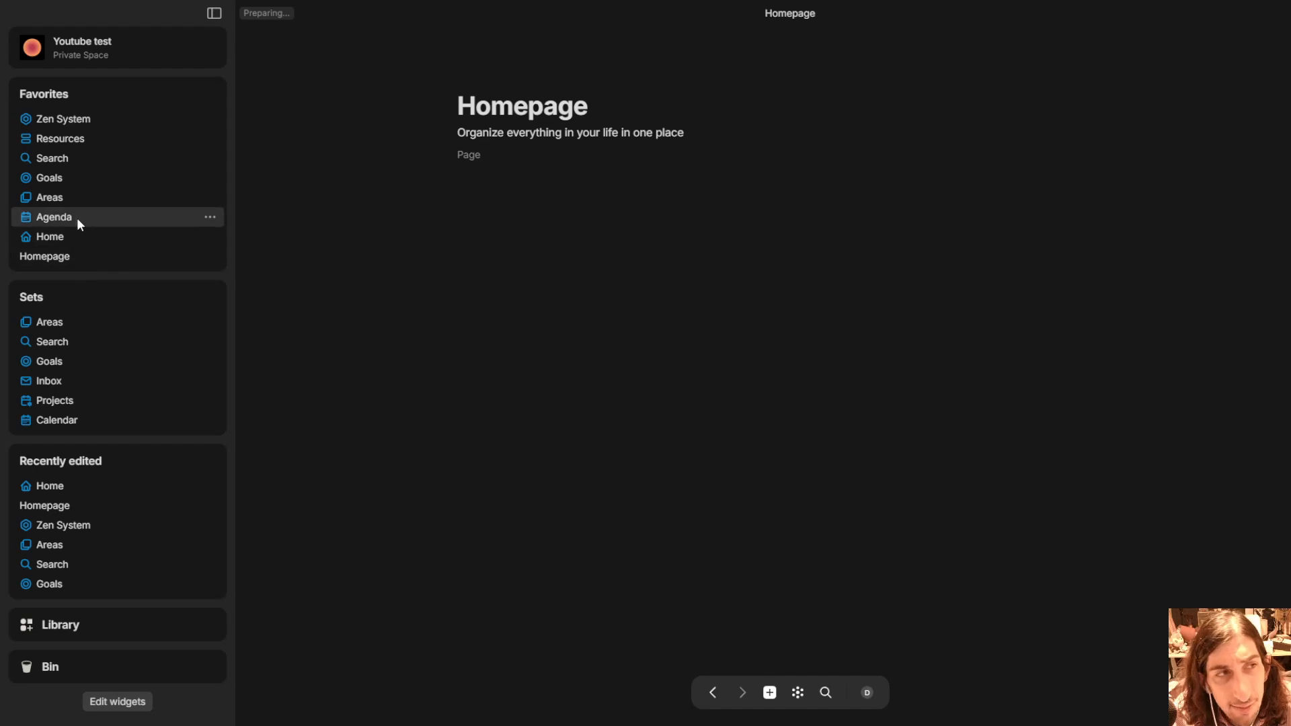
click(53, 216)
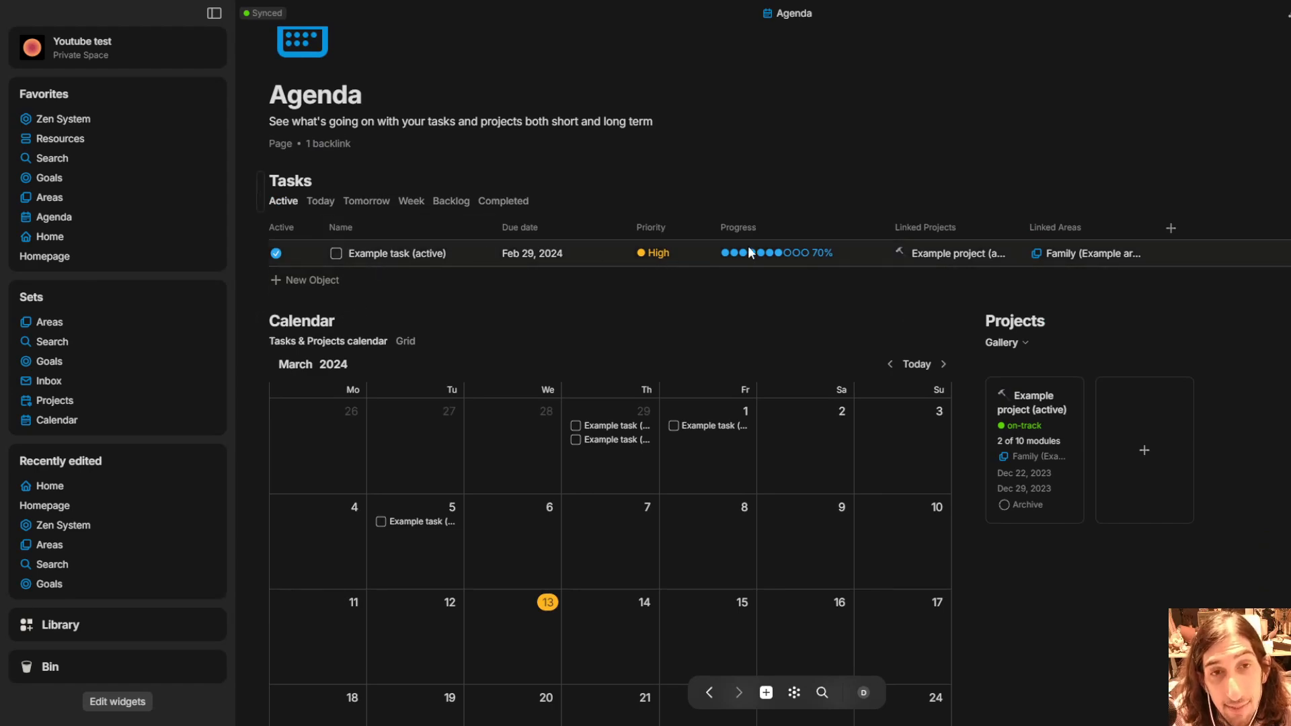
Inspect the Progress relation settings and its 0–100% options, leaving the task at 70%.
click(738, 227)
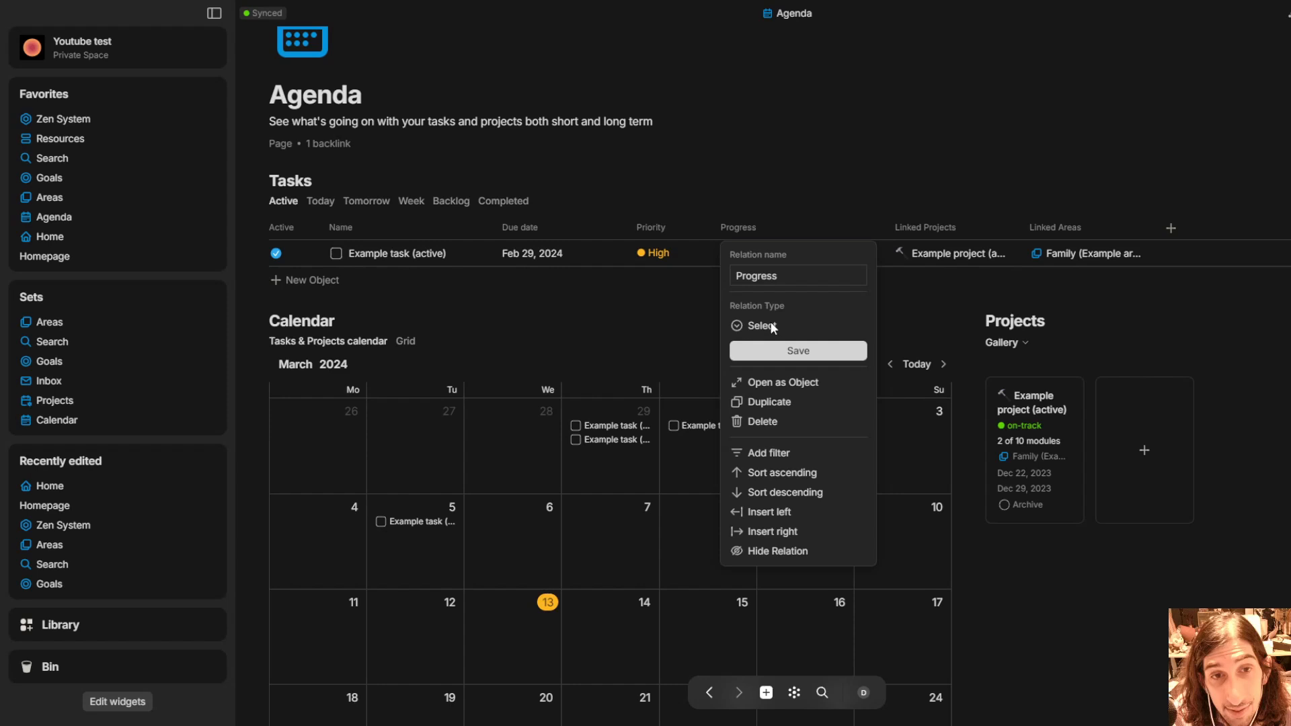
mouse_move(906, 311)
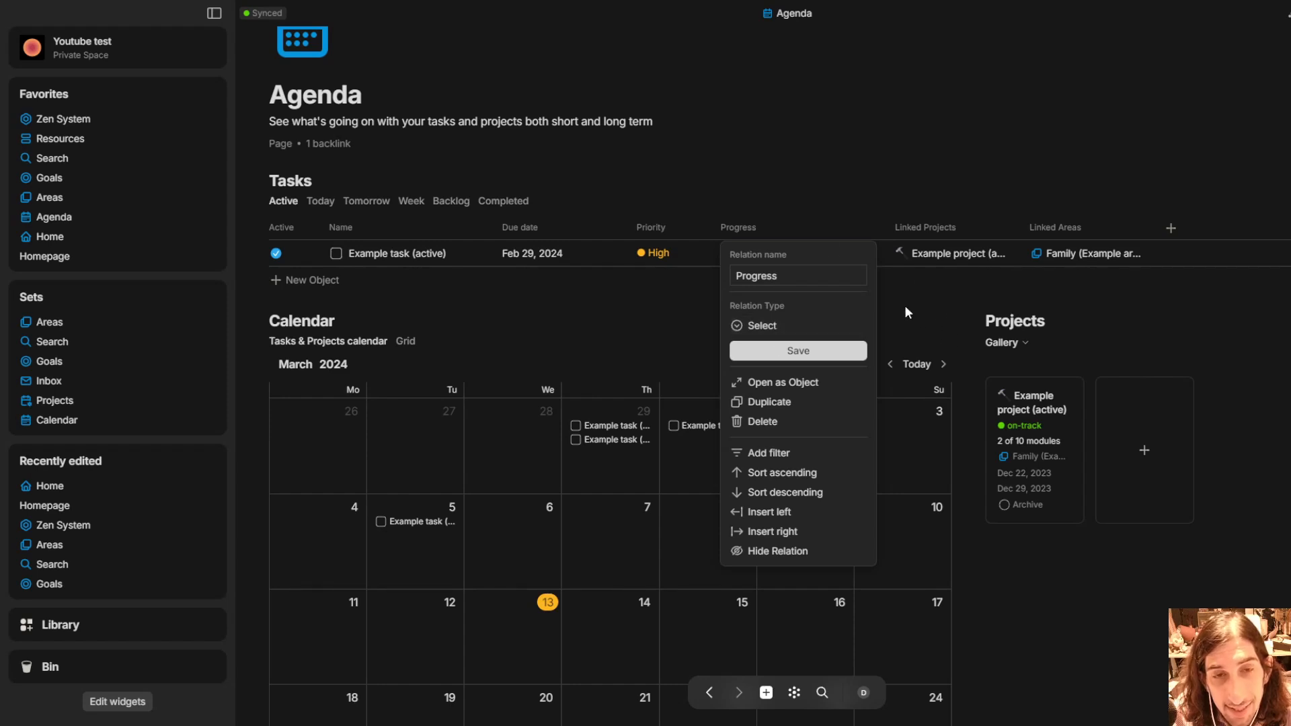
click(859, 277)
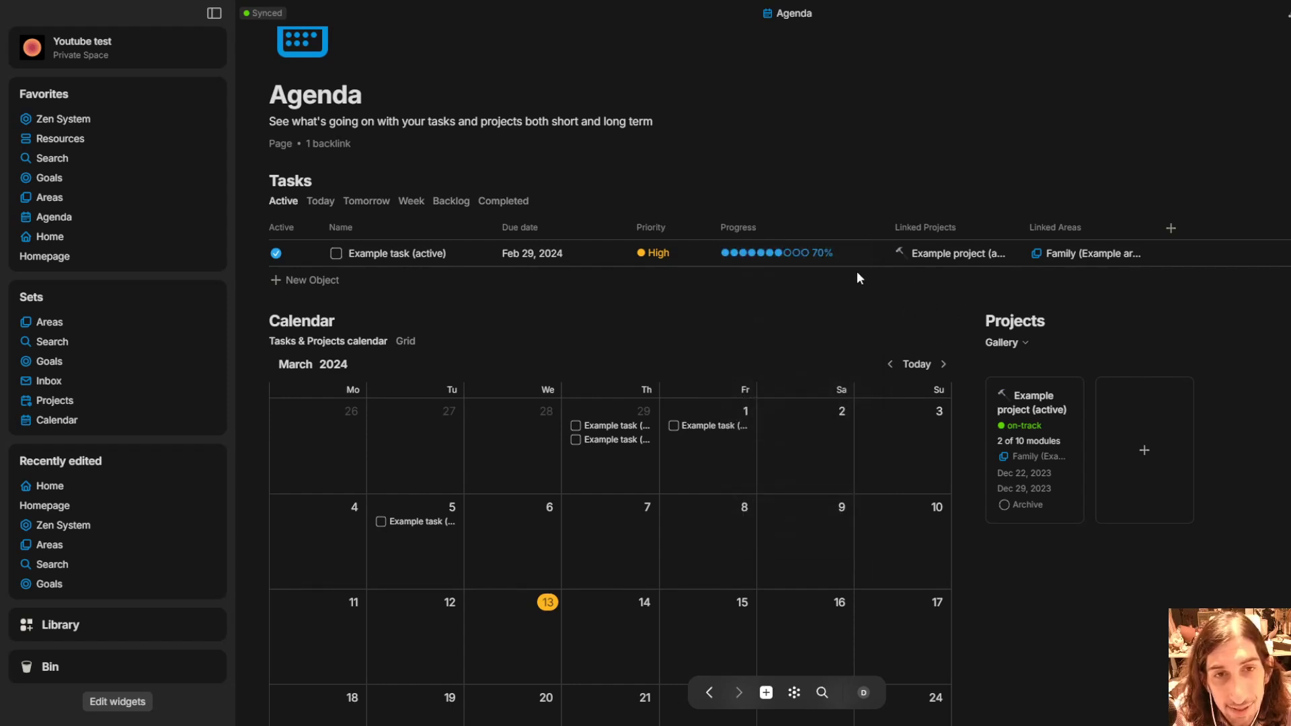
click(775, 253)
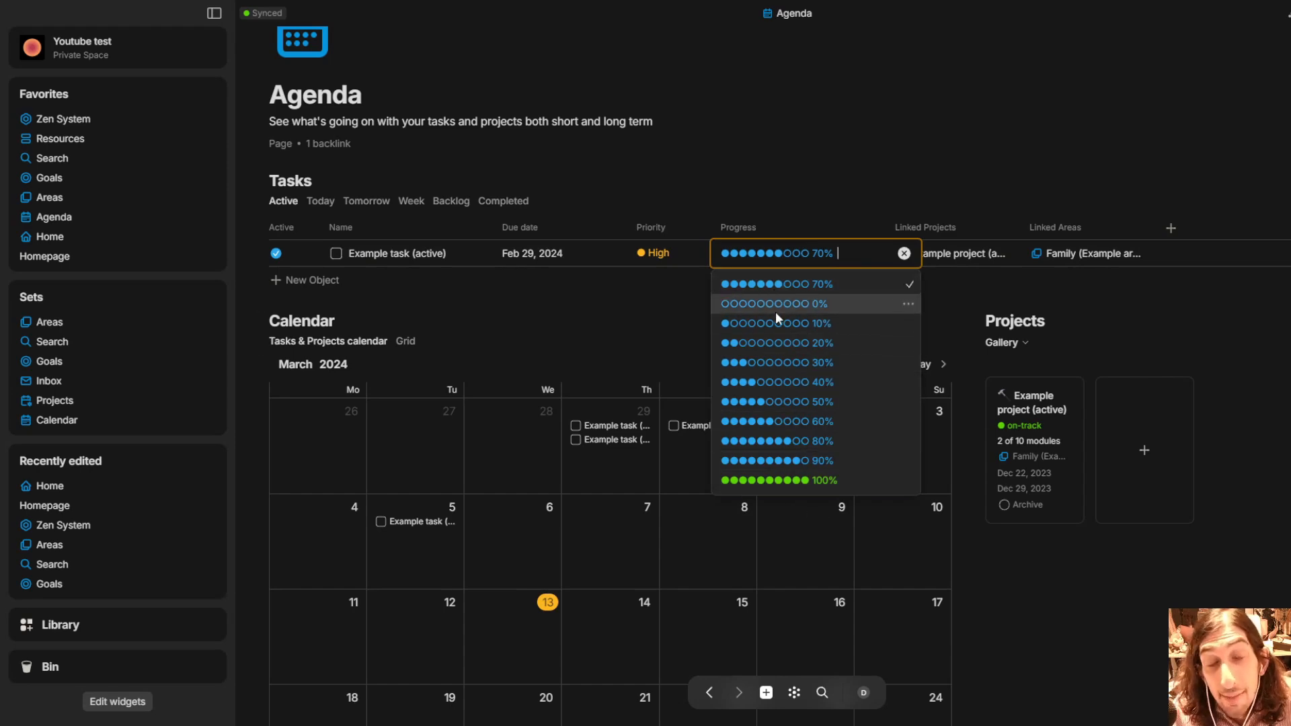
mouse_move(811, 284)
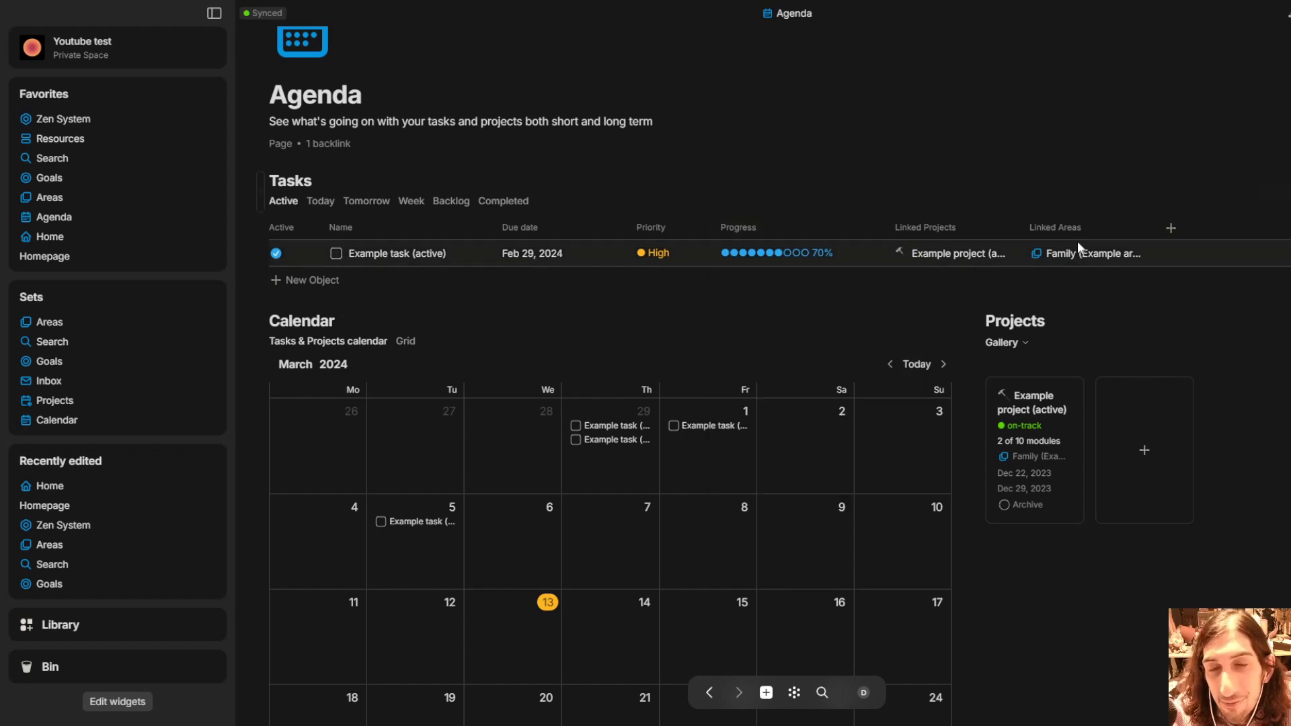
click(775, 253)
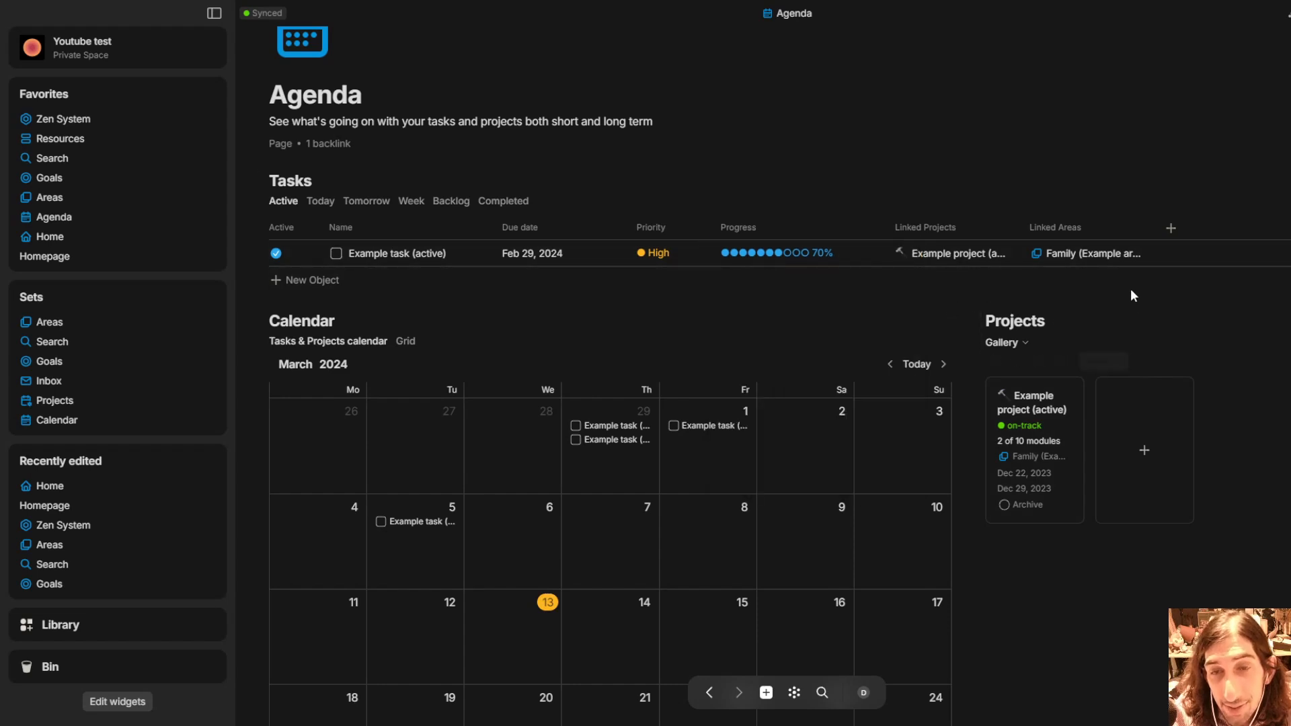
mouse_move(1065, 296)
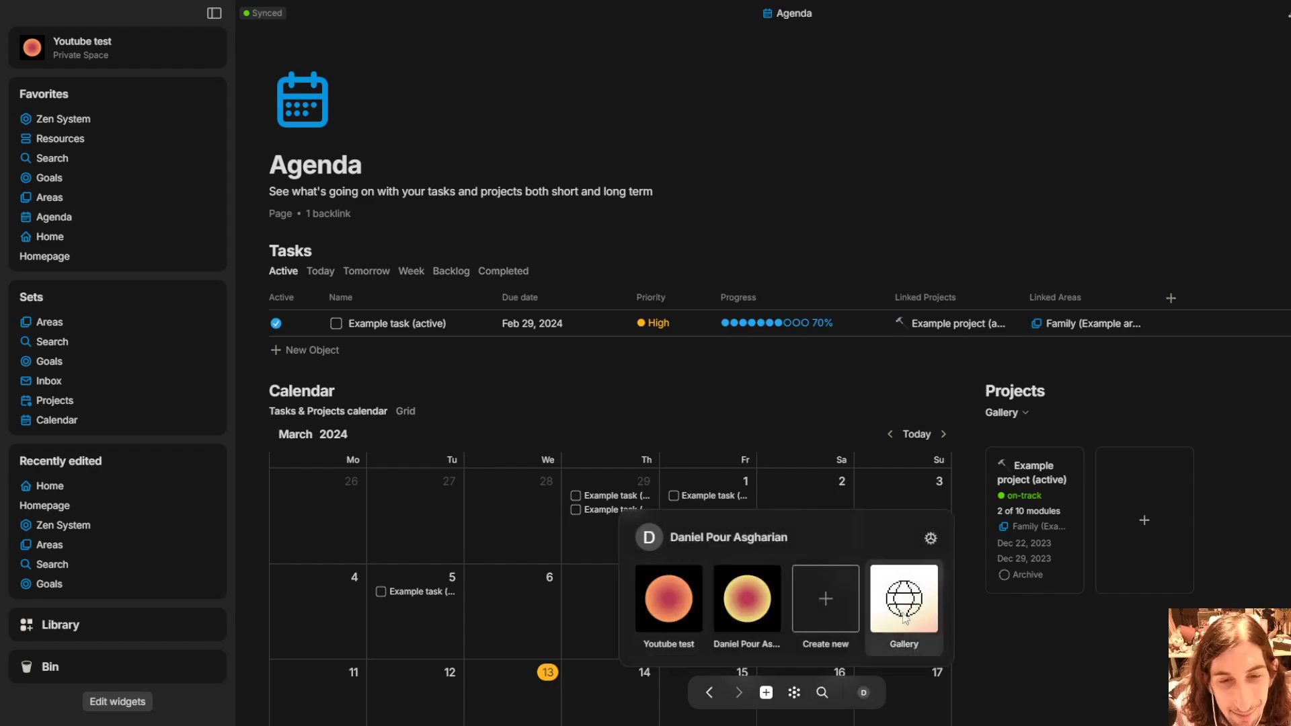
Check the gallery, then view the Zen System collection's full object list.
click(904, 601)
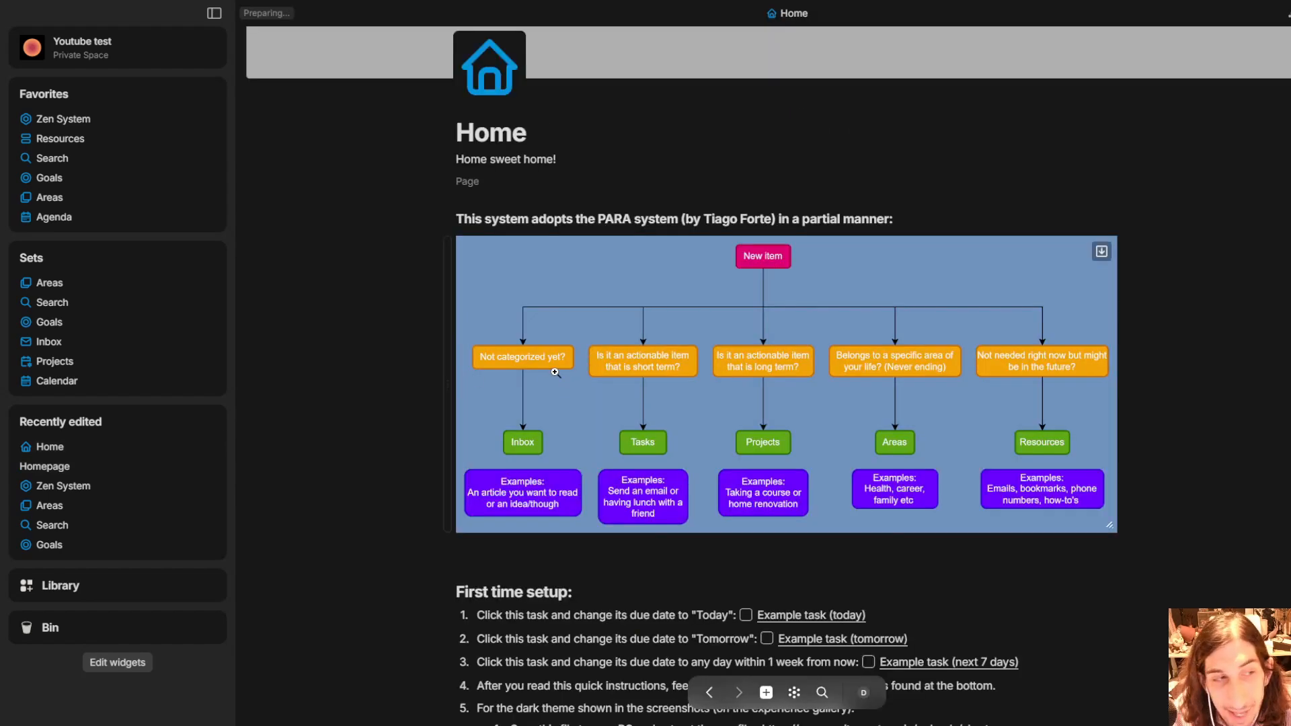
click(62, 119)
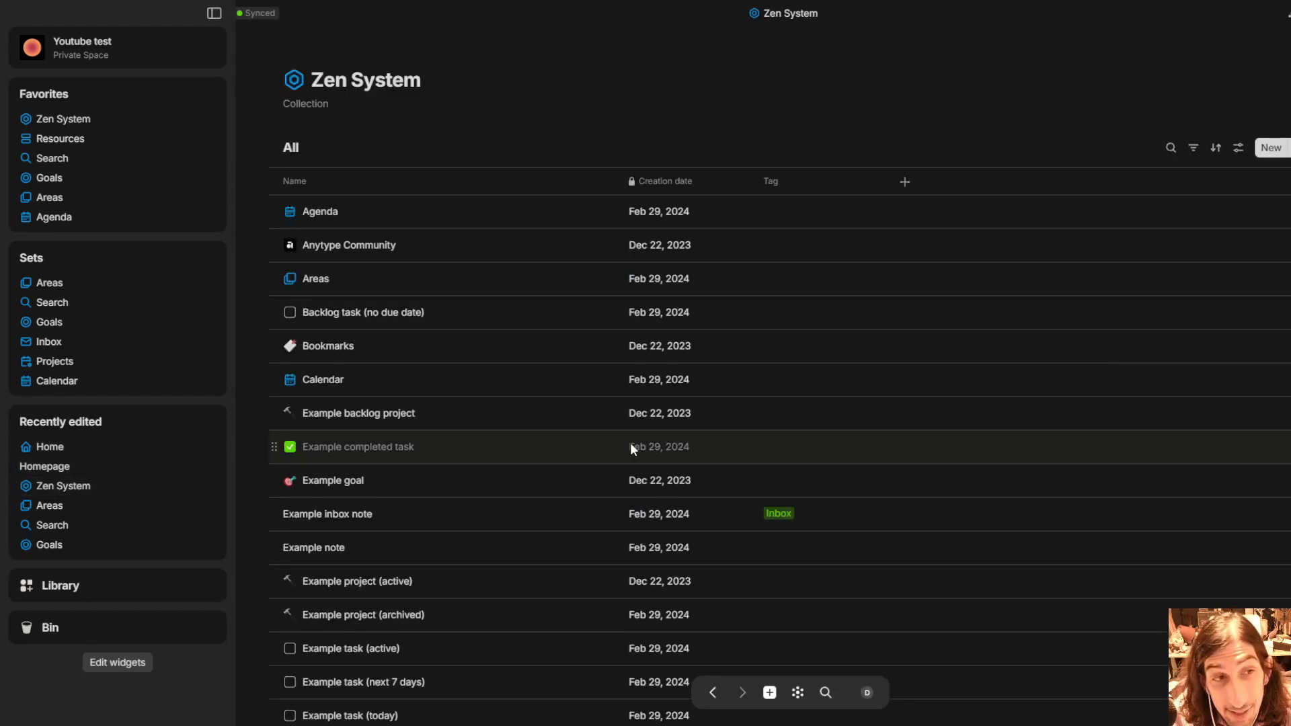
scroll(down, 3)
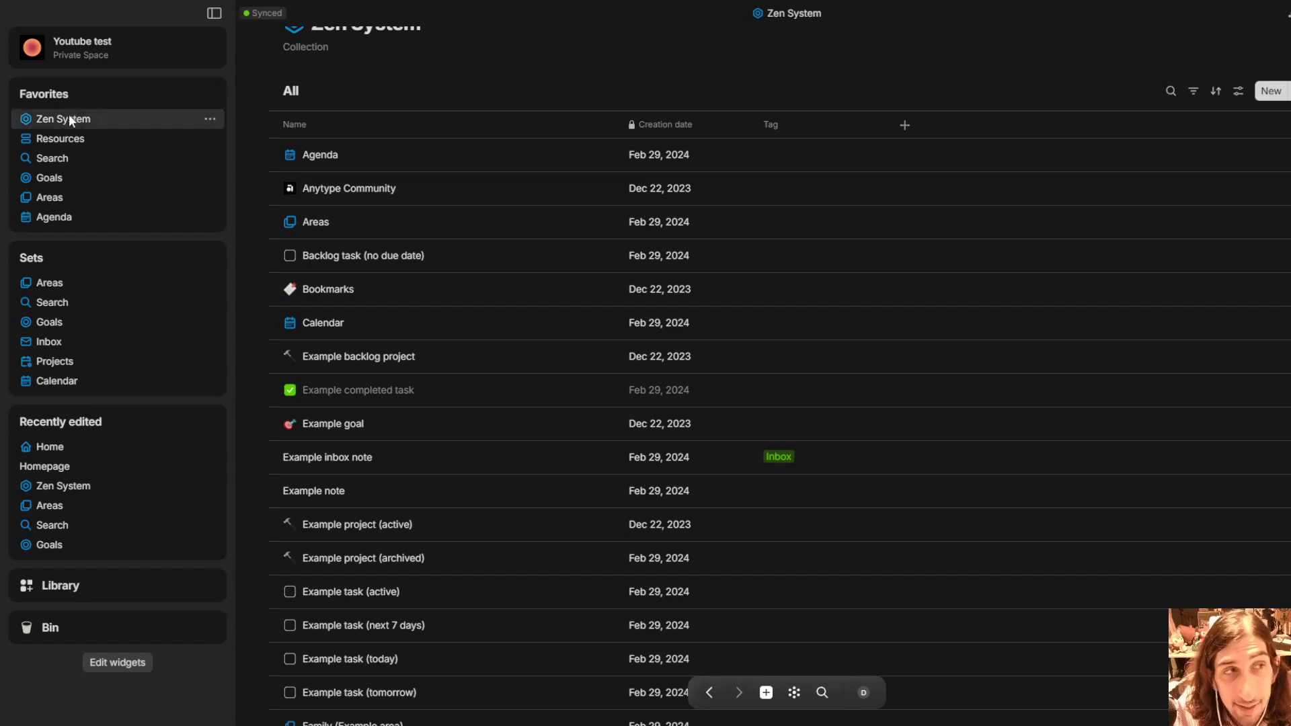
mouse_move(329, 424)
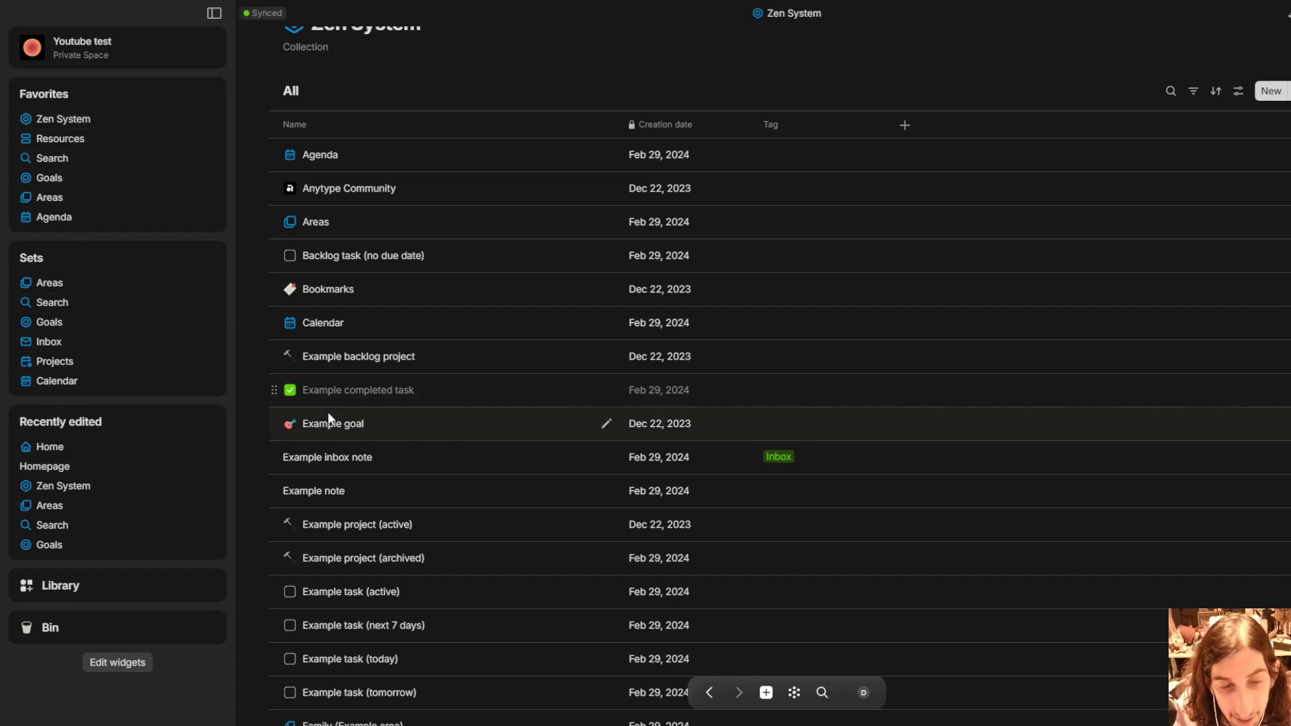
mouse_move(620, 659)
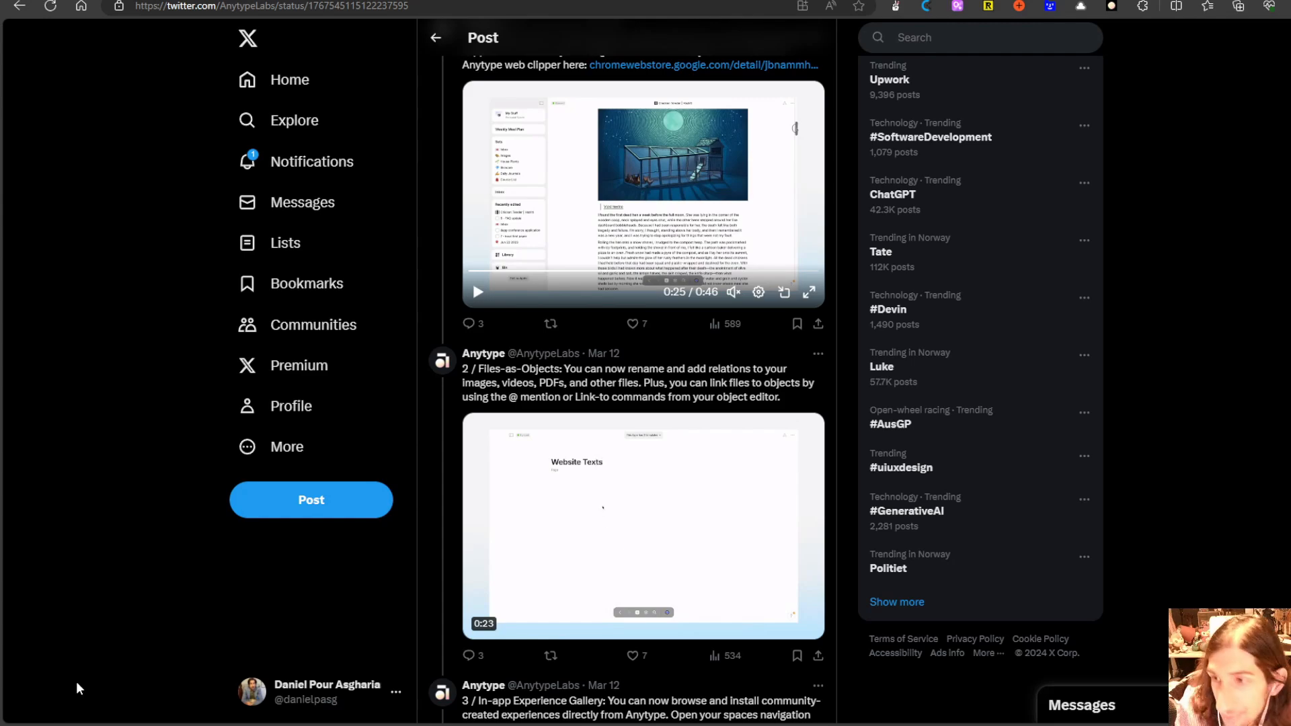
Scroll the Anytype release thread on X and enlarge the mobile sharing extensions image.
scroll(down, 3)
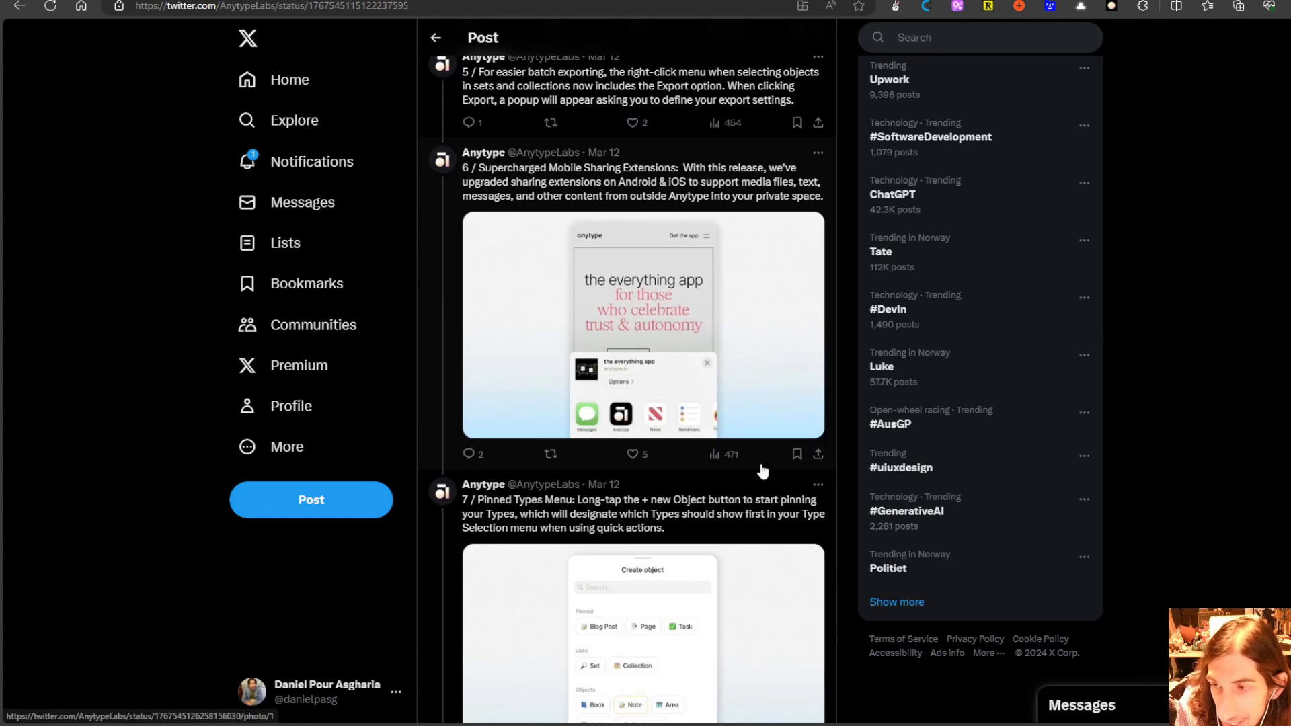
mouse_move(896, 342)
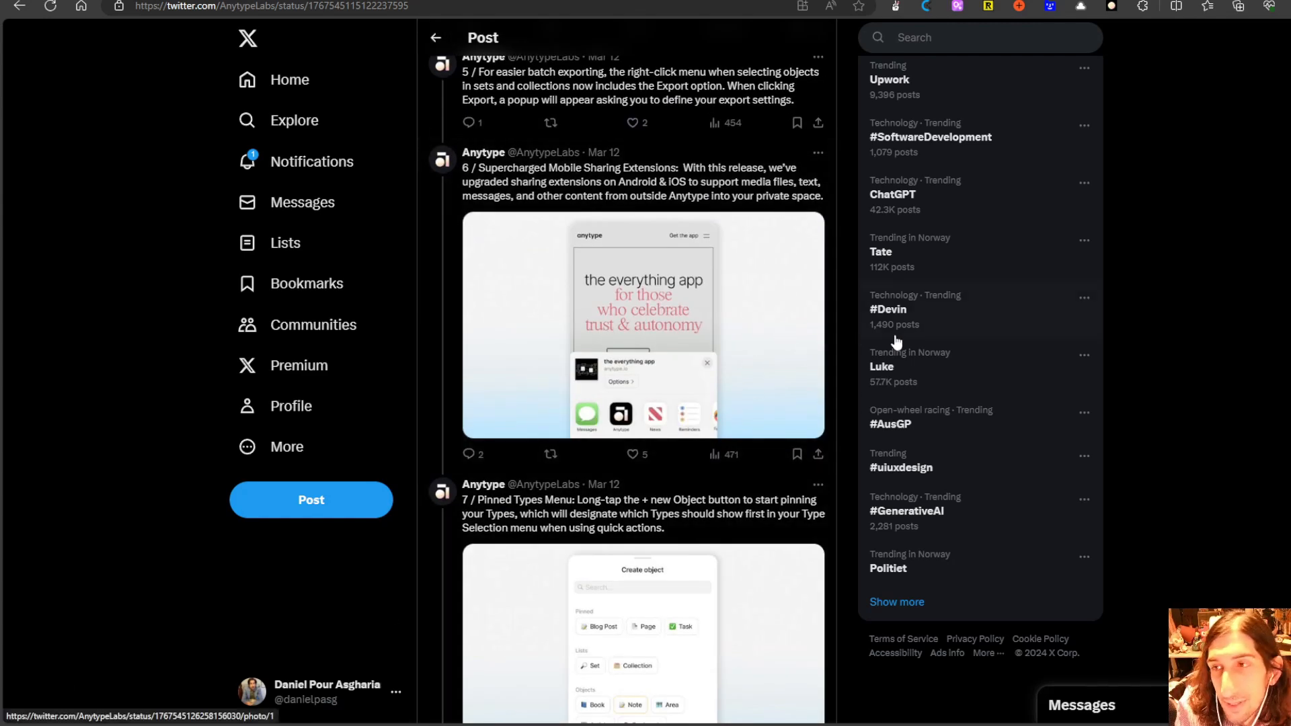
mouse_move(961, 328)
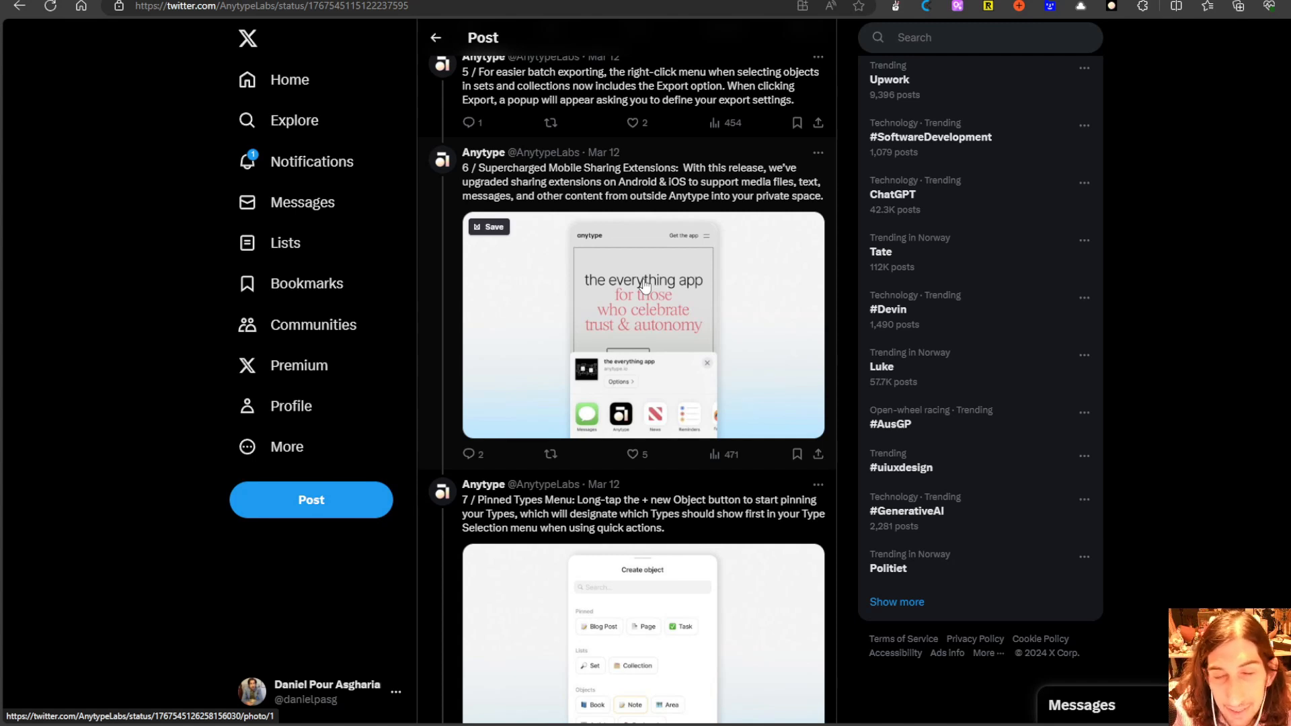
mouse_move(645, 303)
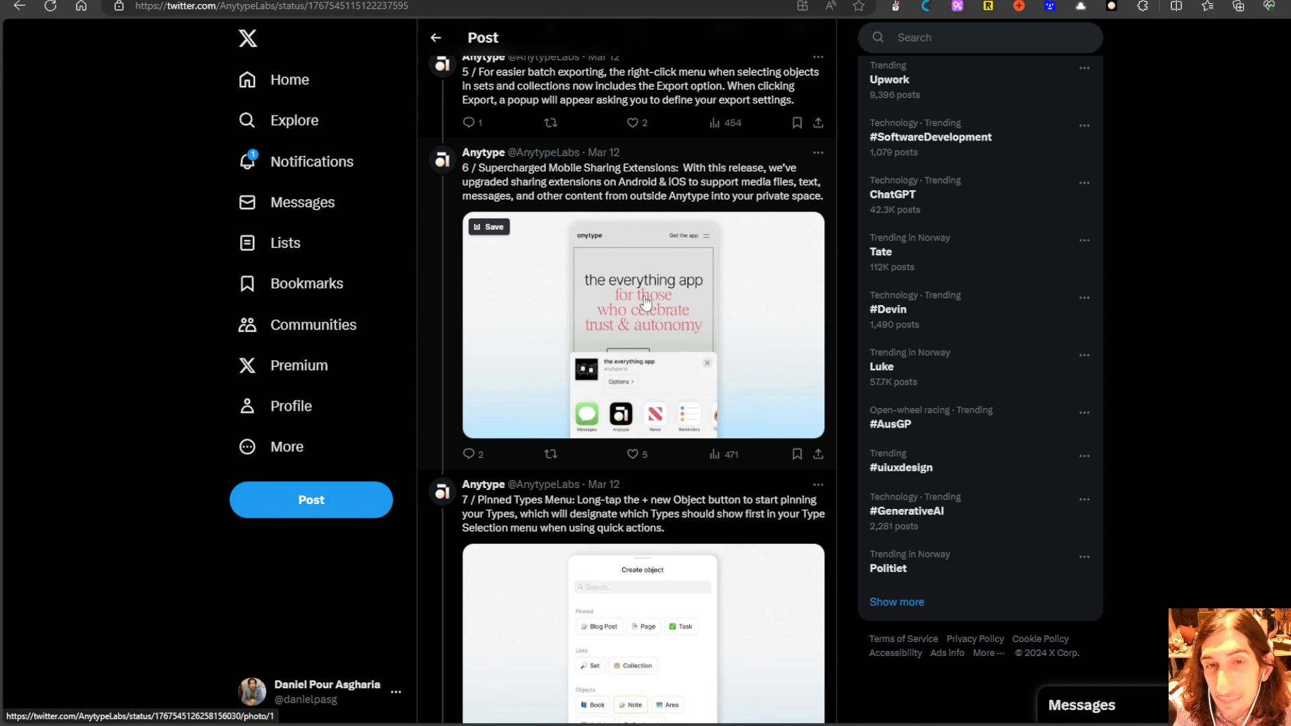
mouse_move(665, 320)
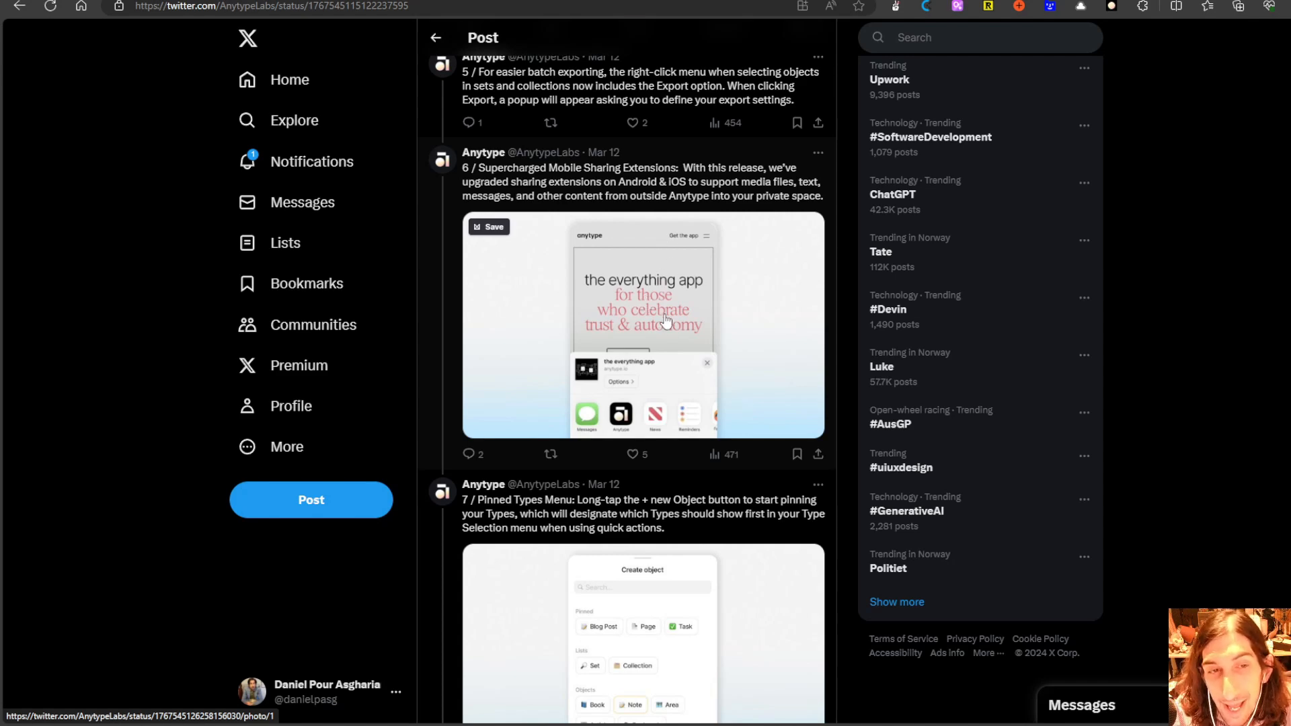
click(643, 324)
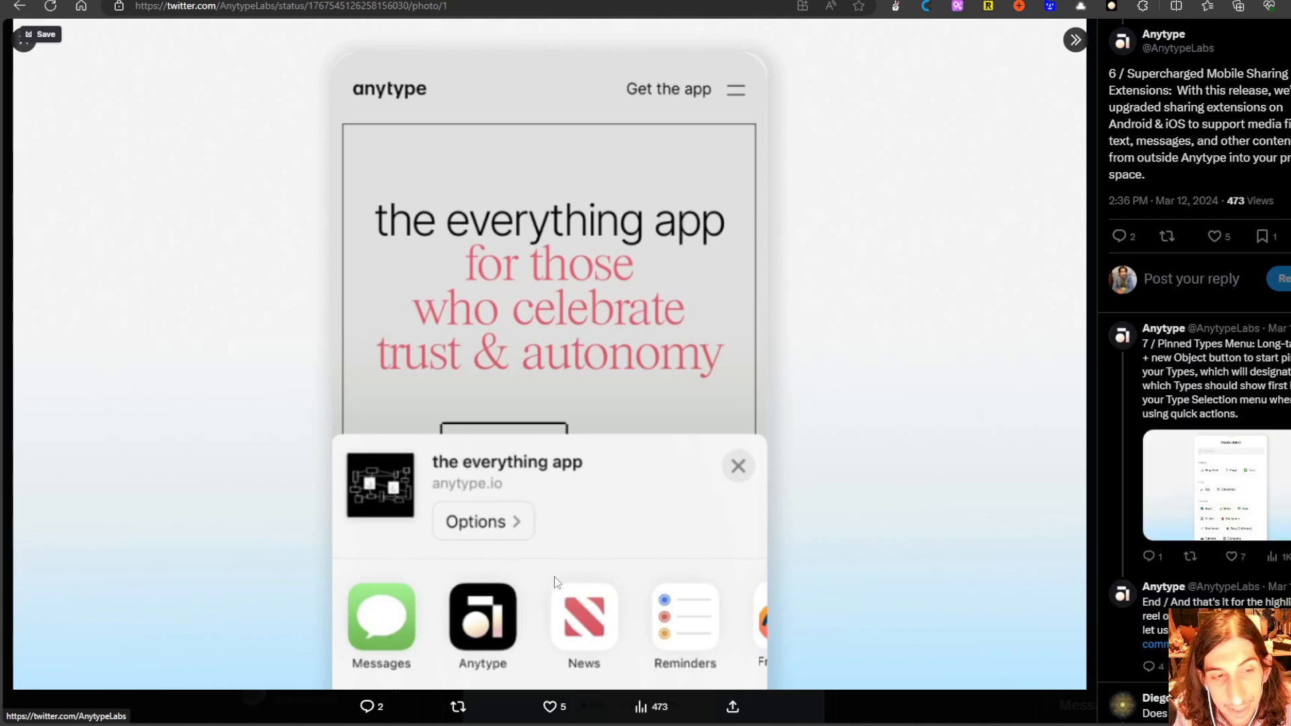
mouse_move(936, 421)
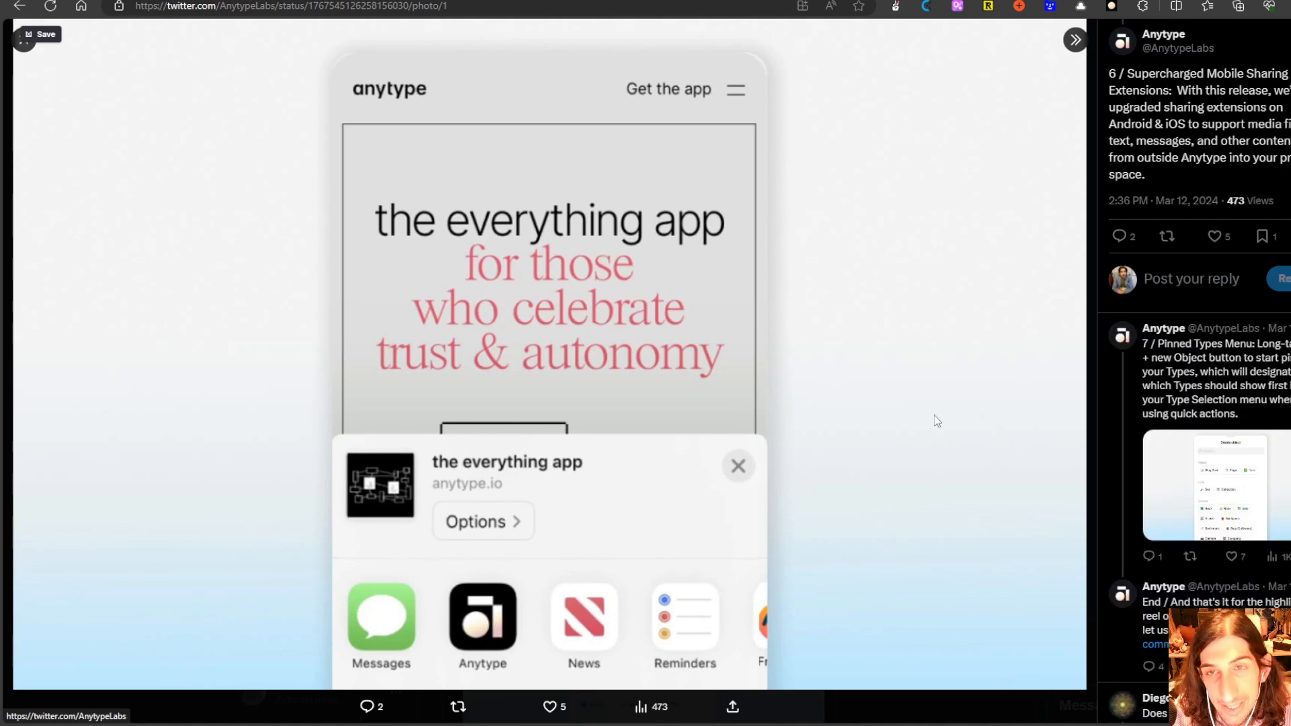
mouse_move(28, 58)
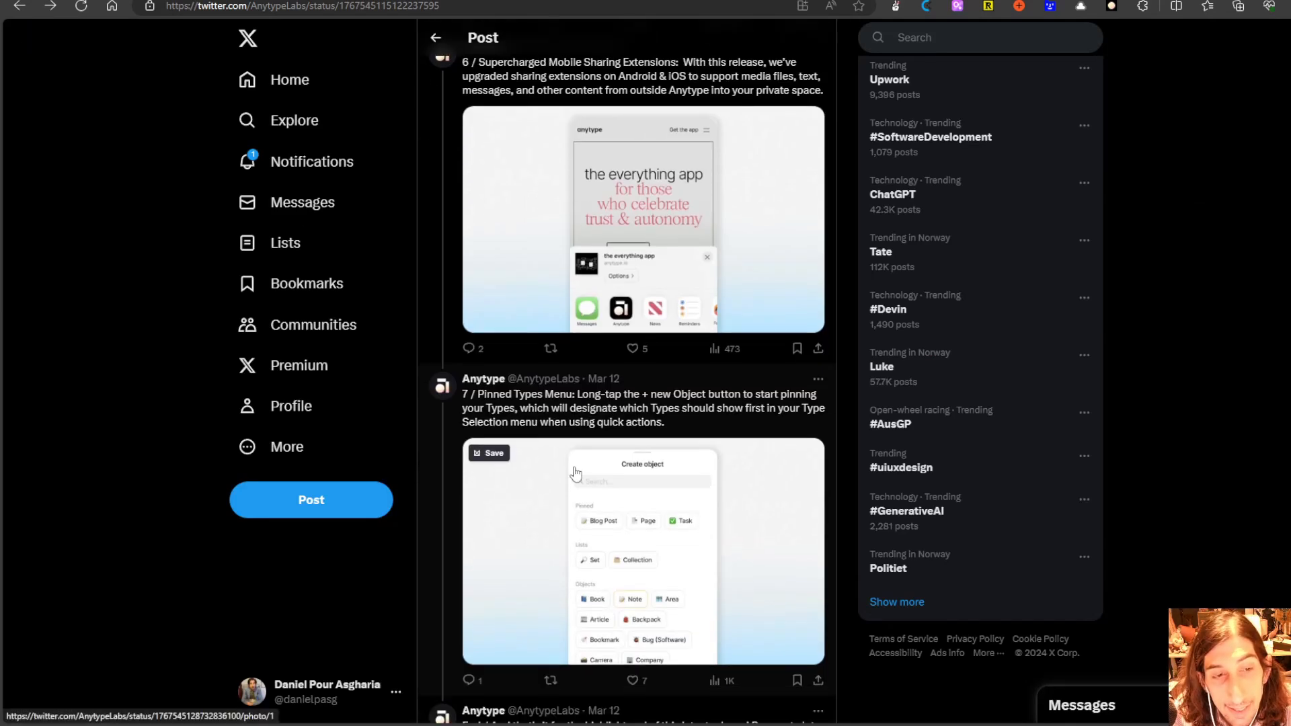
View post 7's Pinned Types Menu 'Create object' image full size in the release thread.
scroll(down, 3)
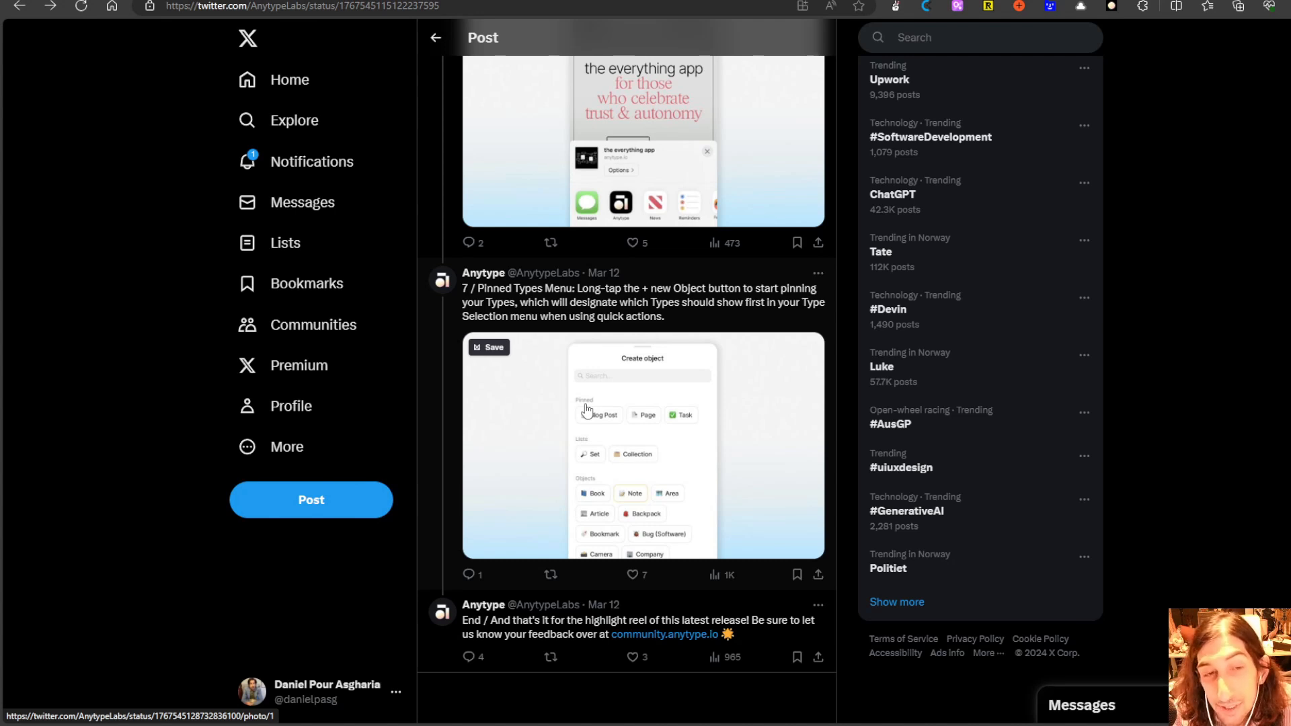
mouse_move(613, 427)
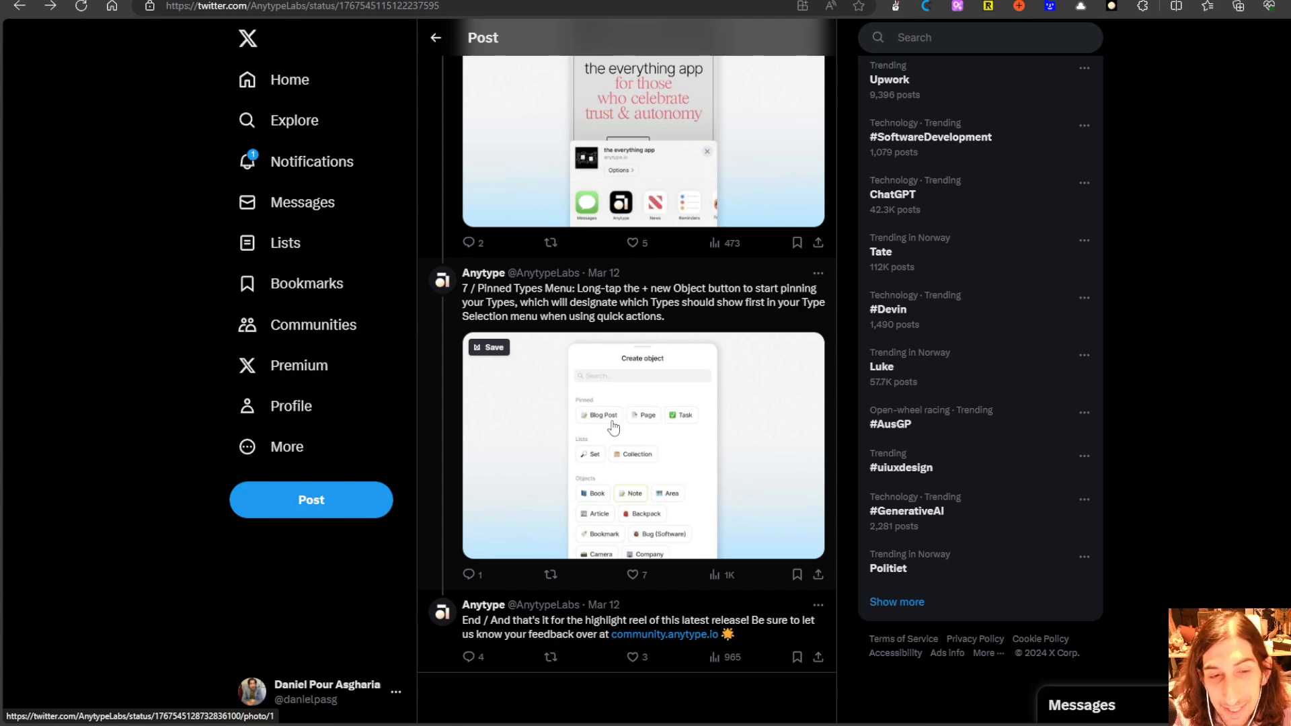
click(643, 445)
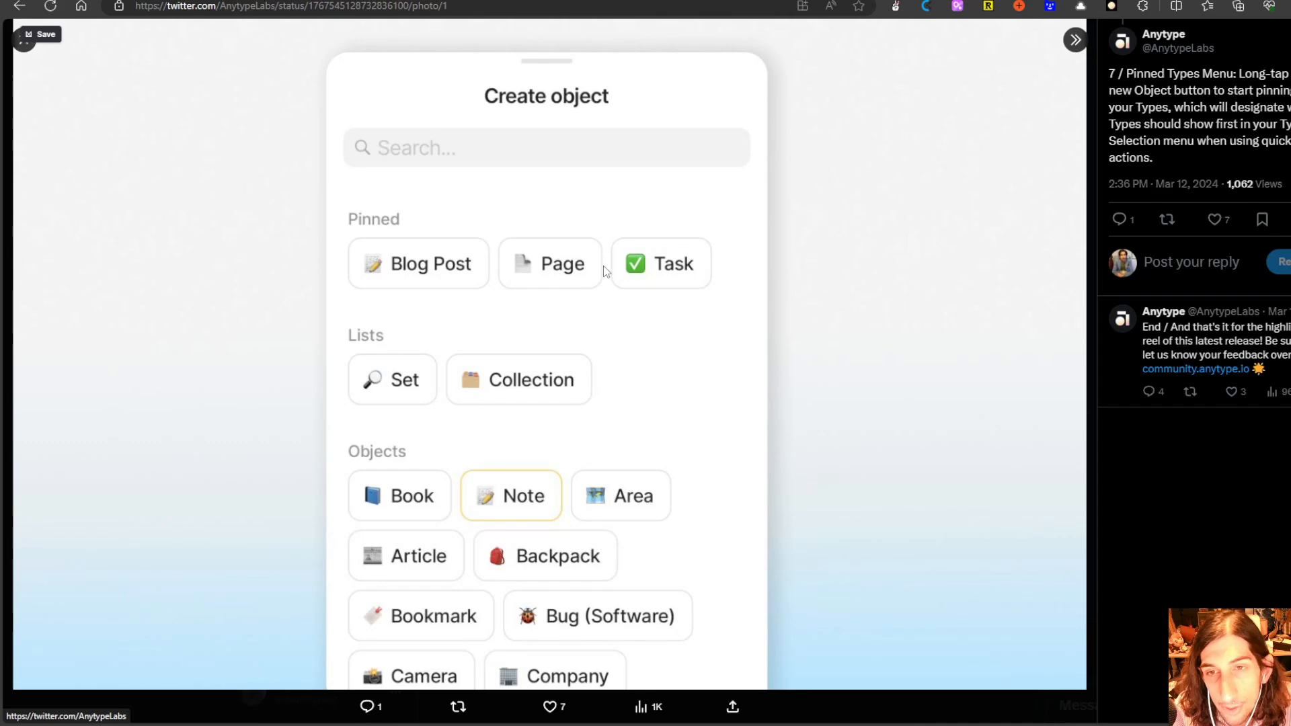
mouse_move(658, 284)
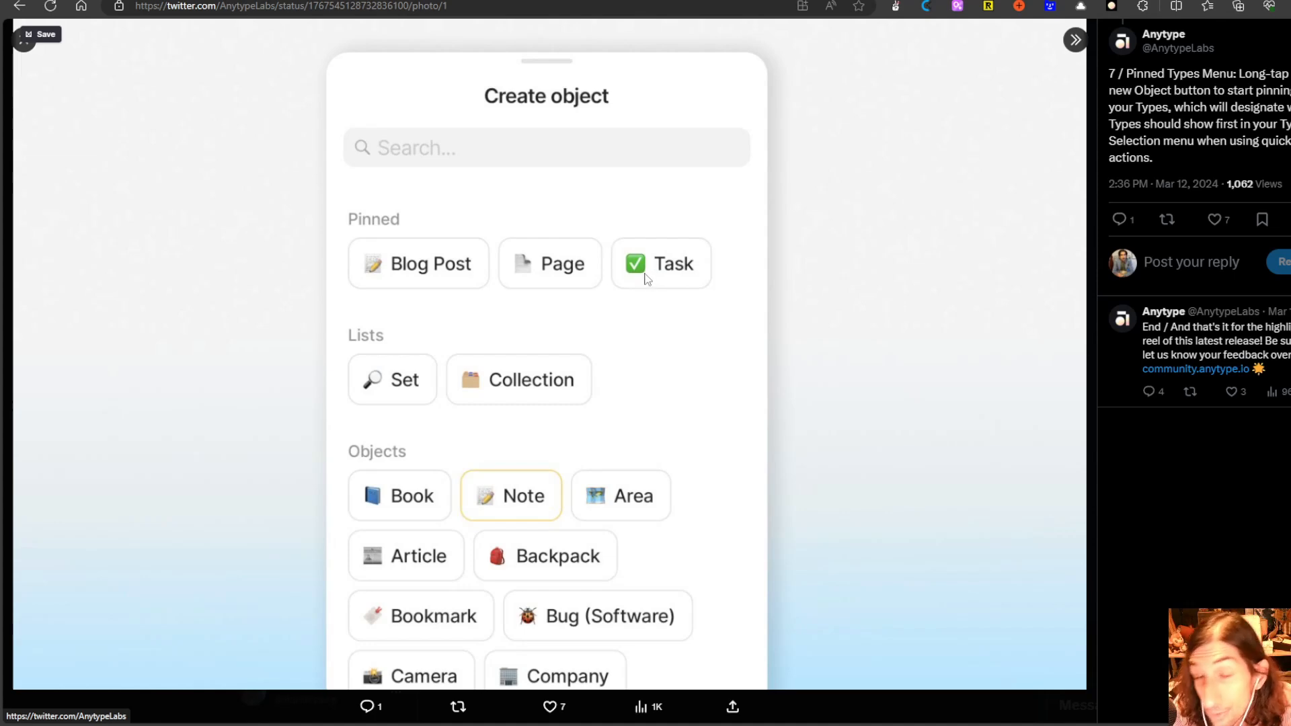
mouse_move(638, 282)
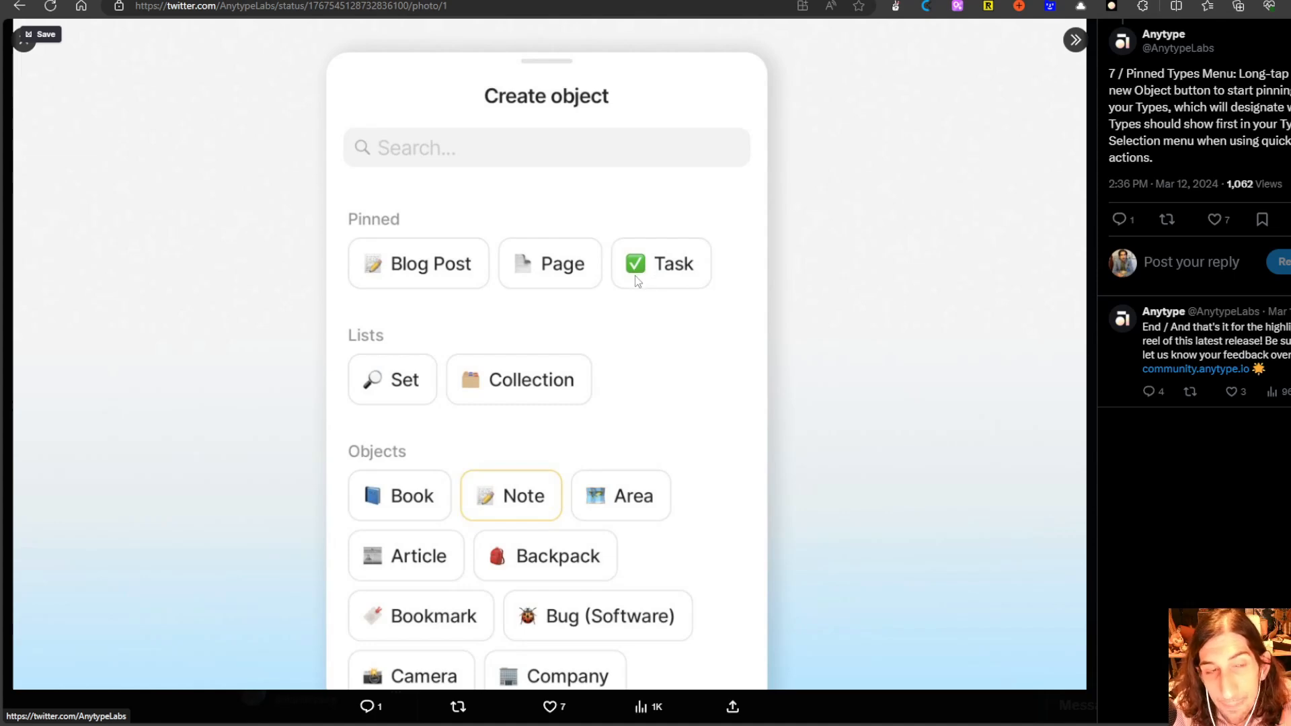
mouse_move(542, 285)
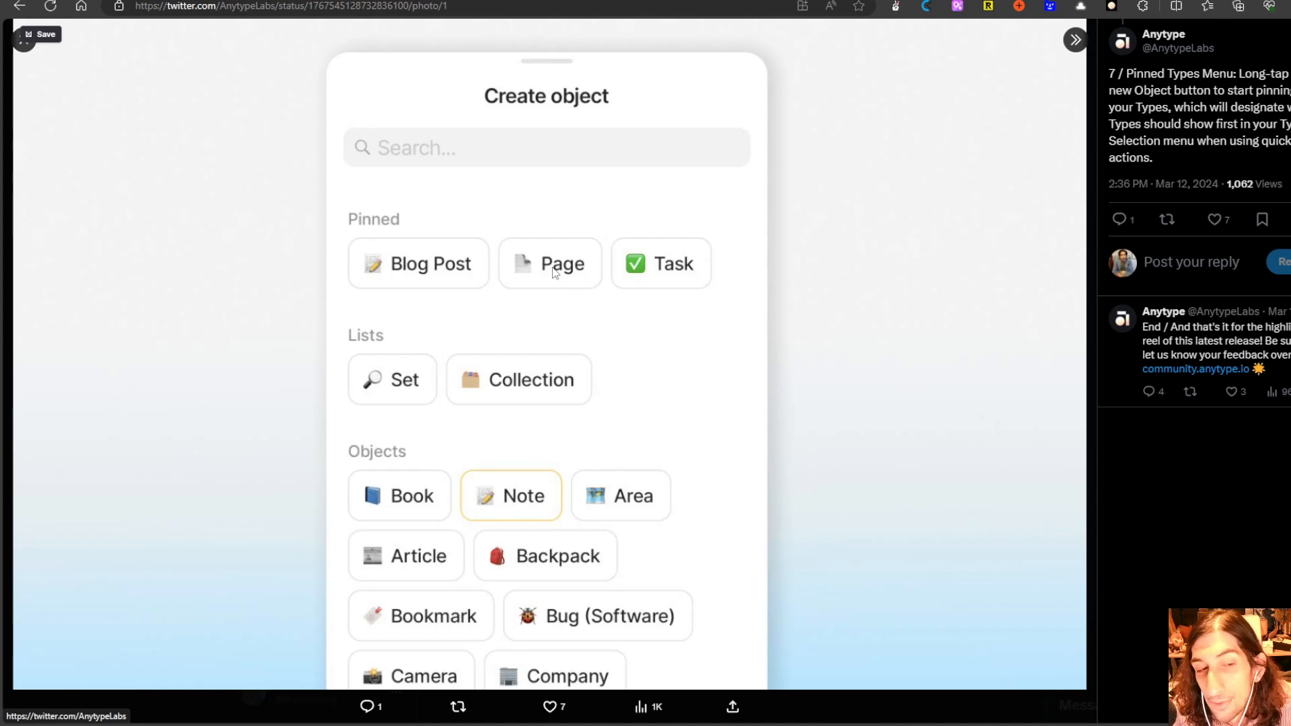
mouse_move(377, 256)
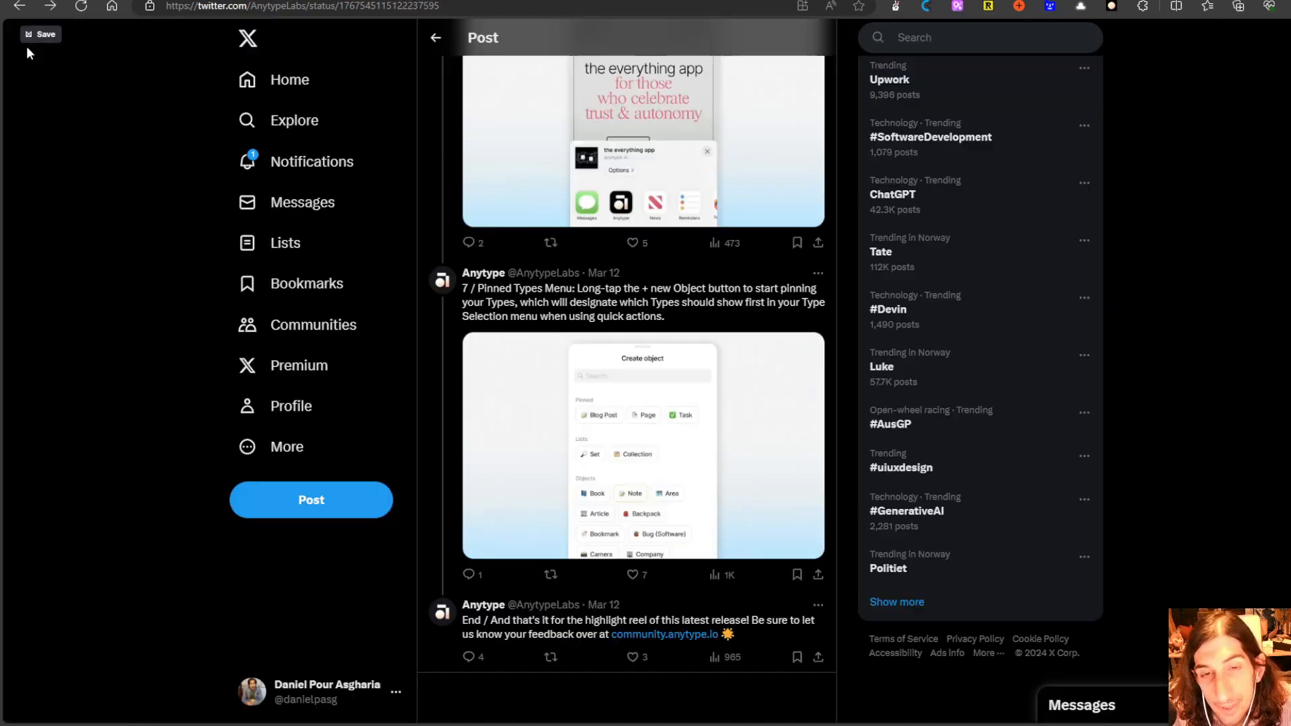
Return to the thread's opening March-release post and enter medium.com as the new address.
scroll(up, 3)
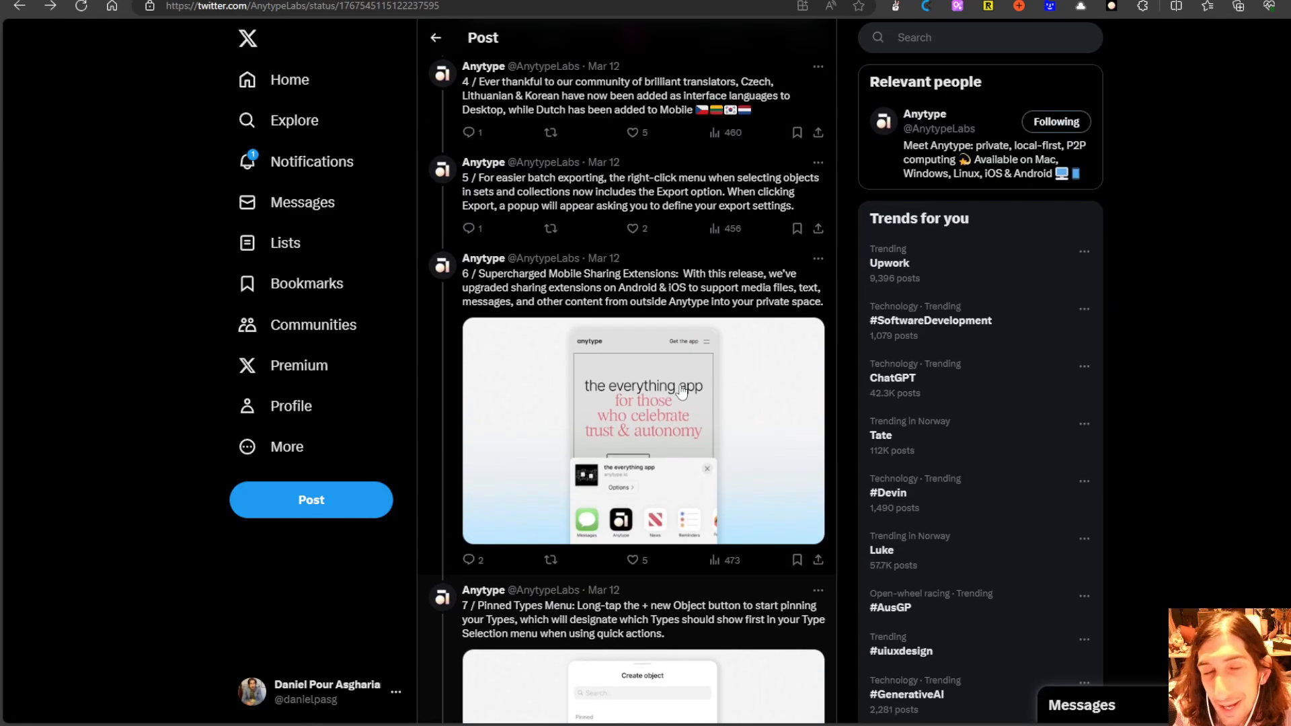
scroll(down, 3)
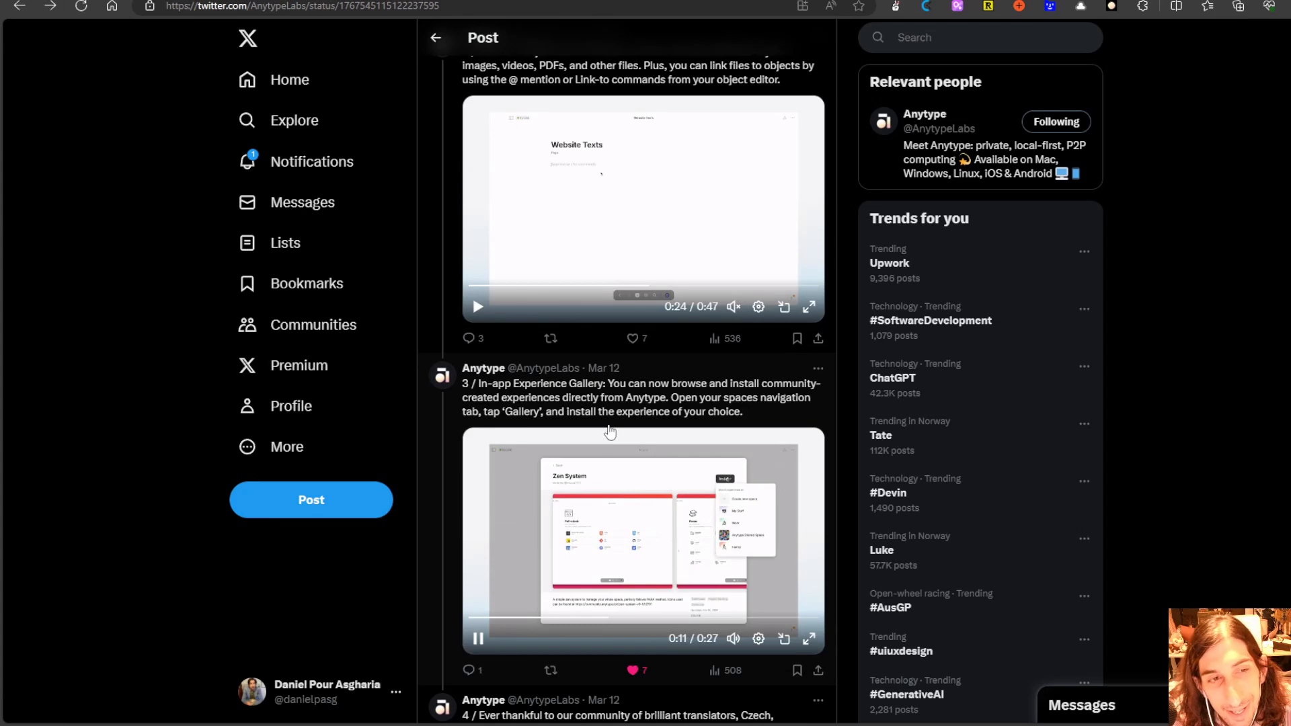
scroll(down, 3)
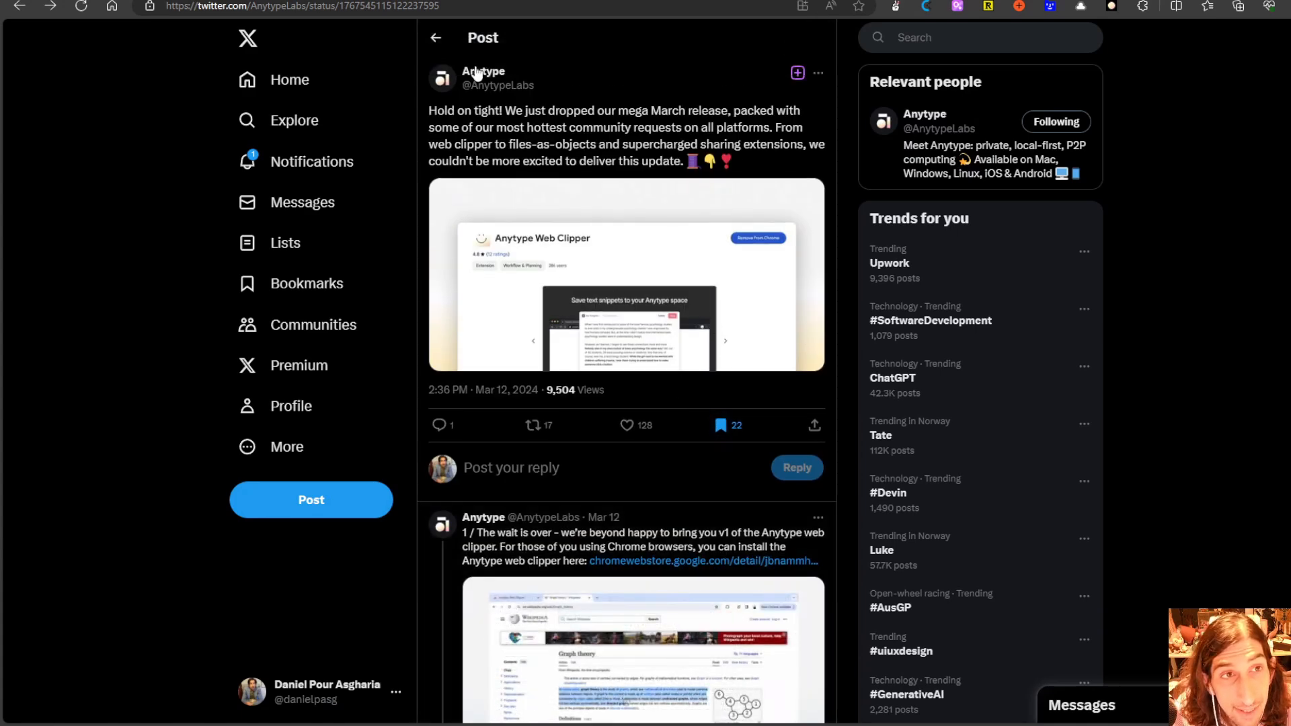
click(296, 6)
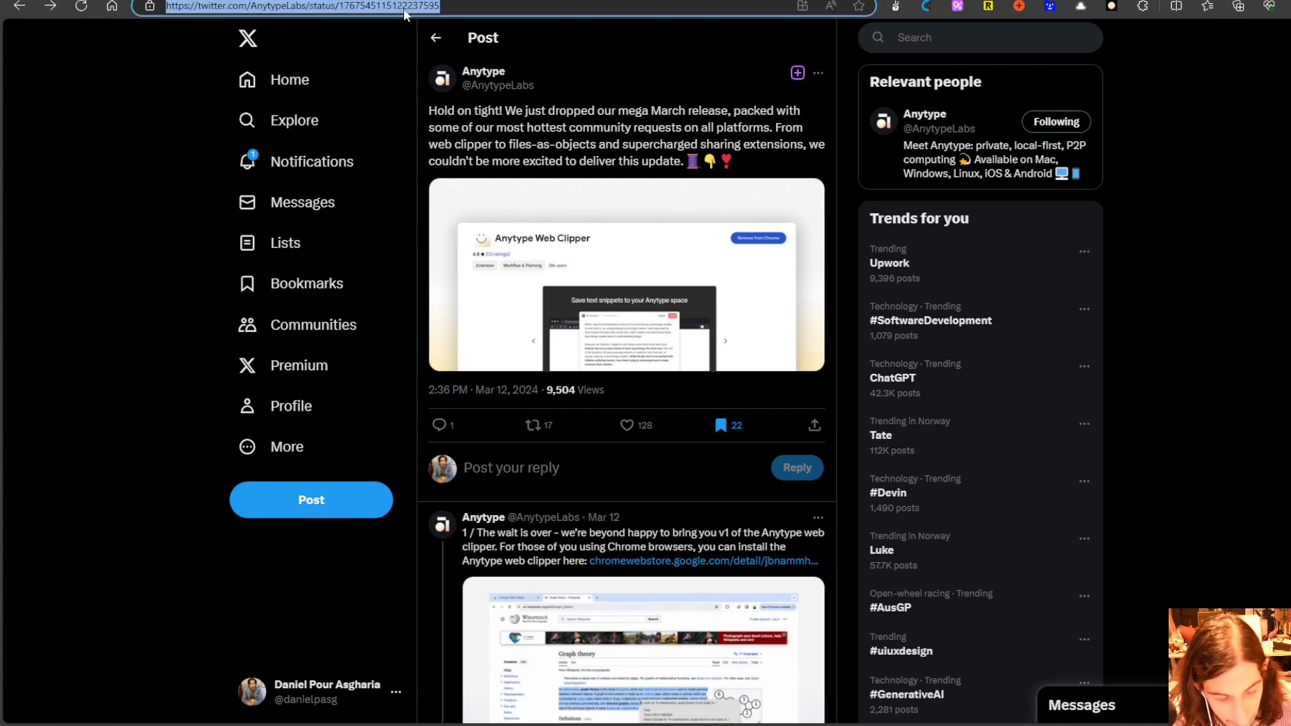
text(medium.com)
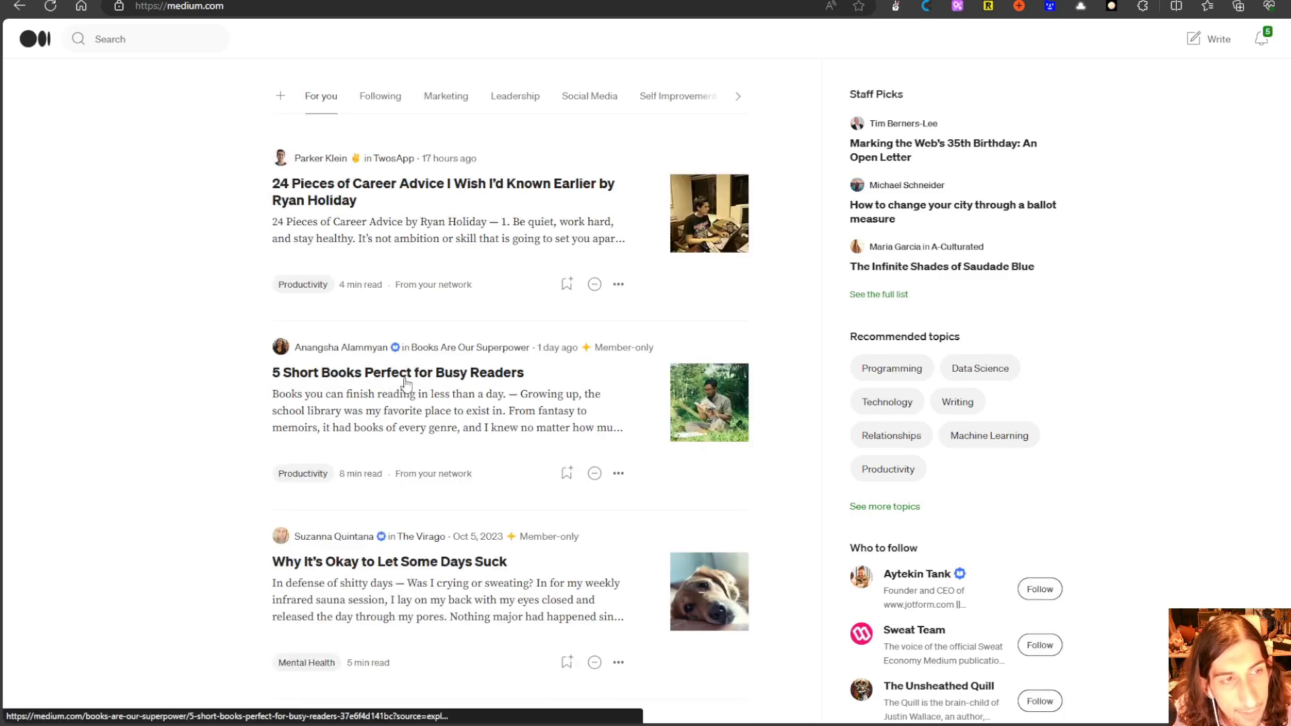
Open the Medium article '5 Short Books Perfect for Busy Readers' and launch the Anytype Web Clipper on it.
click(398, 373)
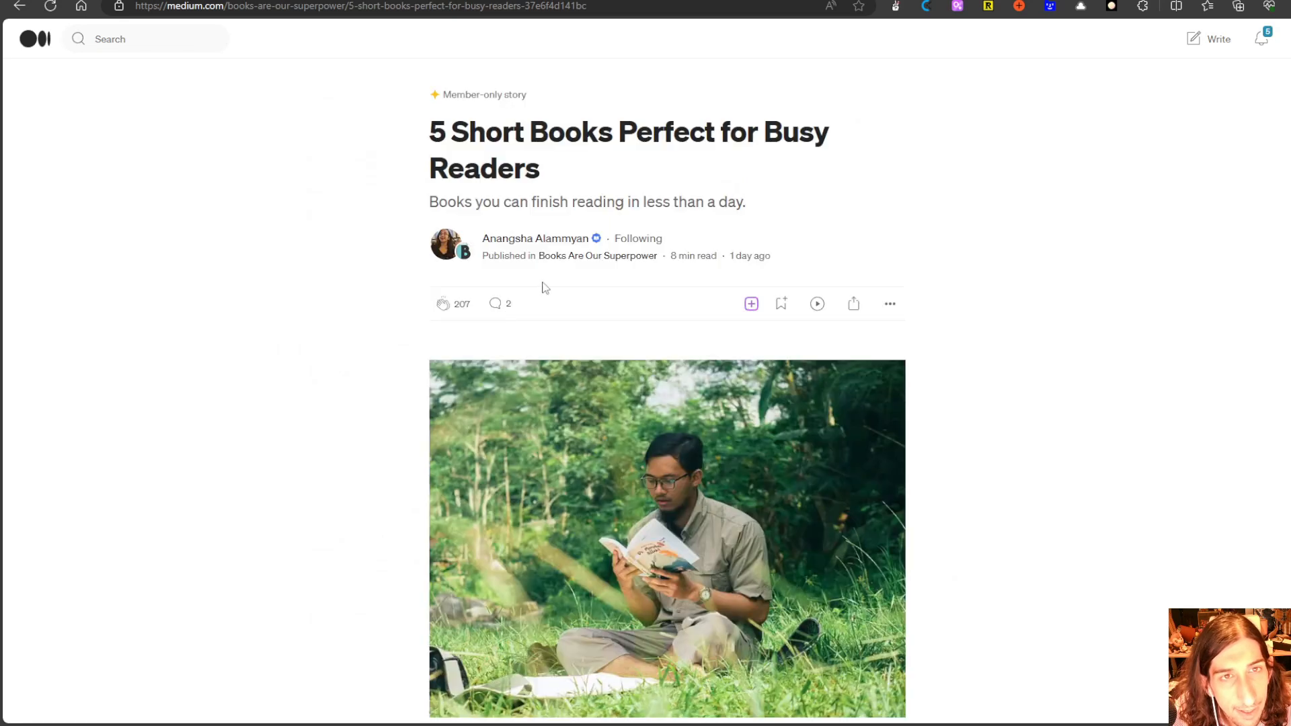
scroll(down, 3)
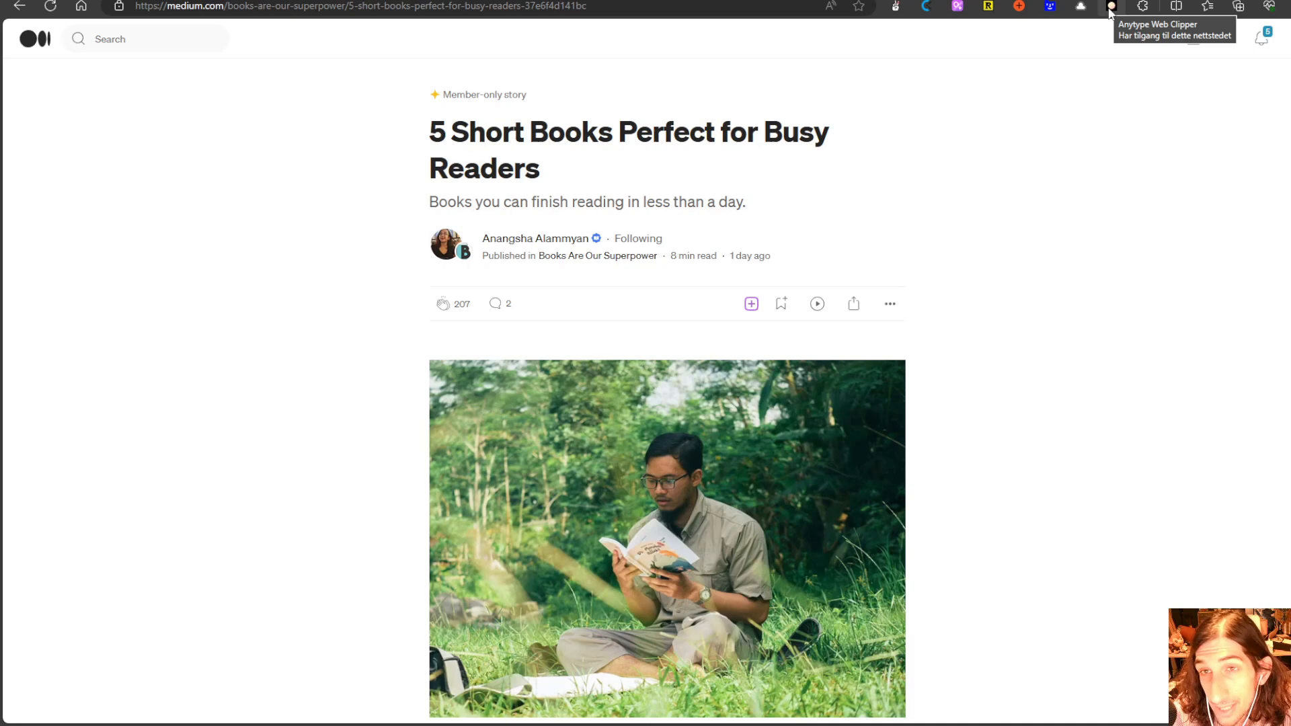
click(1111, 6)
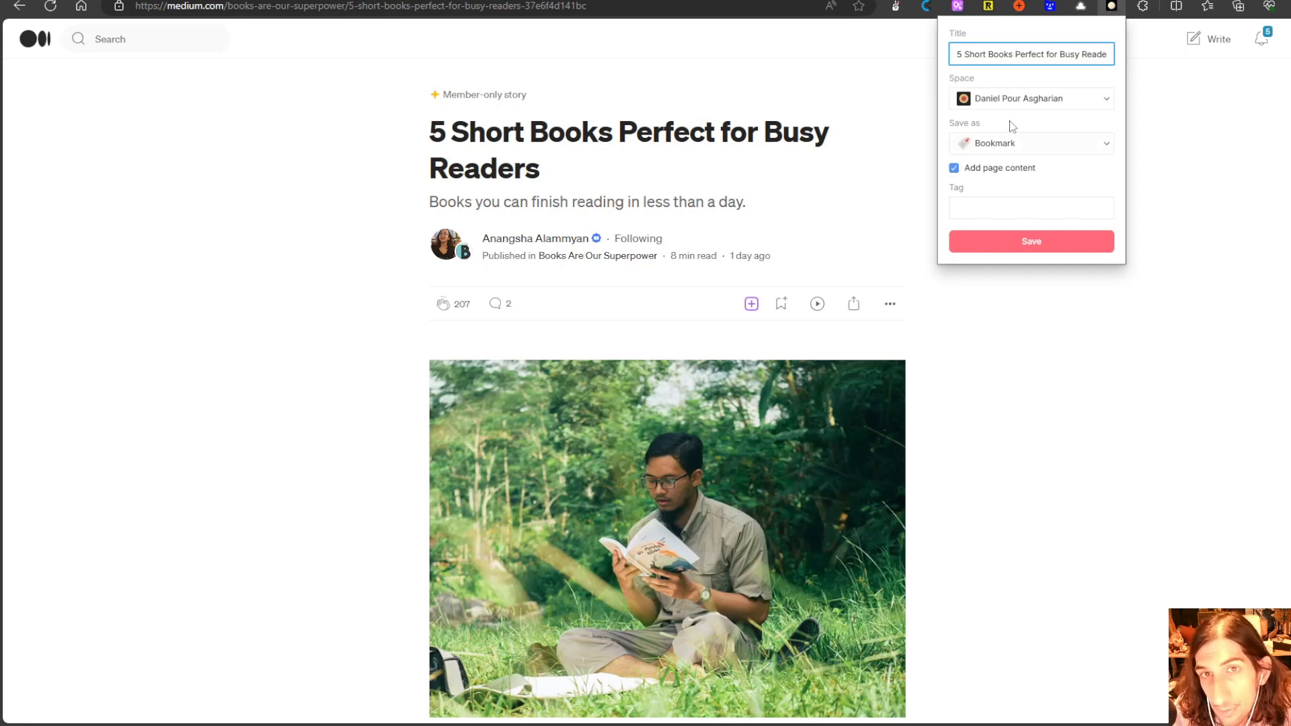
Save the page as an article object with page content included, then open it in Anytype.
click(1030, 98)
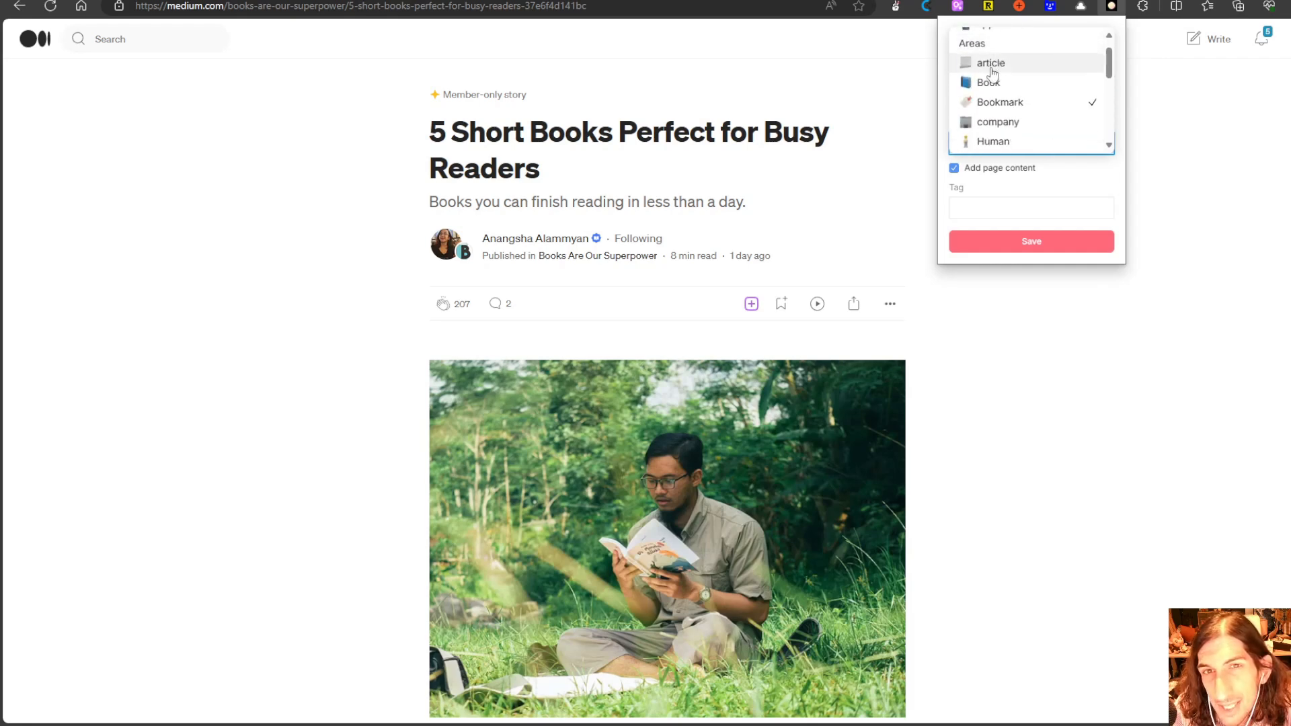
click(992, 63)
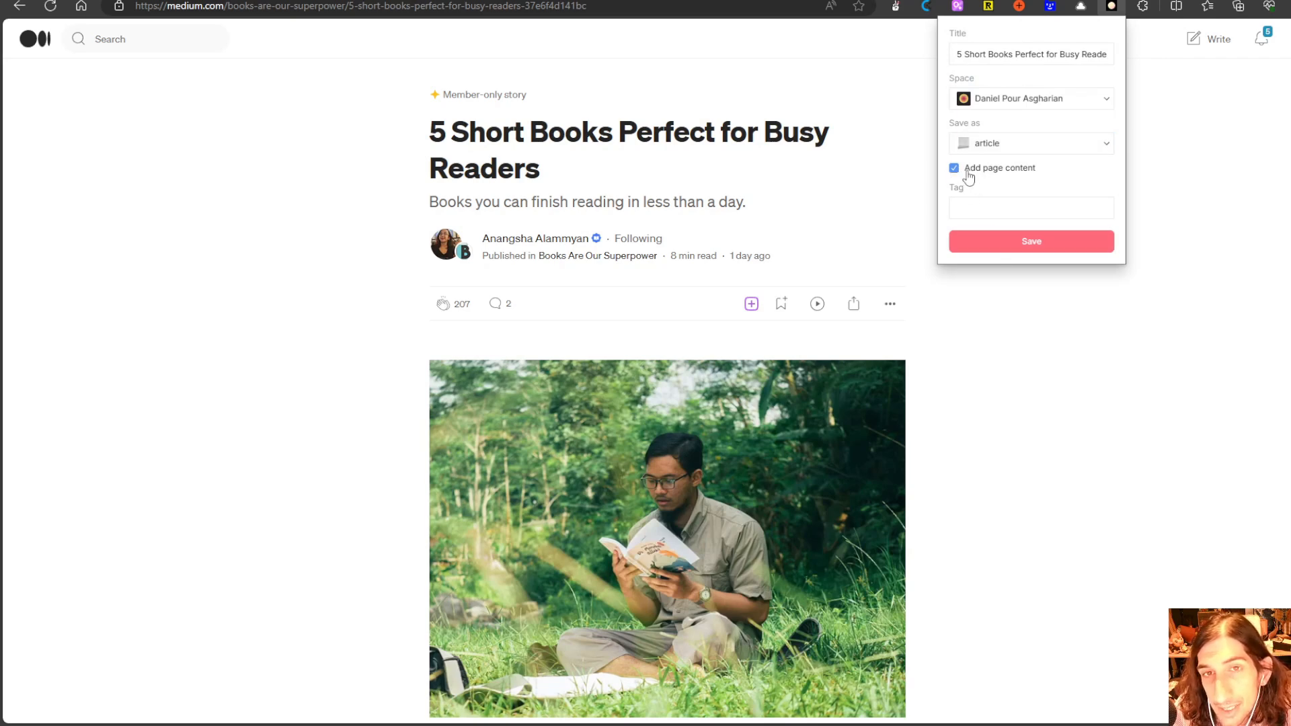
click(955, 171)
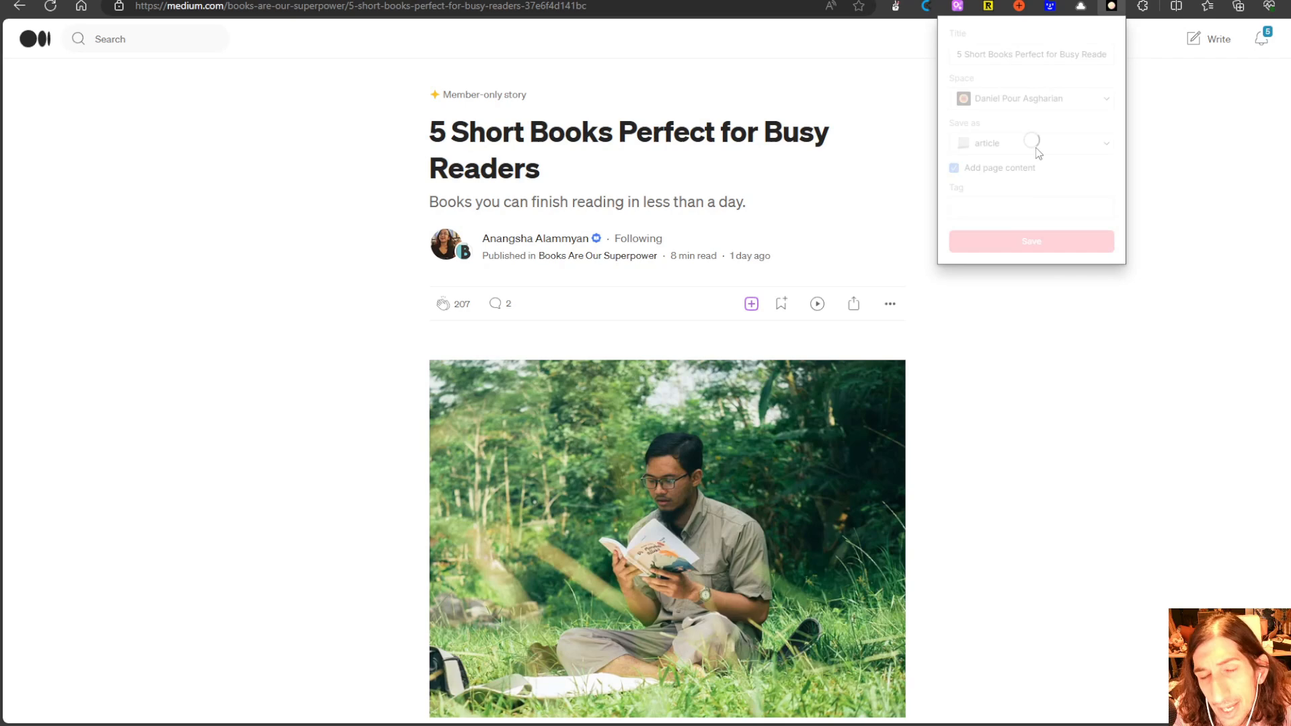
click(1032, 241)
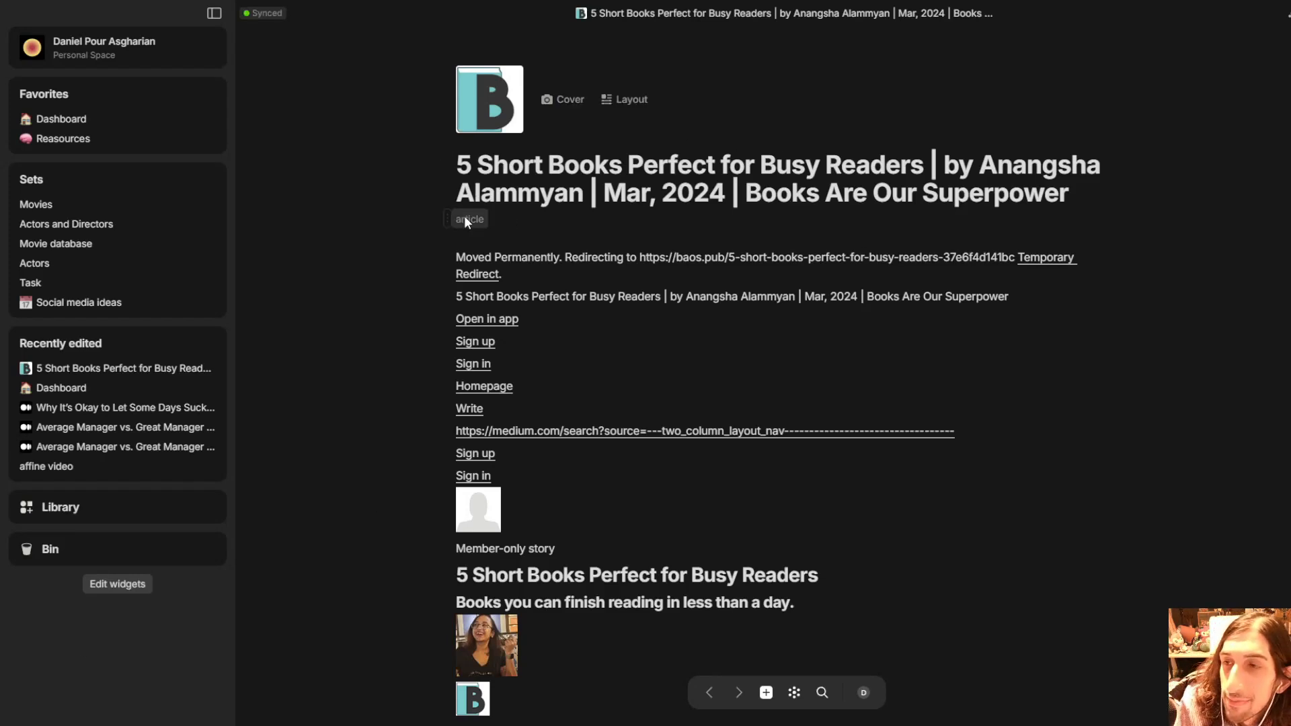
Look through the clipped article's text, links and images down to the first book and author credits.
scroll(down, 3)
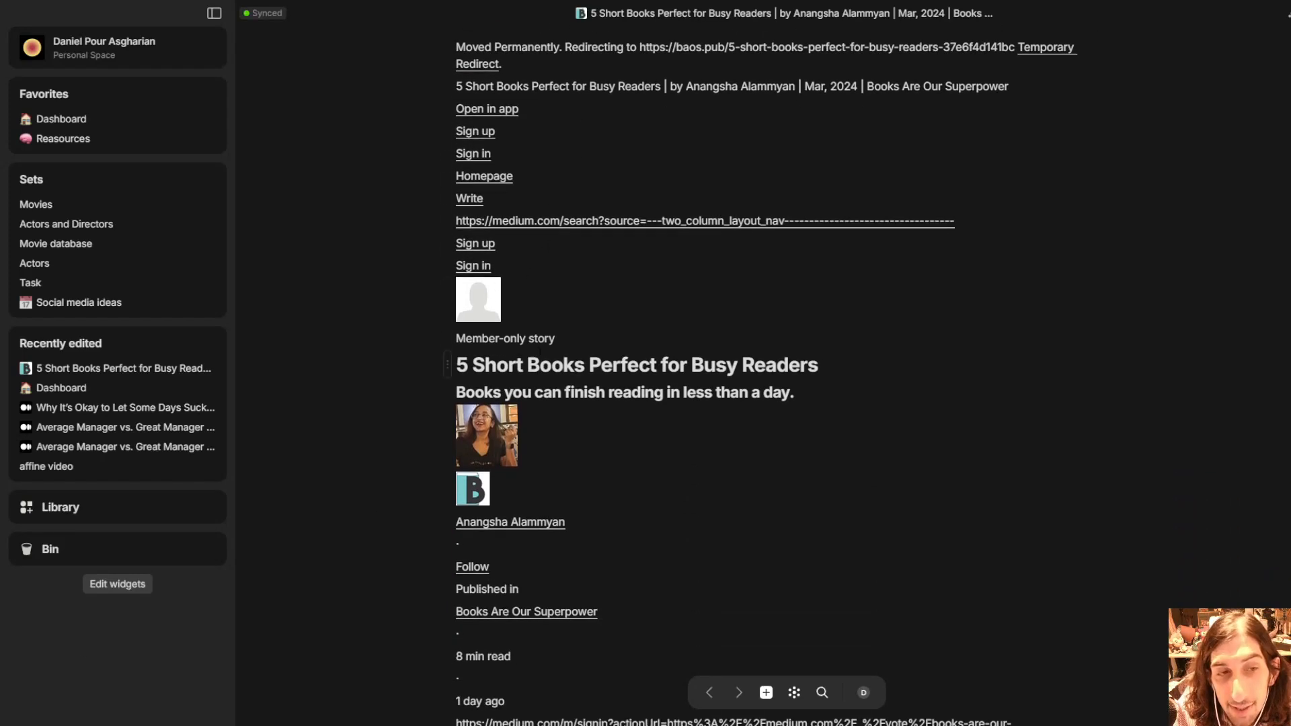
scroll(down, 3)
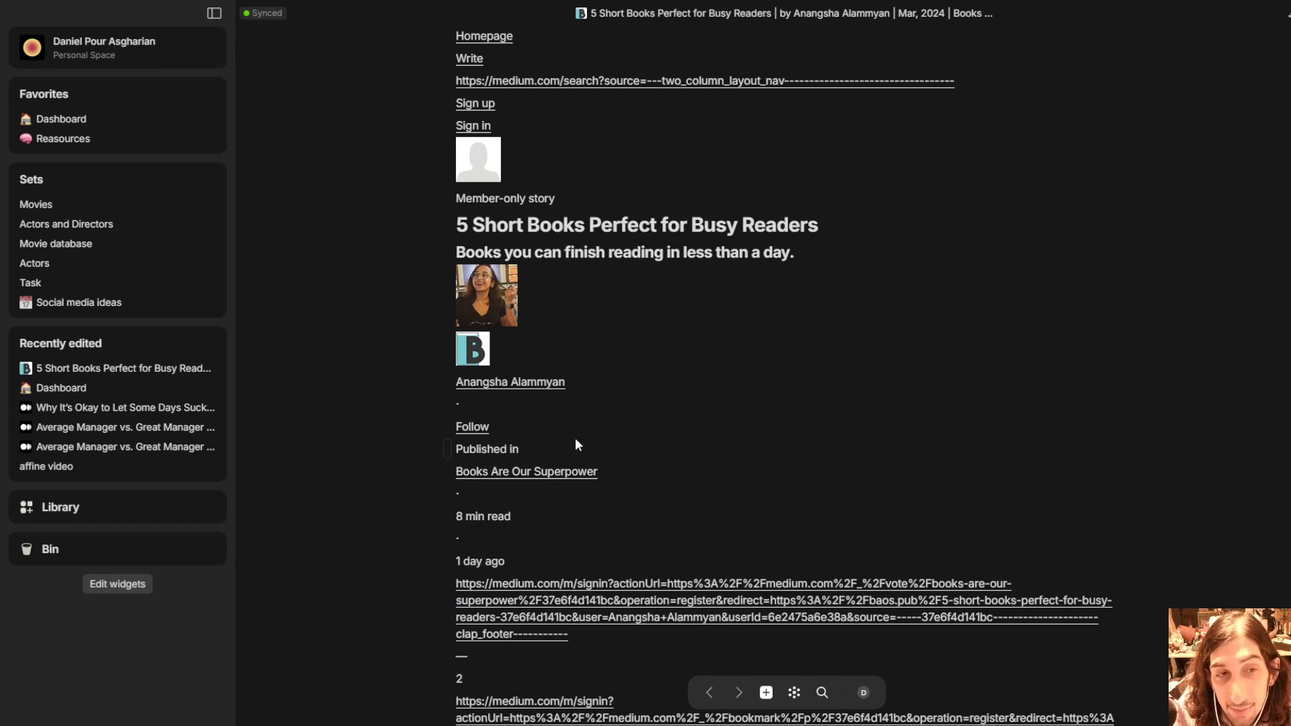
scroll(down, 3)
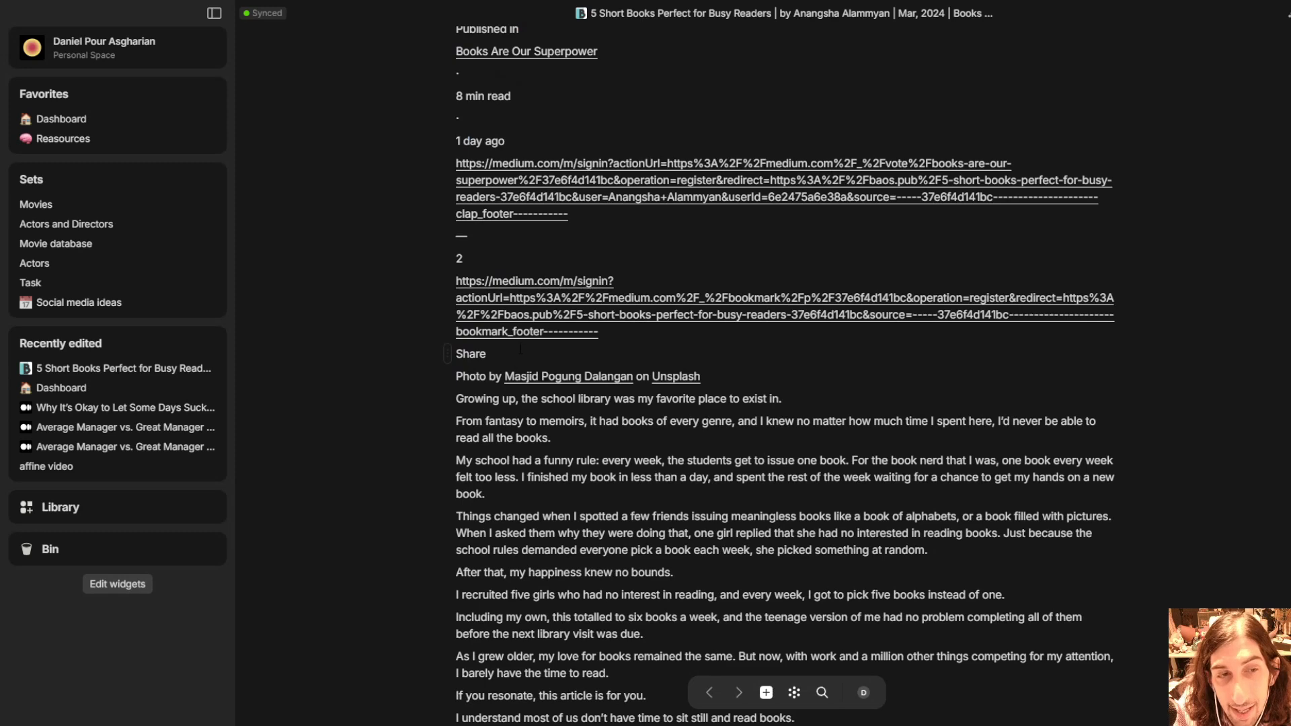
scroll(down, 3)
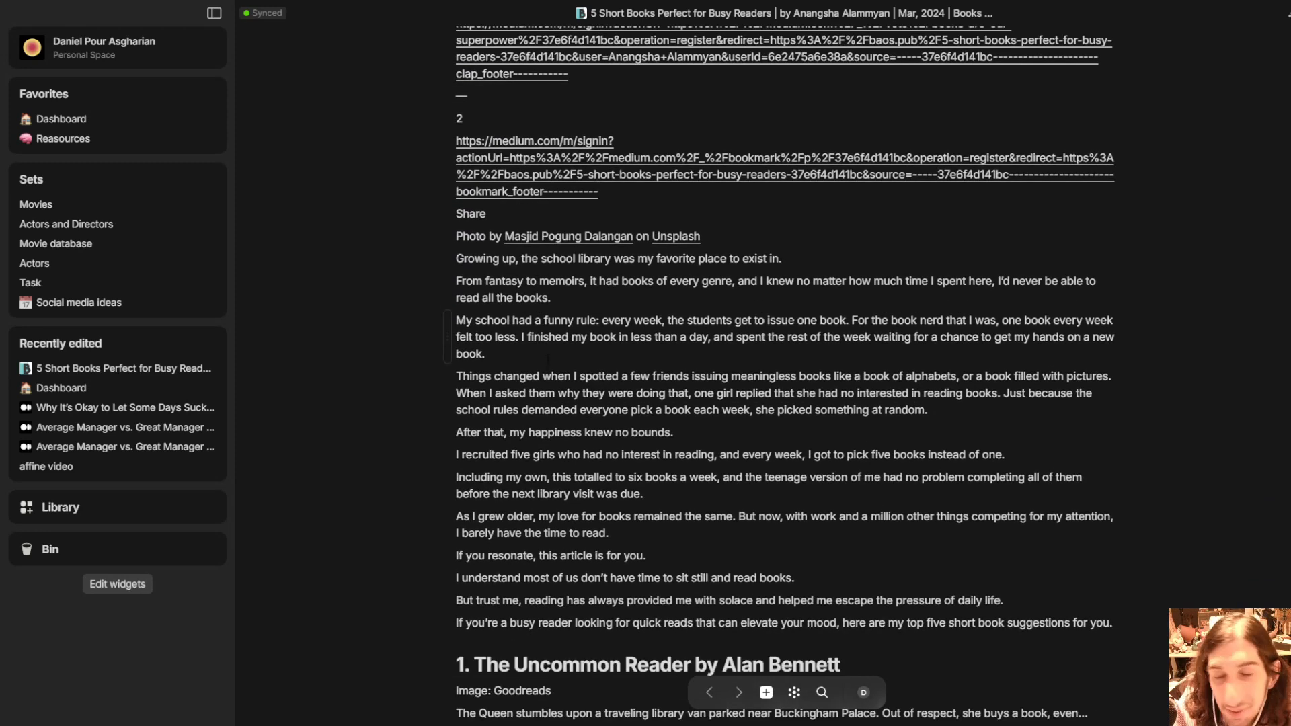
scroll(down, 3)
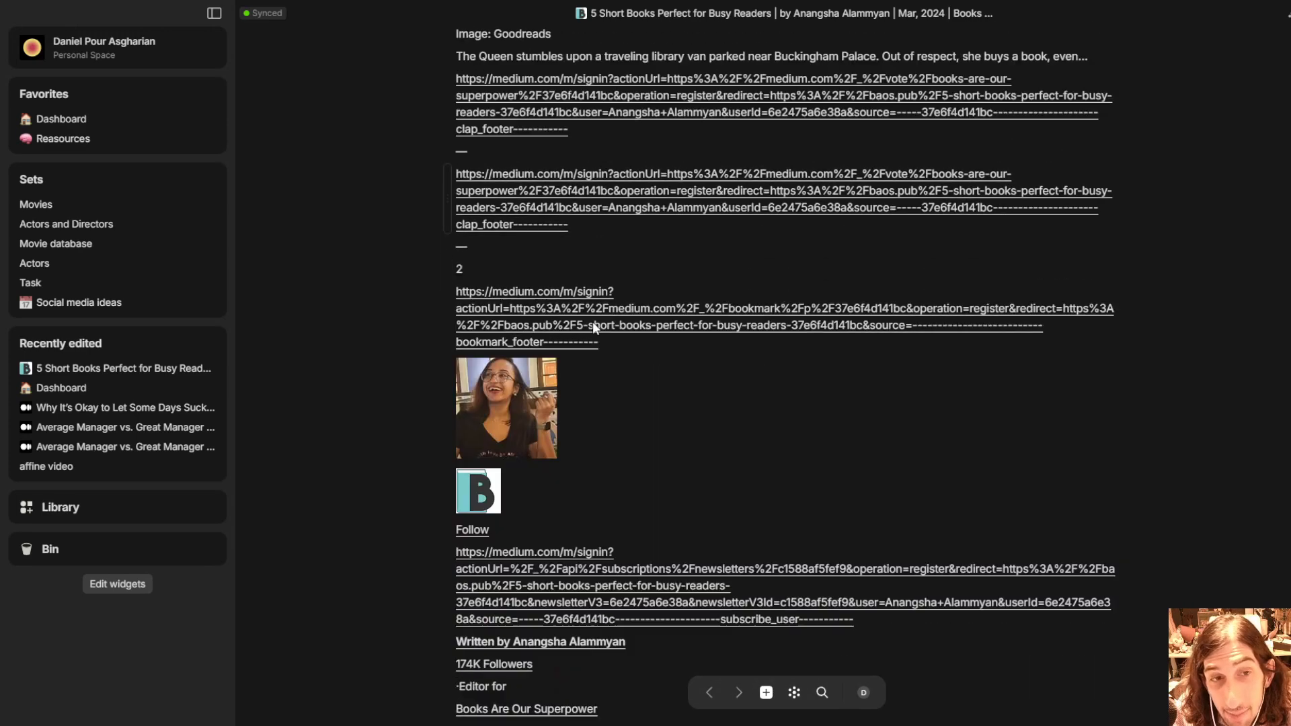
scroll(down, 3)
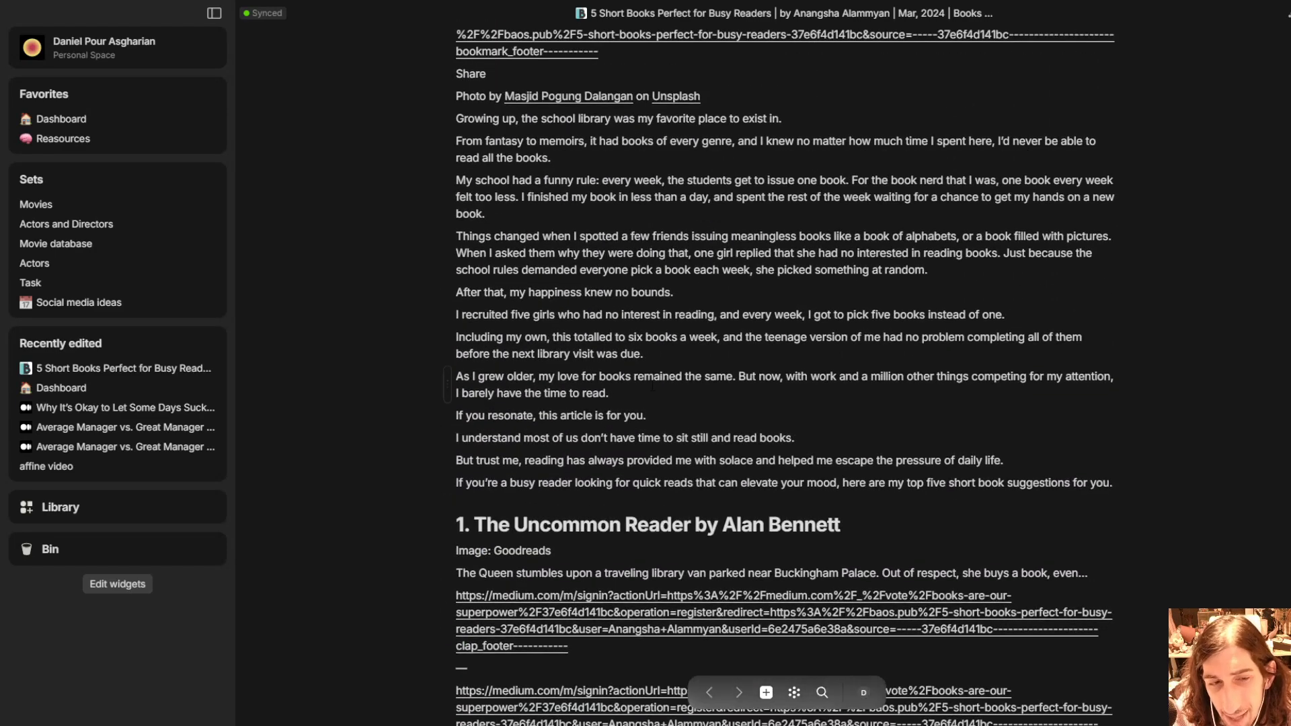
scroll(up, 3)
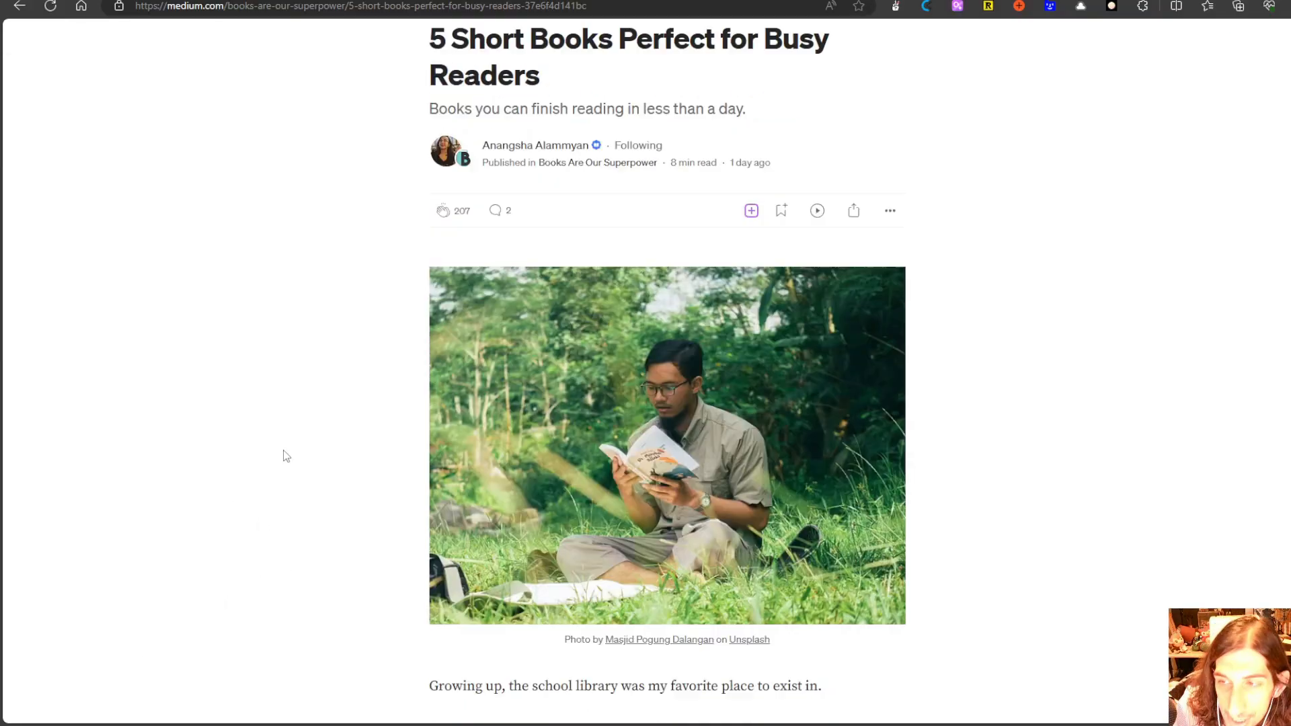
Send a highlighted paragraph to the clipper, search objects for 'f', then dismiss the panel without saving.
scroll(down, 3)
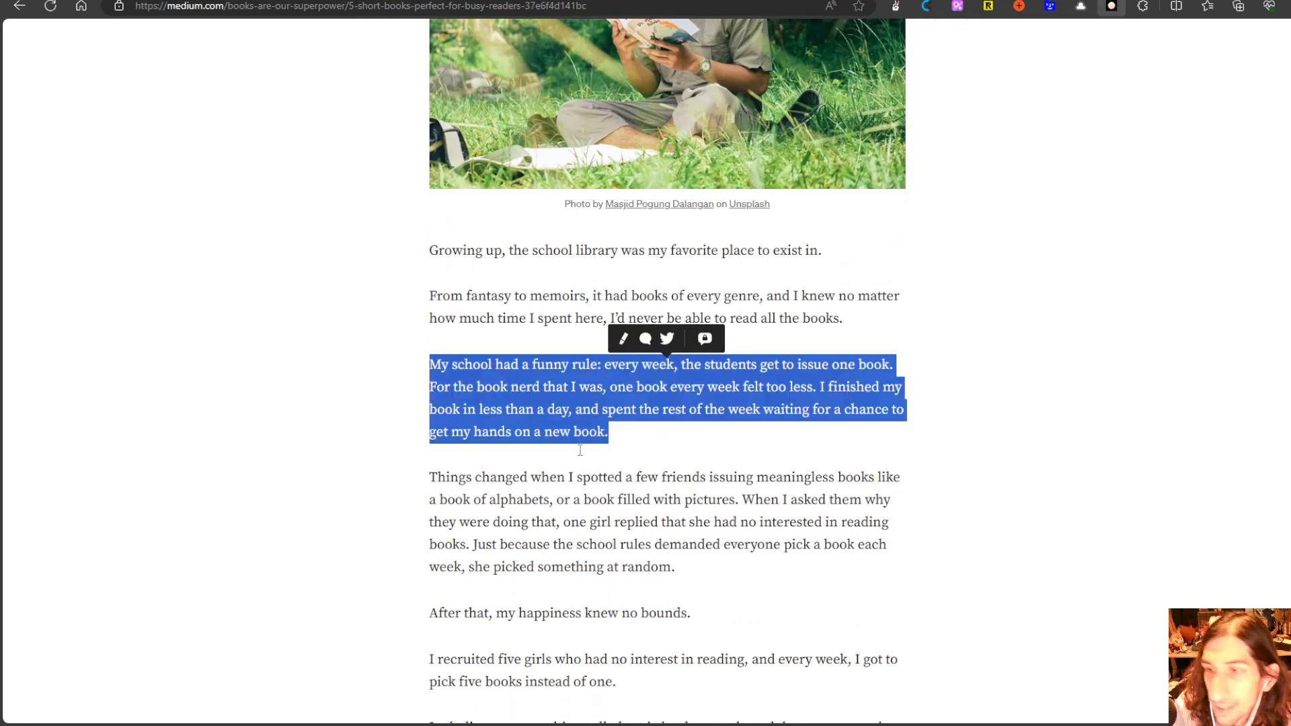
click(578, 452)
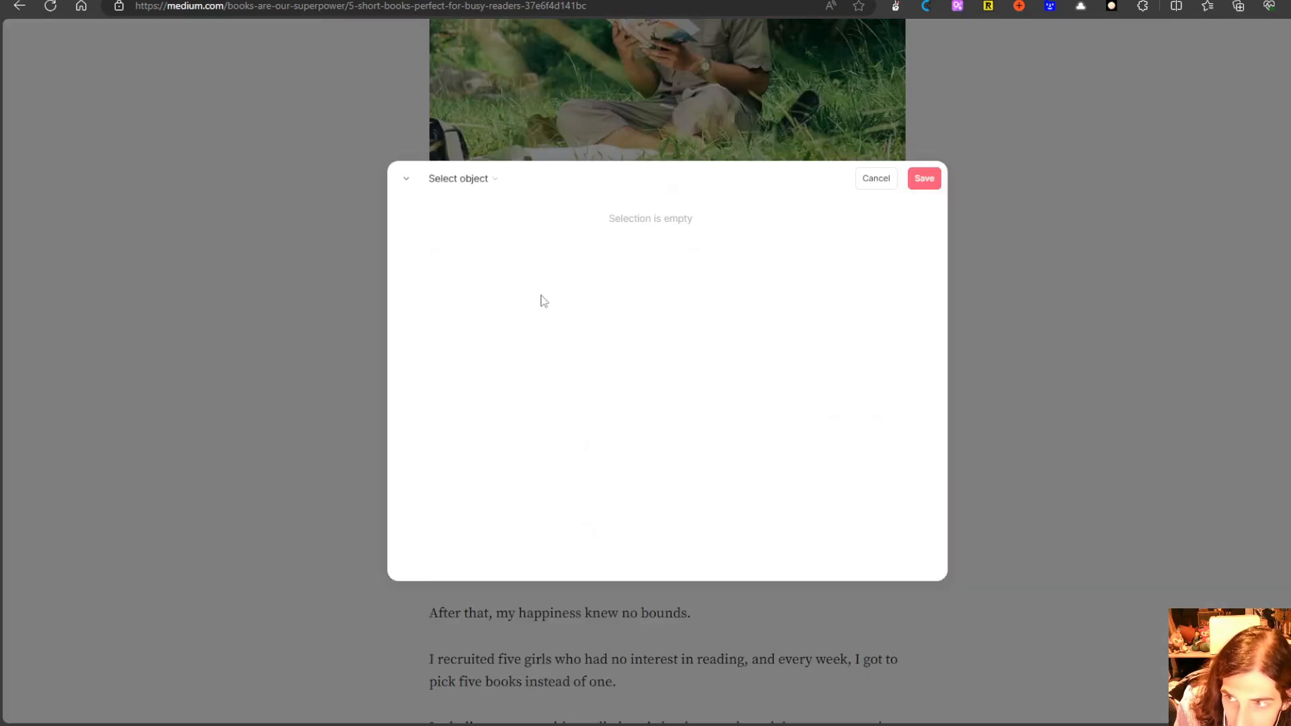
click(458, 178)
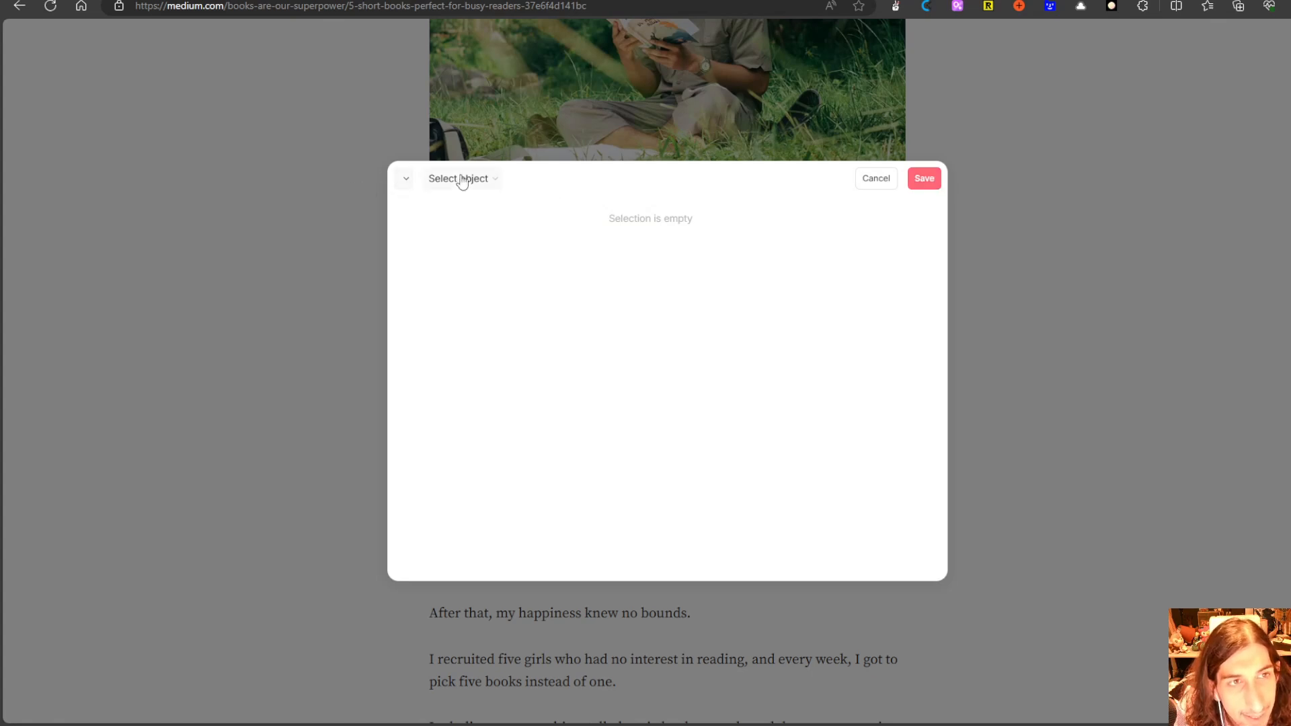
text(f)
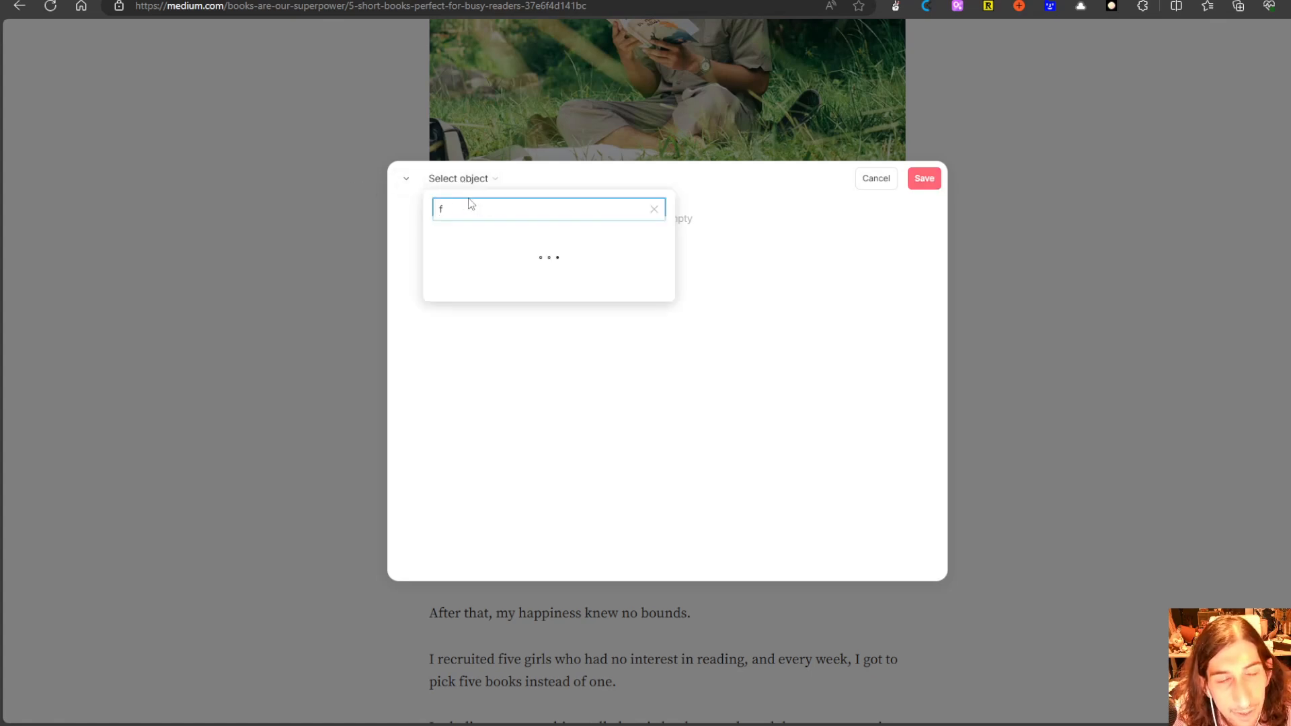
click(405, 179)
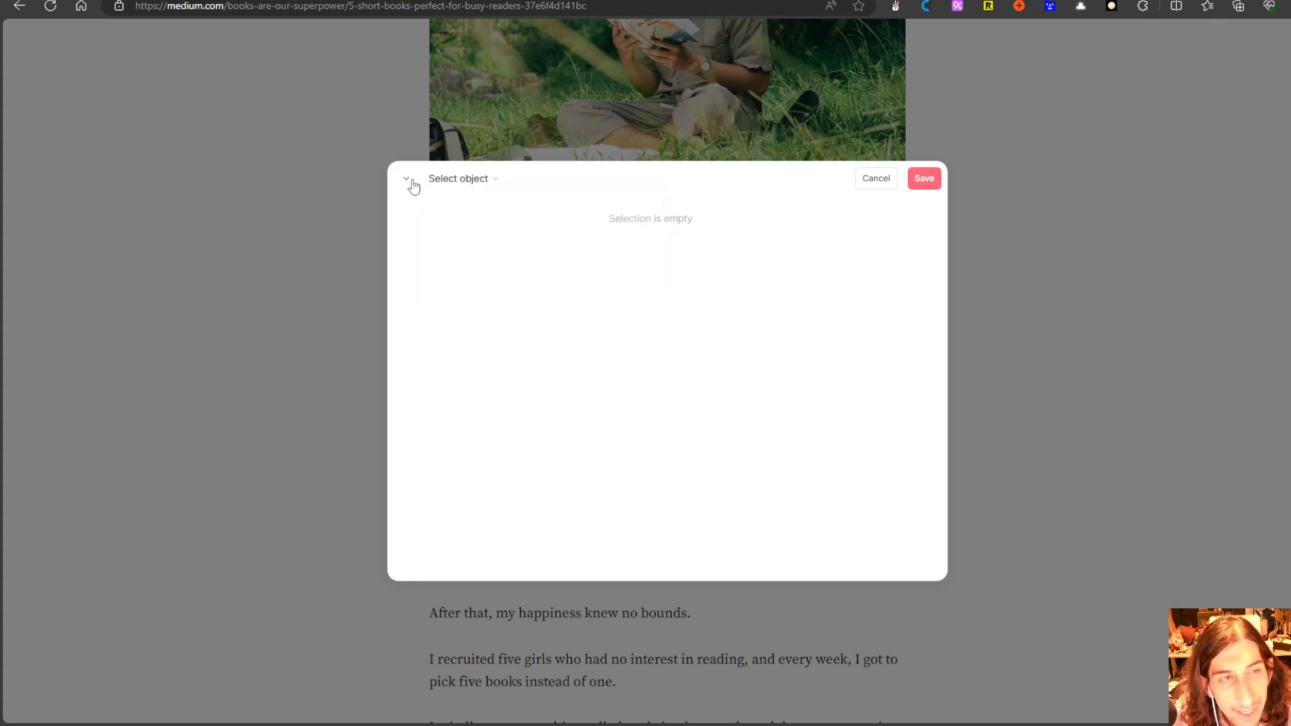
click(405, 178)
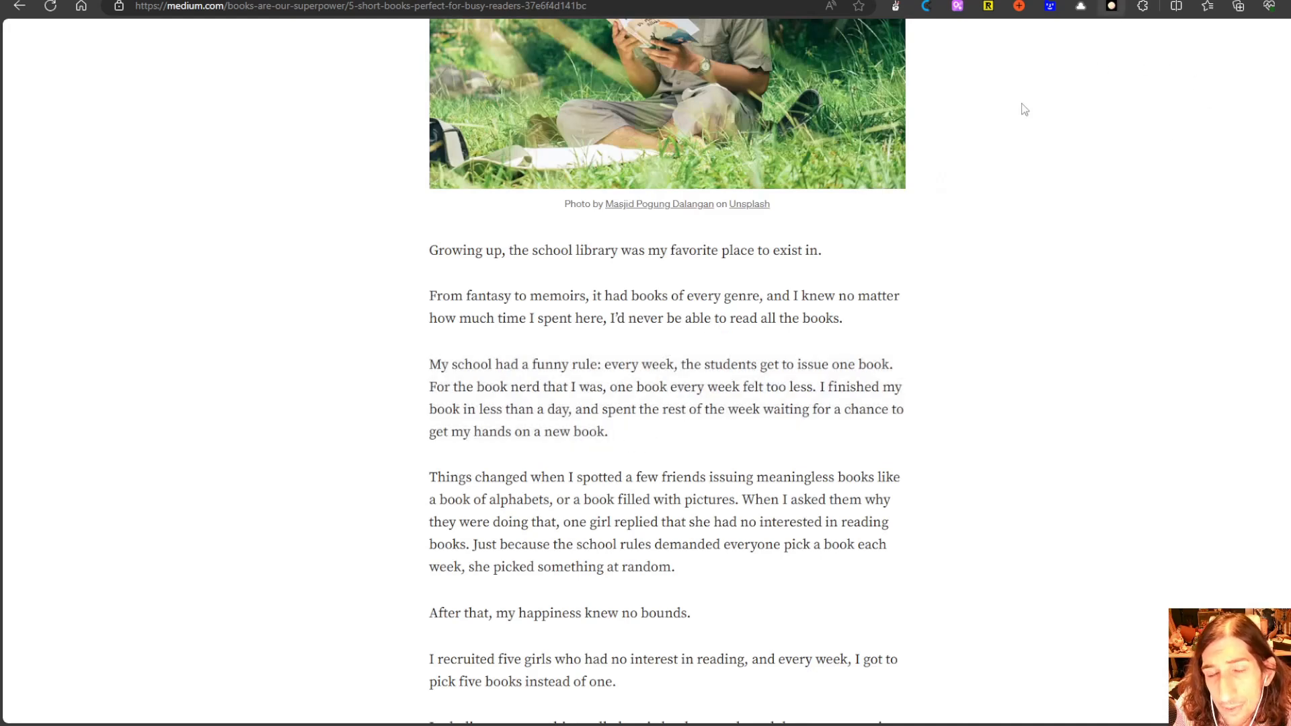
mouse_move(740, 434)
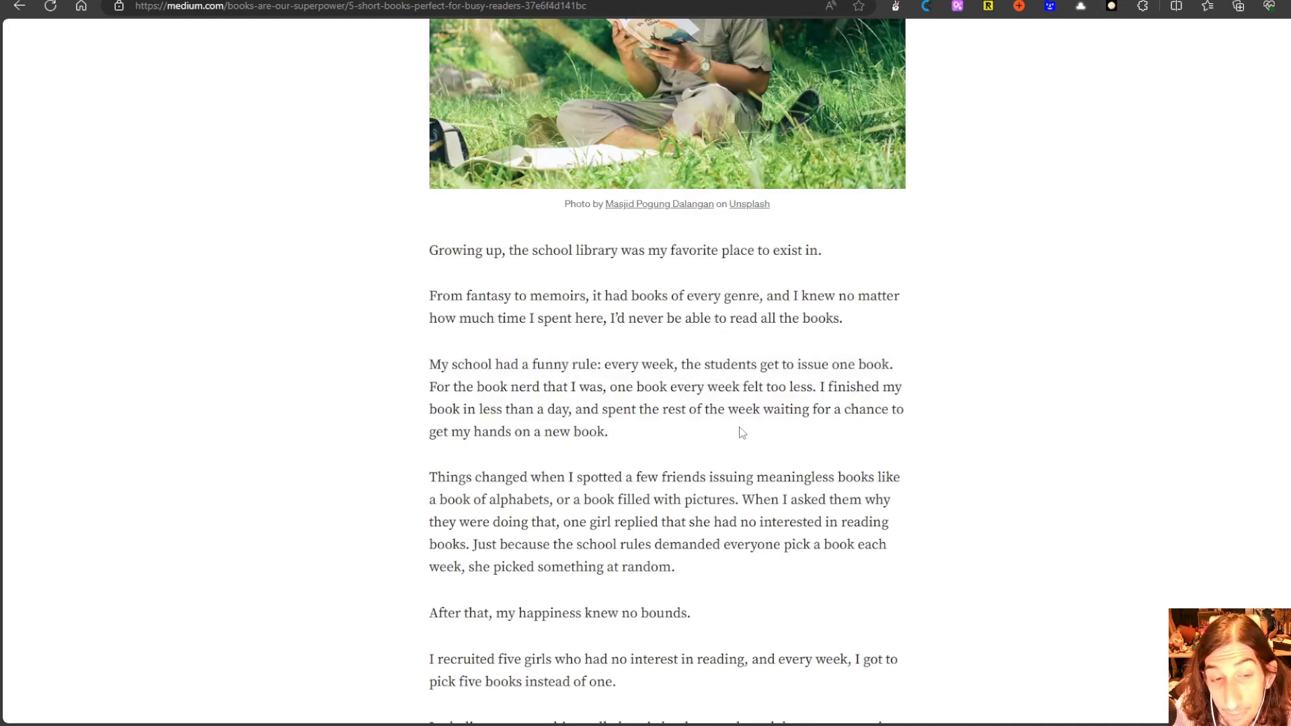
mouse_move(872, 654)
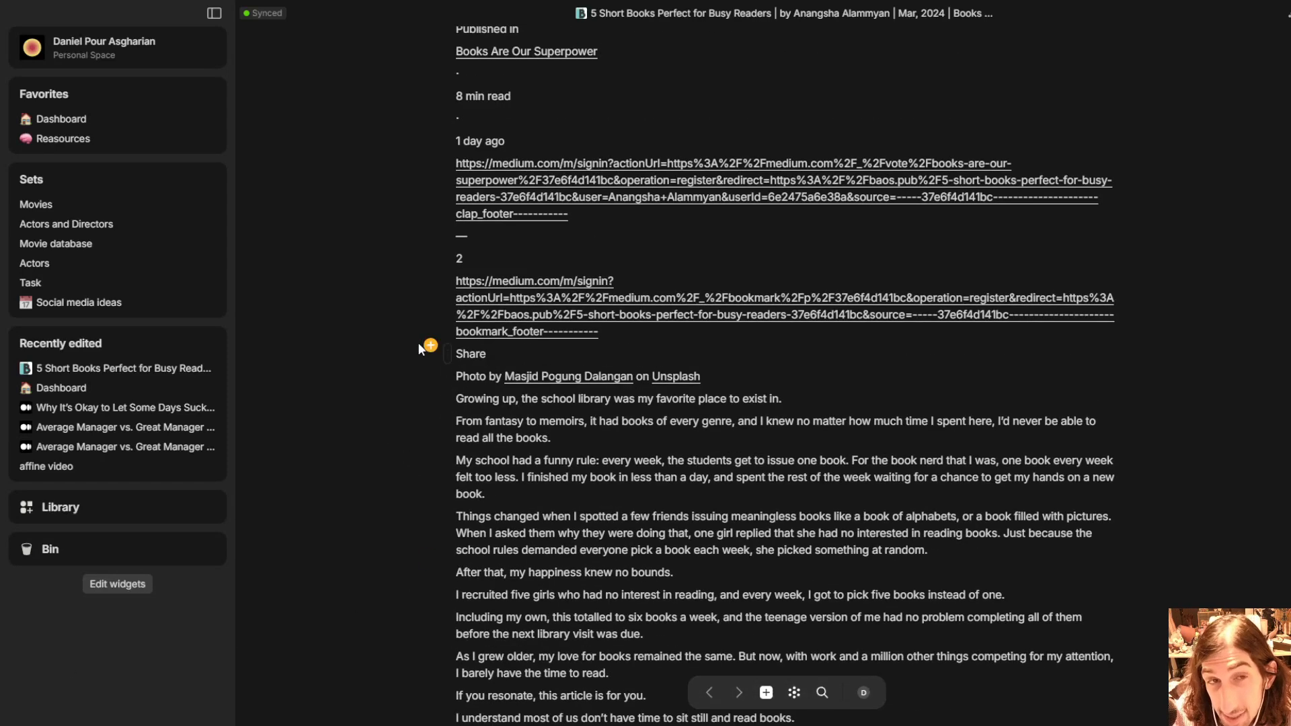
Scroll the saved 5 Short Books article in the Anytype desktop app to its title and body.
scroll(down, 3)
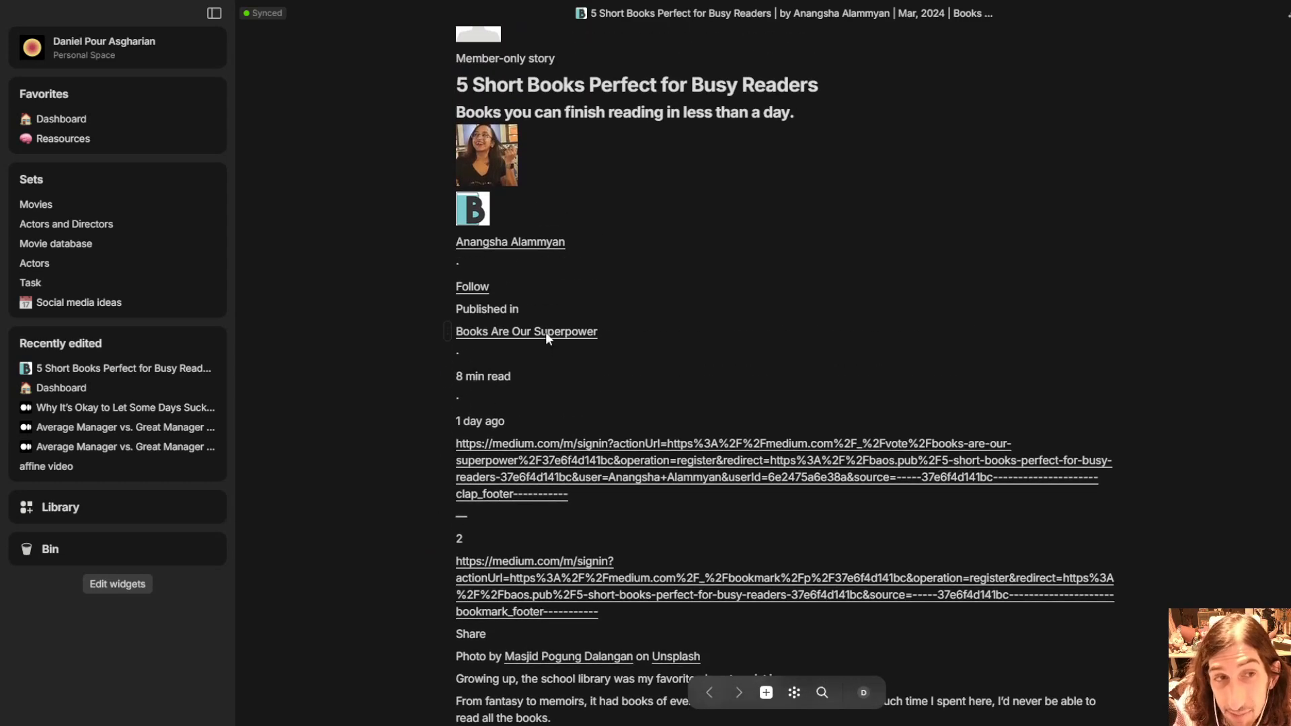
mouse_move(371, 299)
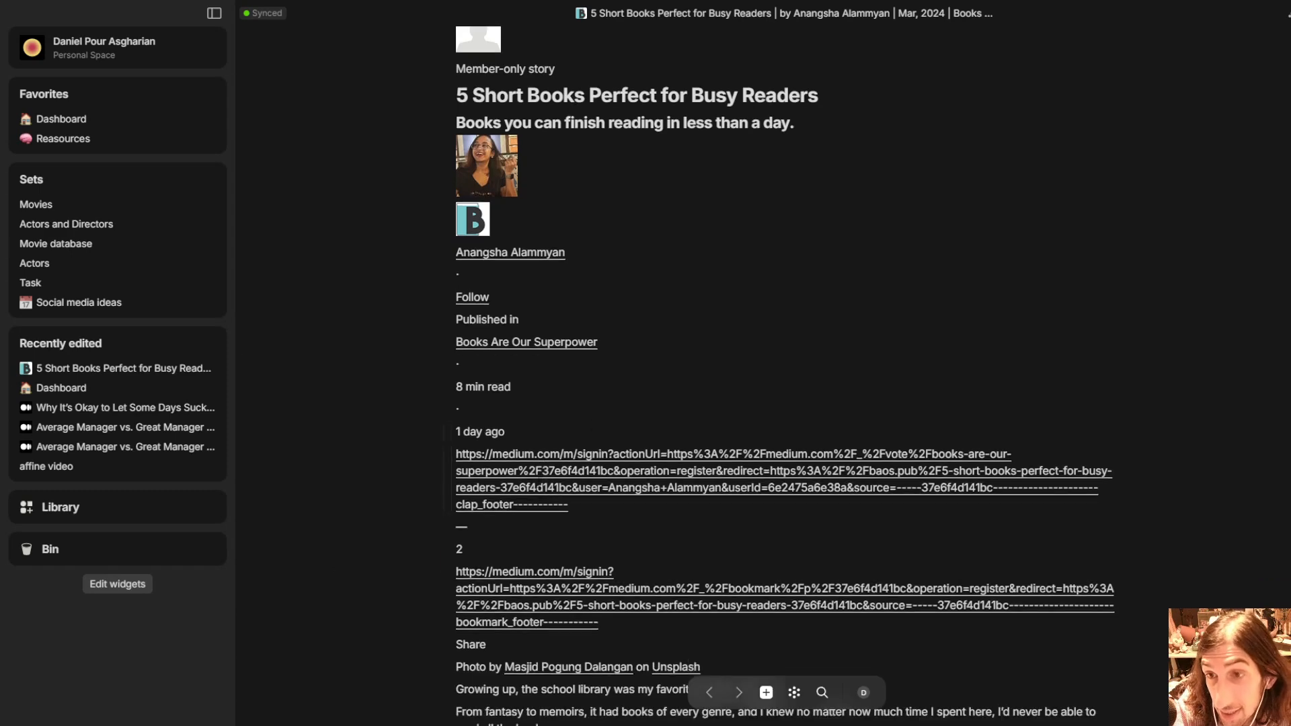
scroll(down, 3)
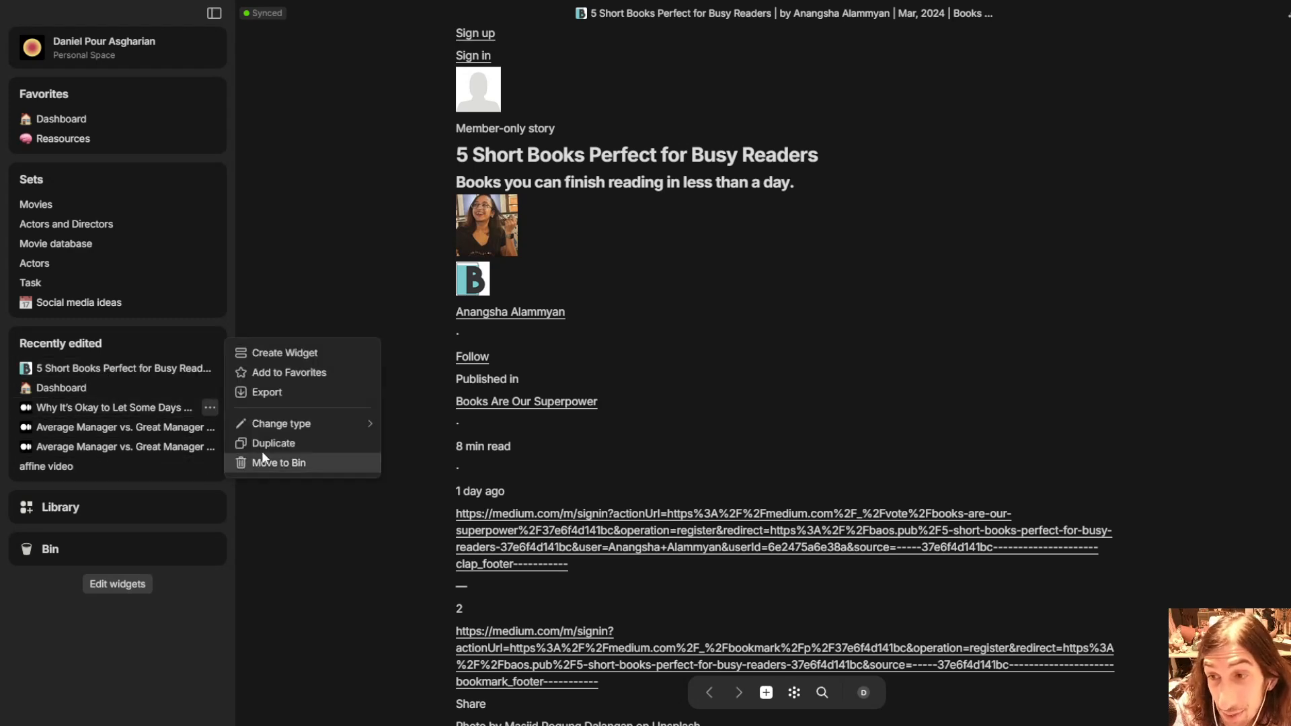
Move the 5 Short Books article and the 'Why It's Okay…' page from Recently edited to the Bin.
click(277, 461)
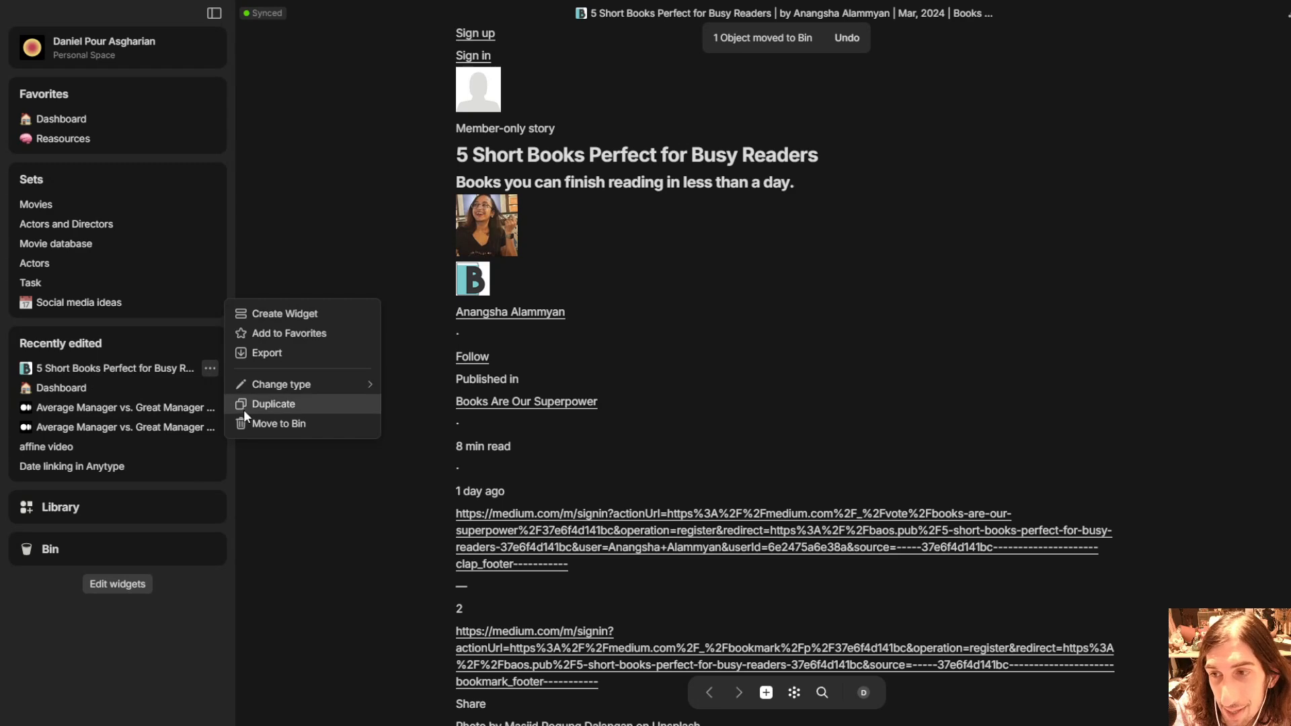
click(279, 423)
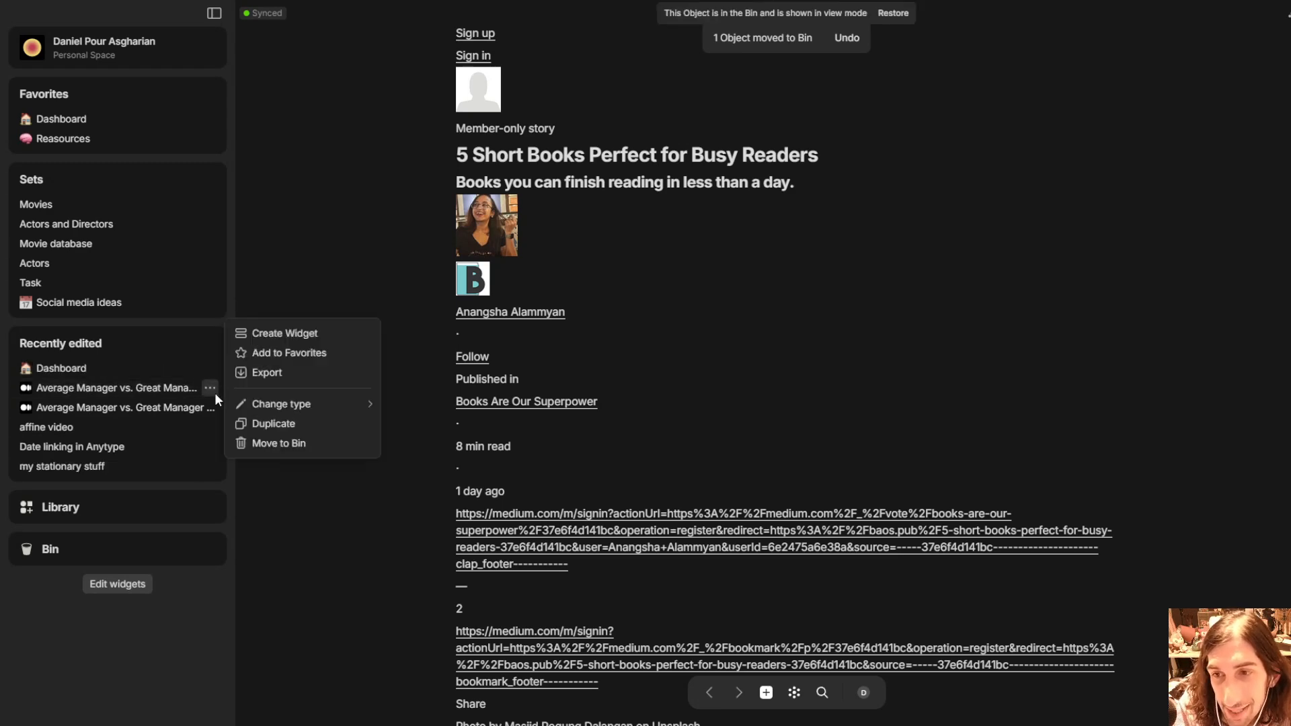
click(116, 387)
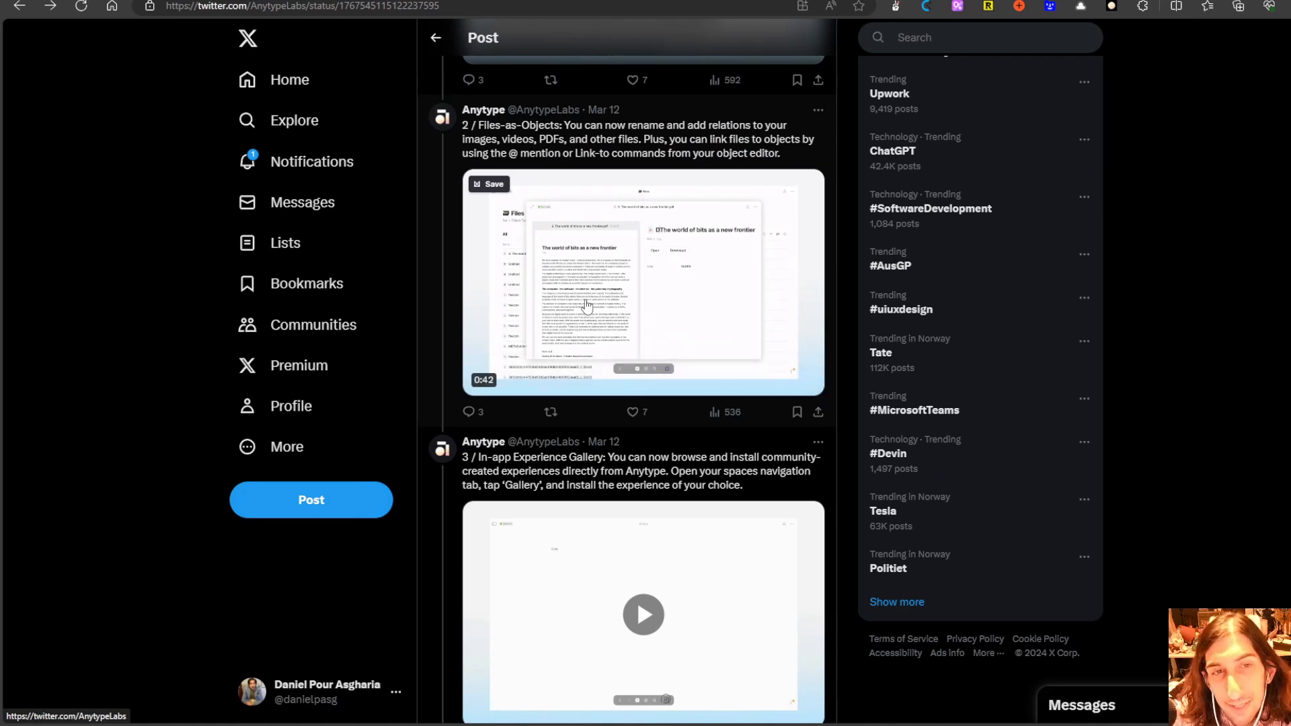
Play the Files-as-Objects demo fullscreen as a PDF is renamed 'Draft' and tagged website.
click(643, 284)
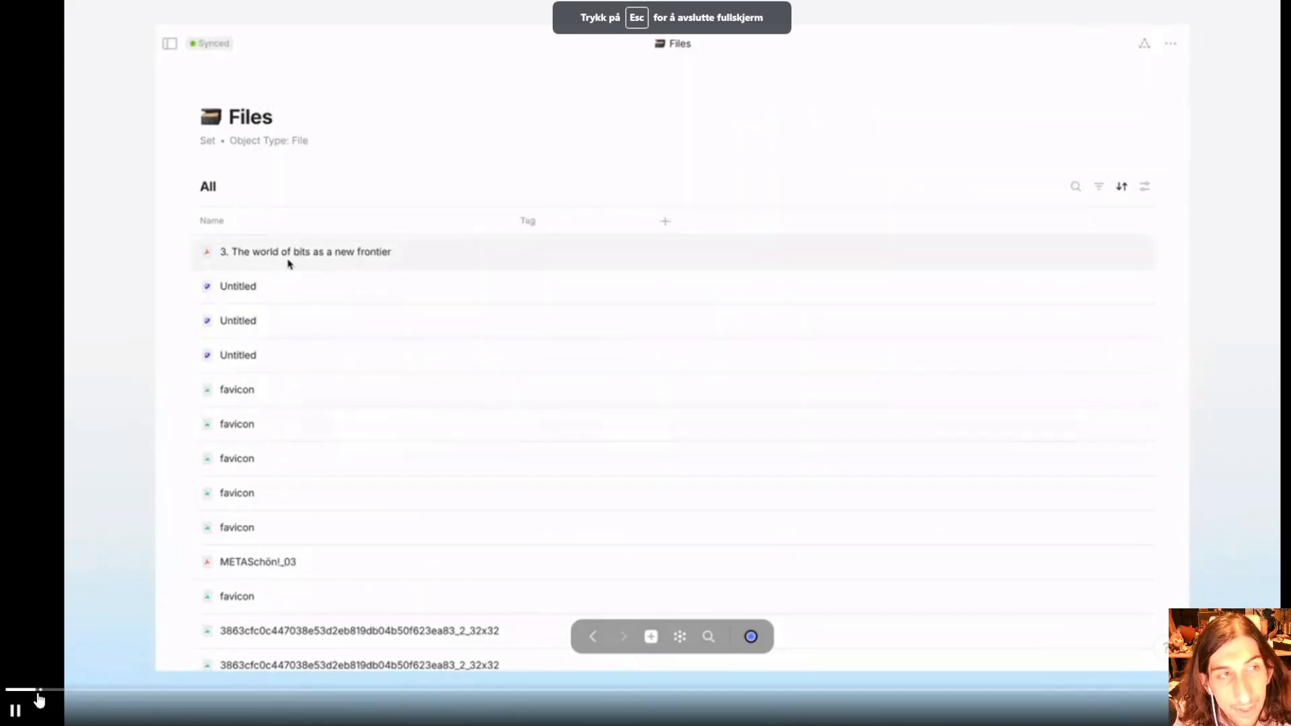
click(306, 252)
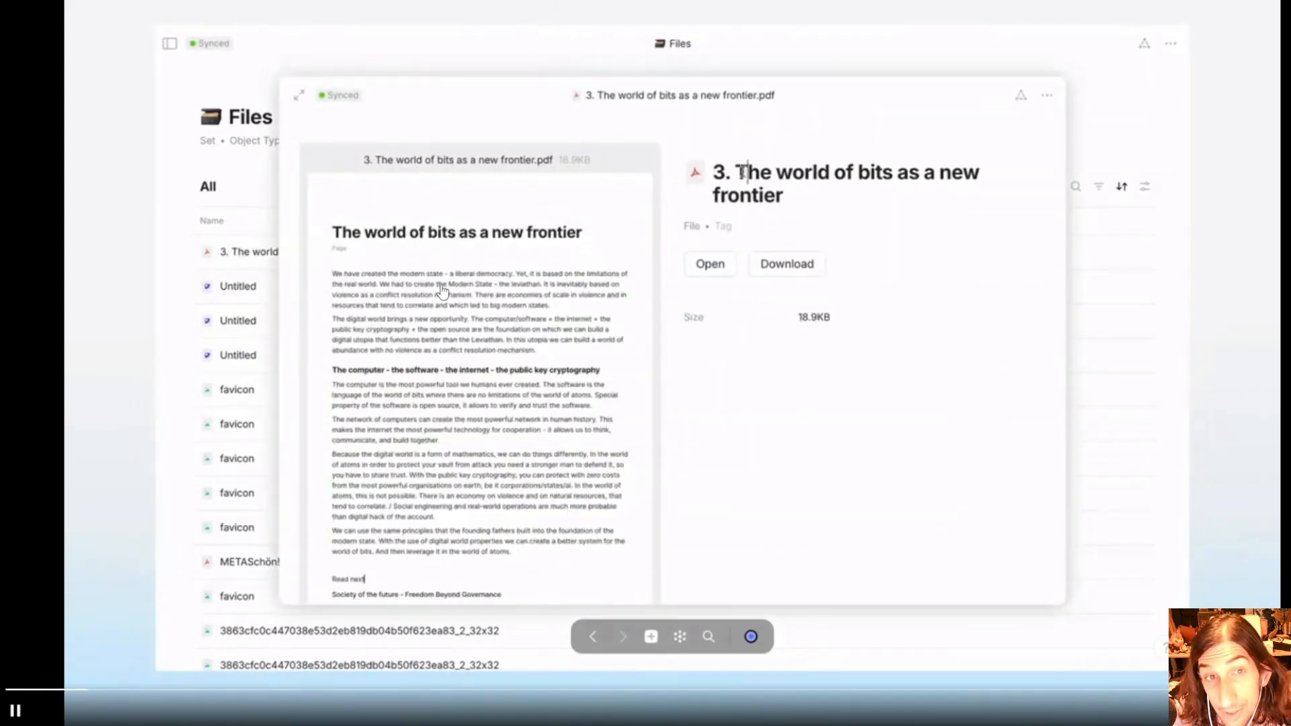
text(Draft:)
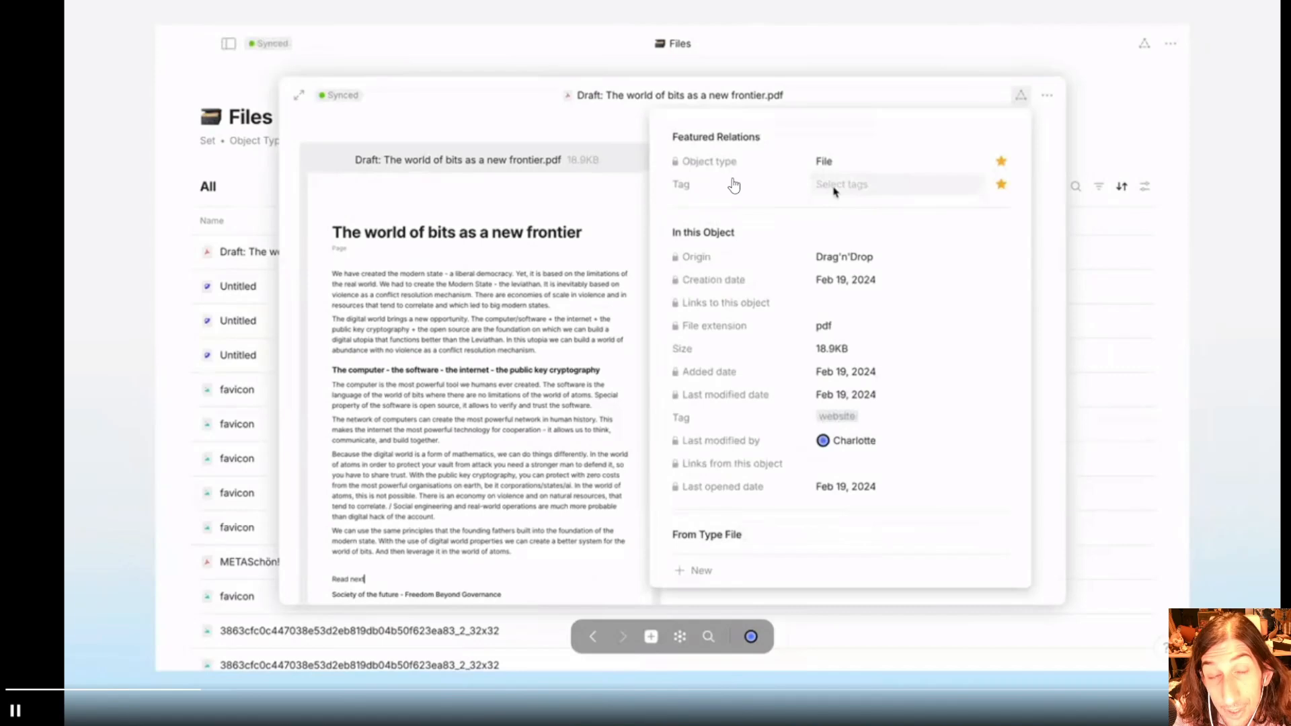
text(w frontier)
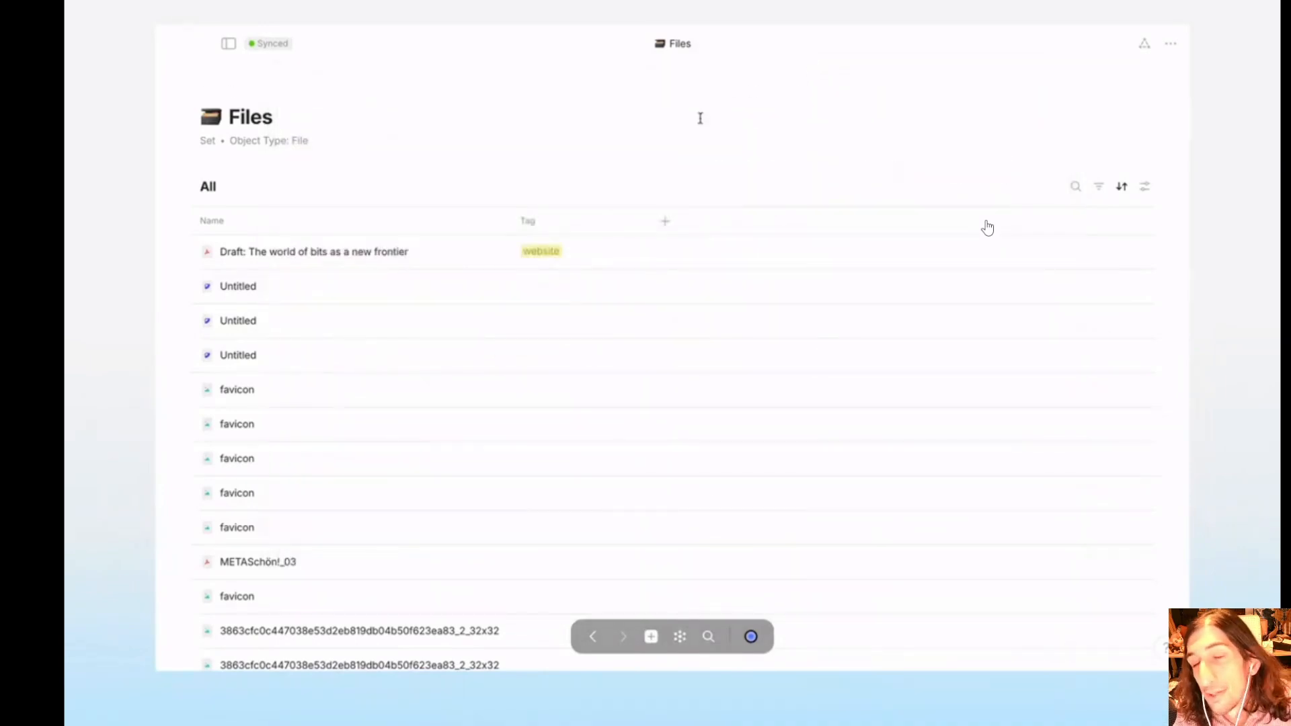
click(651, 637)
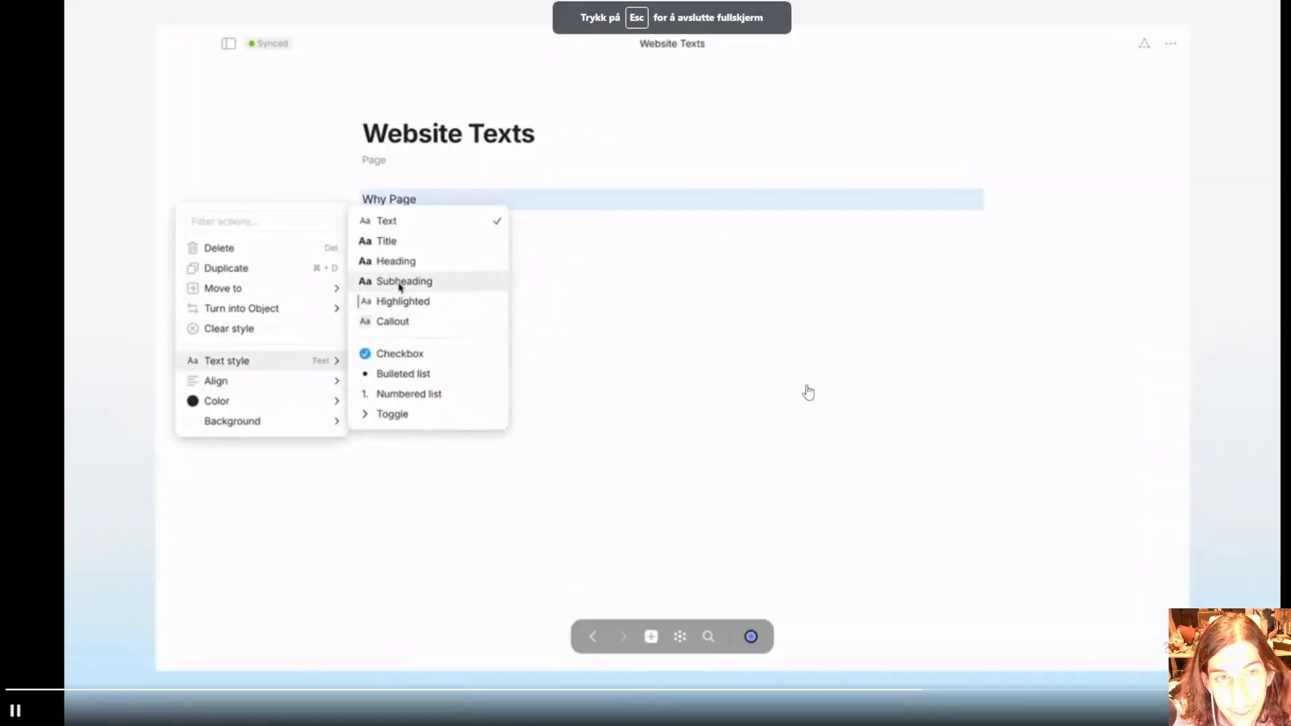
Watch the demo link the Draft PDF into the Website Texts page via /link and open it full-size in Files.
click(404, 281)
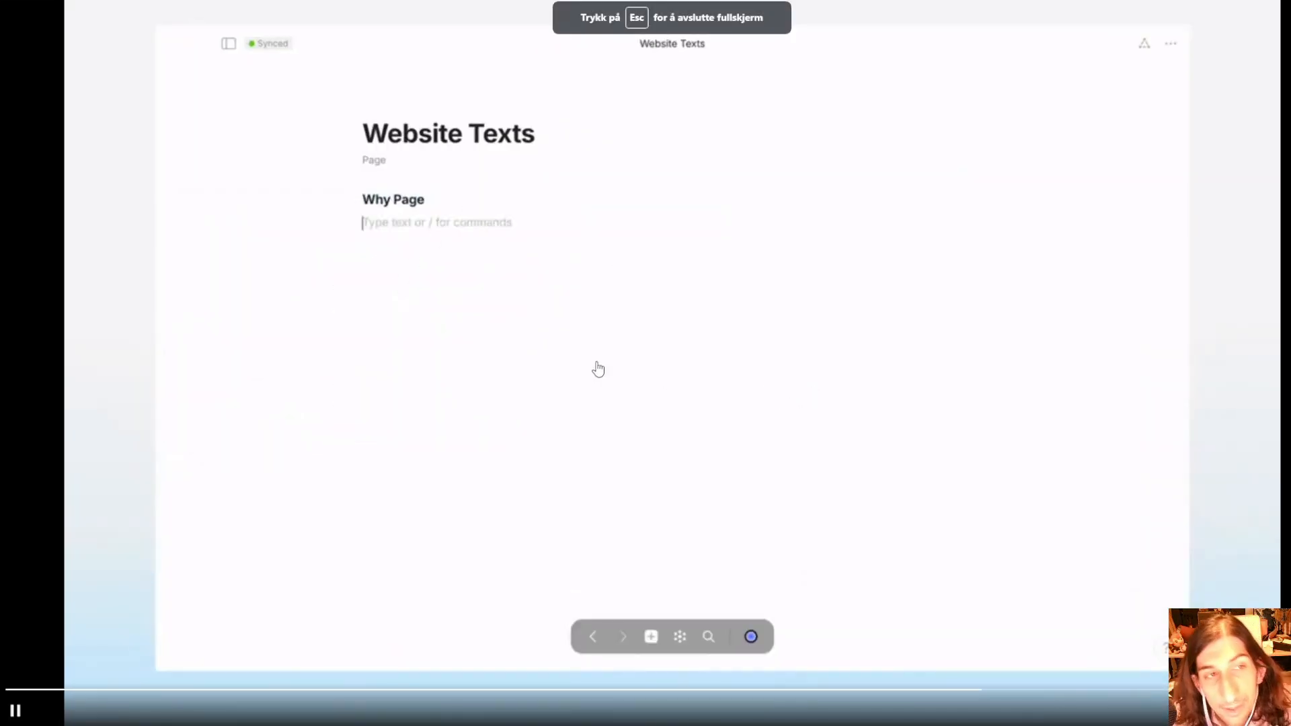
text(/link)
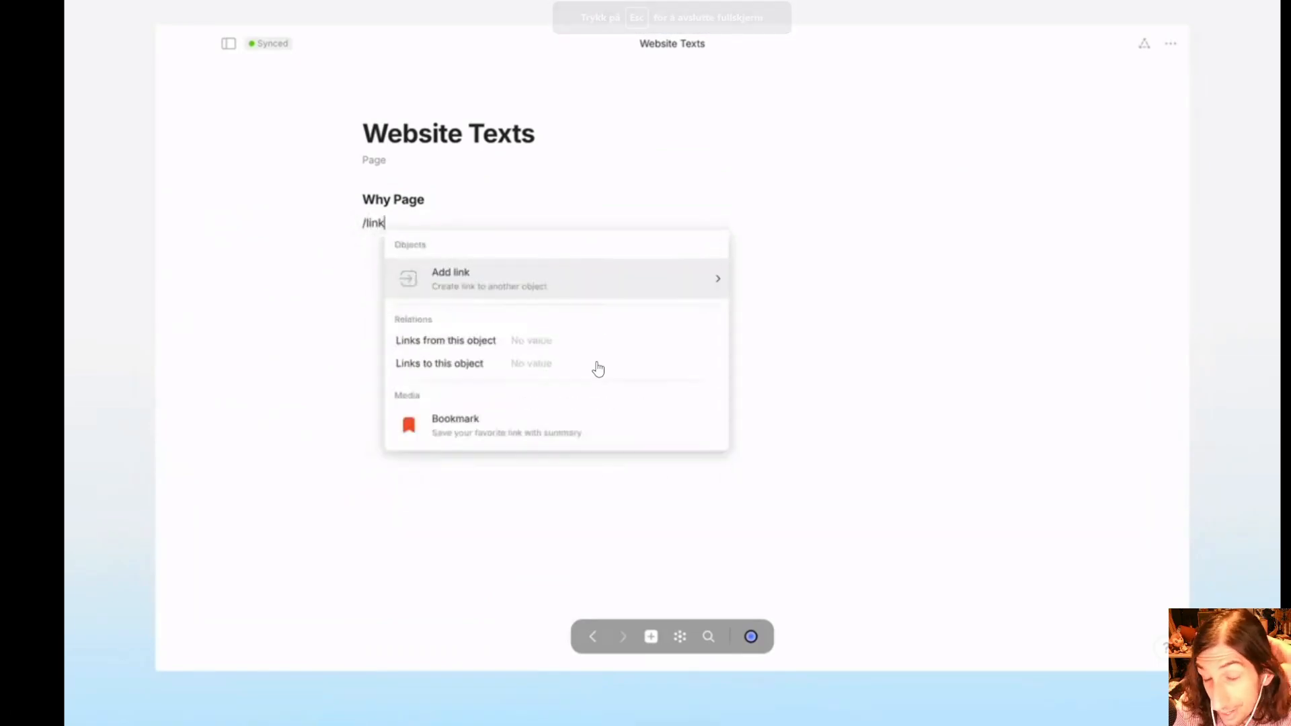
click(450, 279)
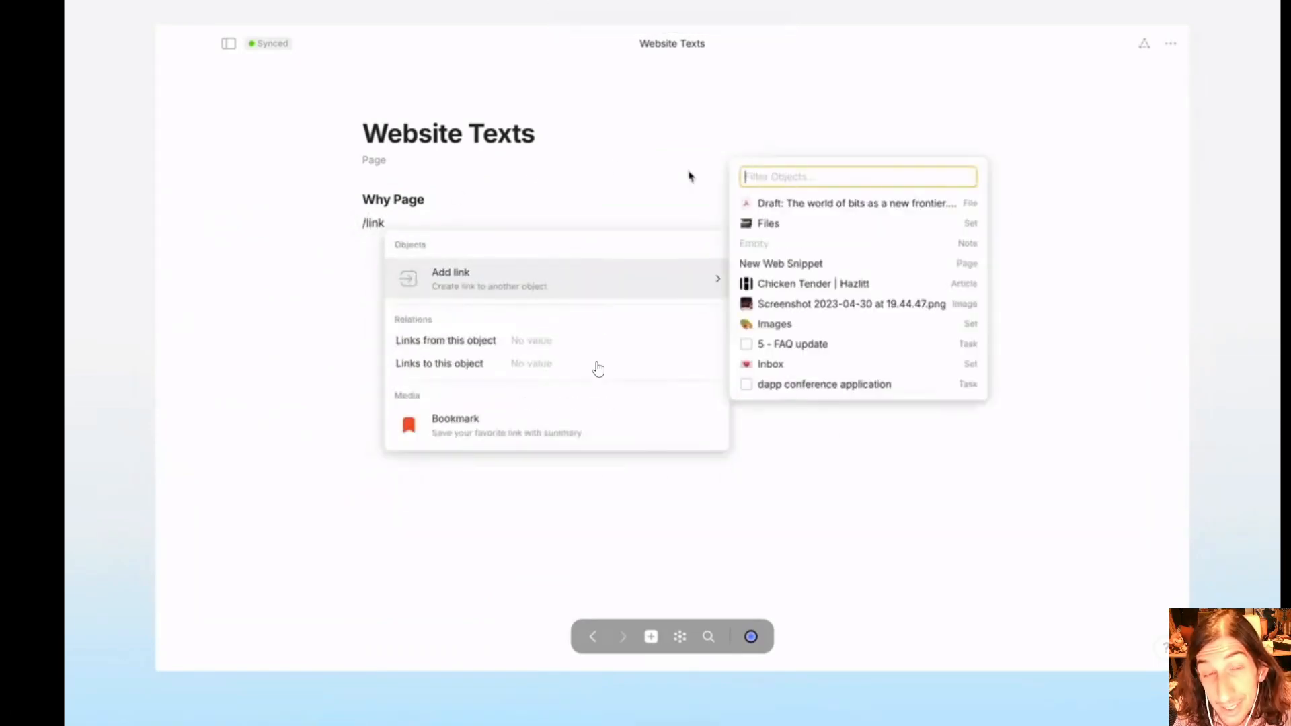
click(854, 203)
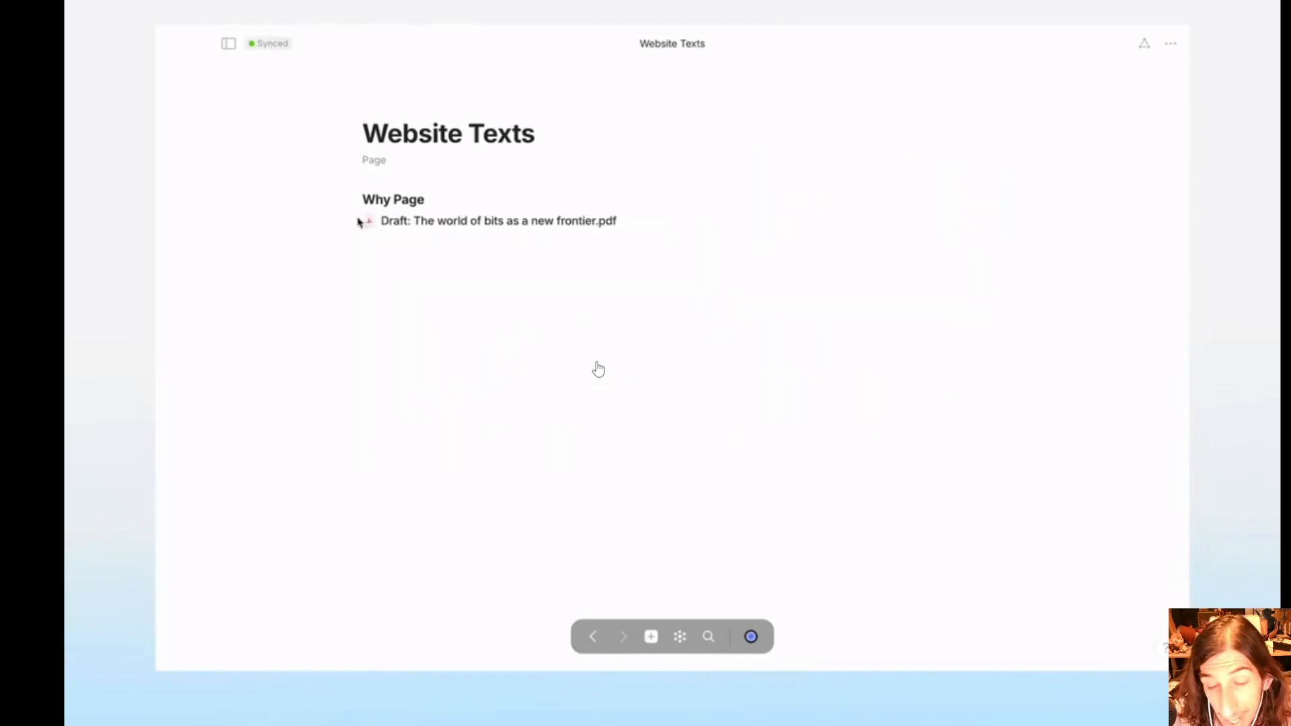
right_click(498, 221)
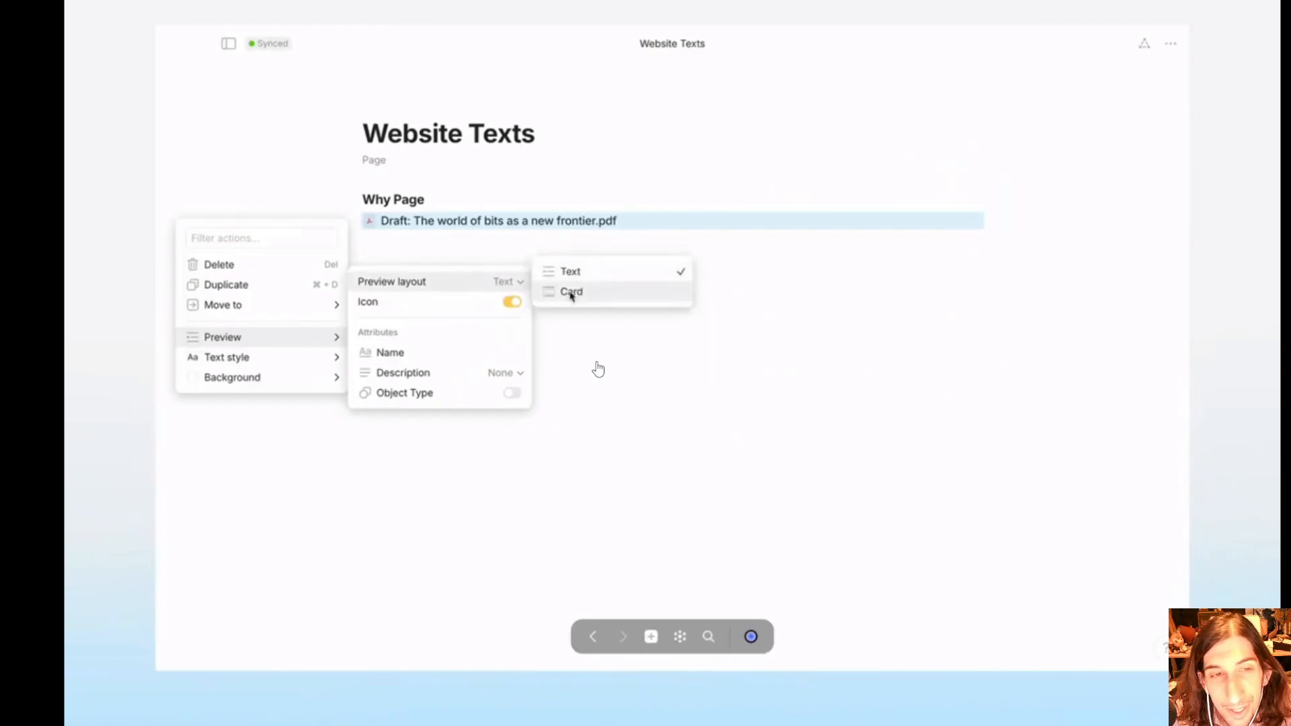
click(571, 292)
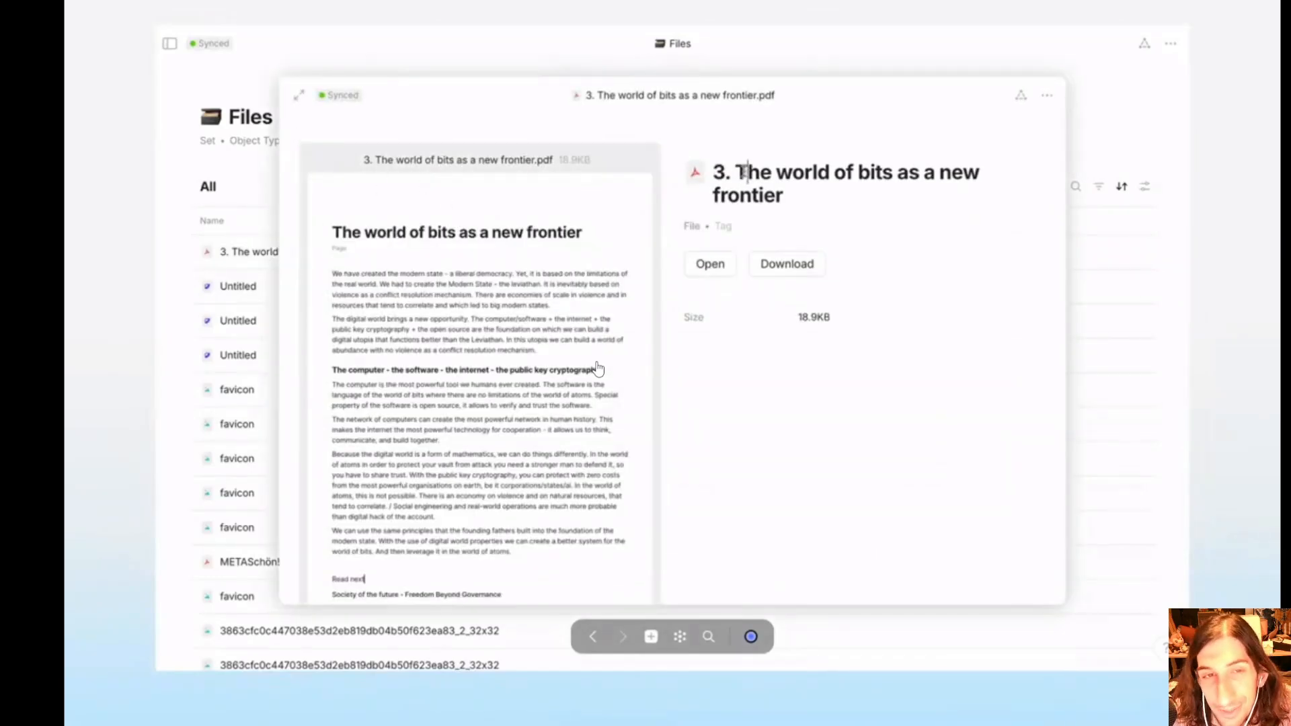
Return to the demo moment where the PDF file object is renamed to start with "Draft".
text(Draft)
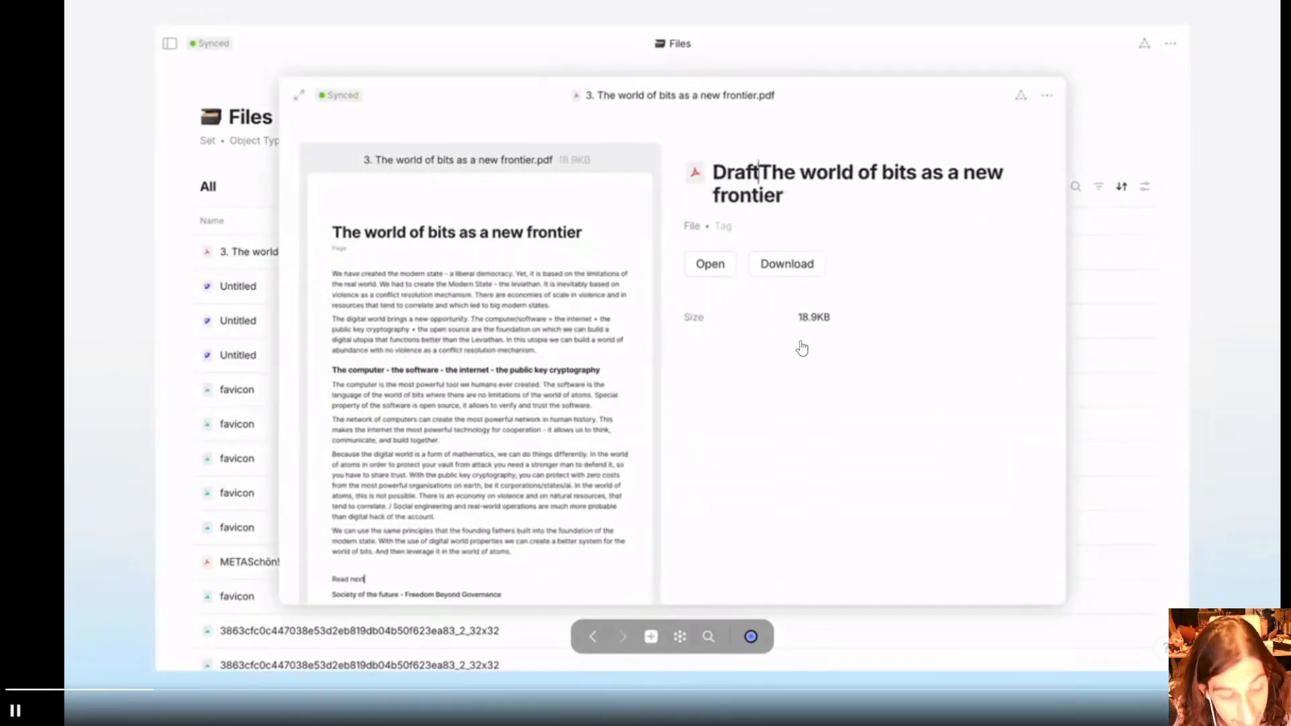